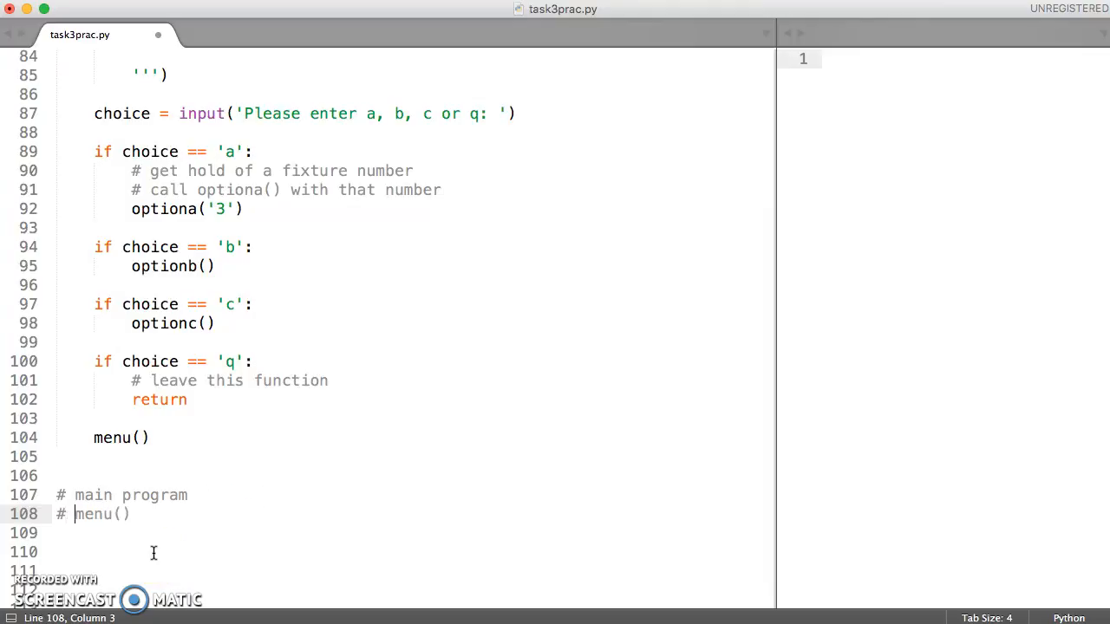
Add the comment '# get a valid fixture number and return it to calling function' above optiona.
scroll(down, 3)
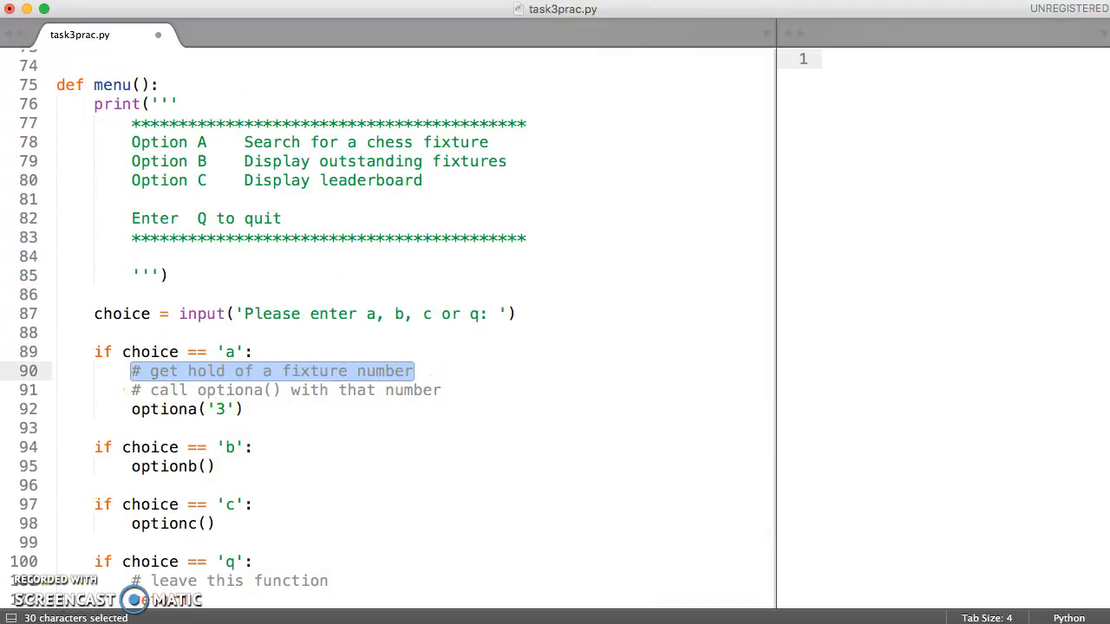
scroll(down, 3)
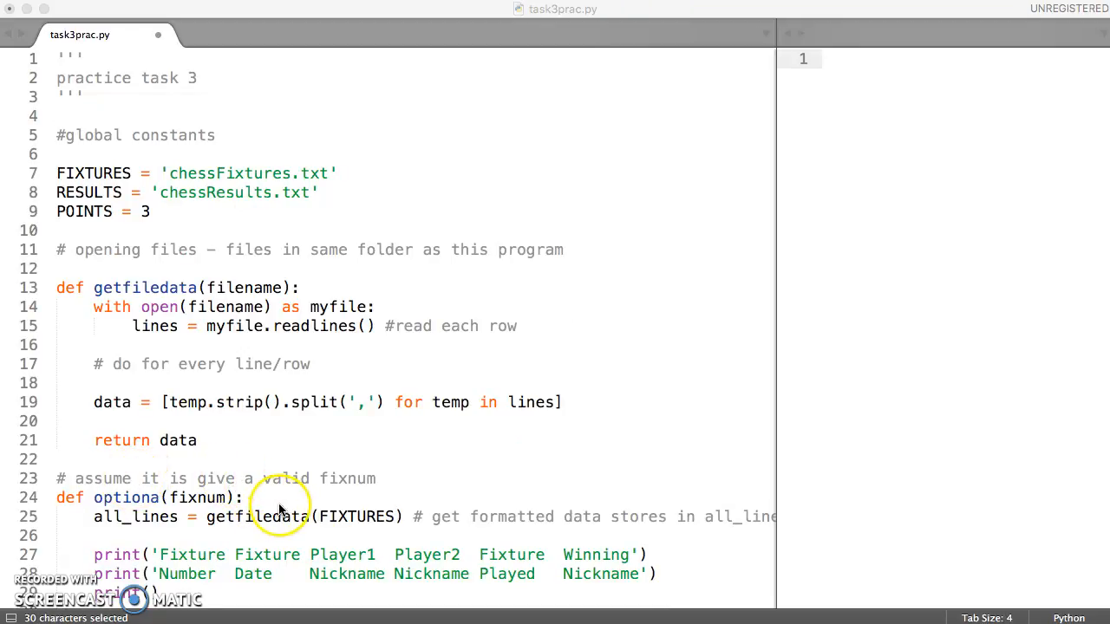
scroll(down, 3)
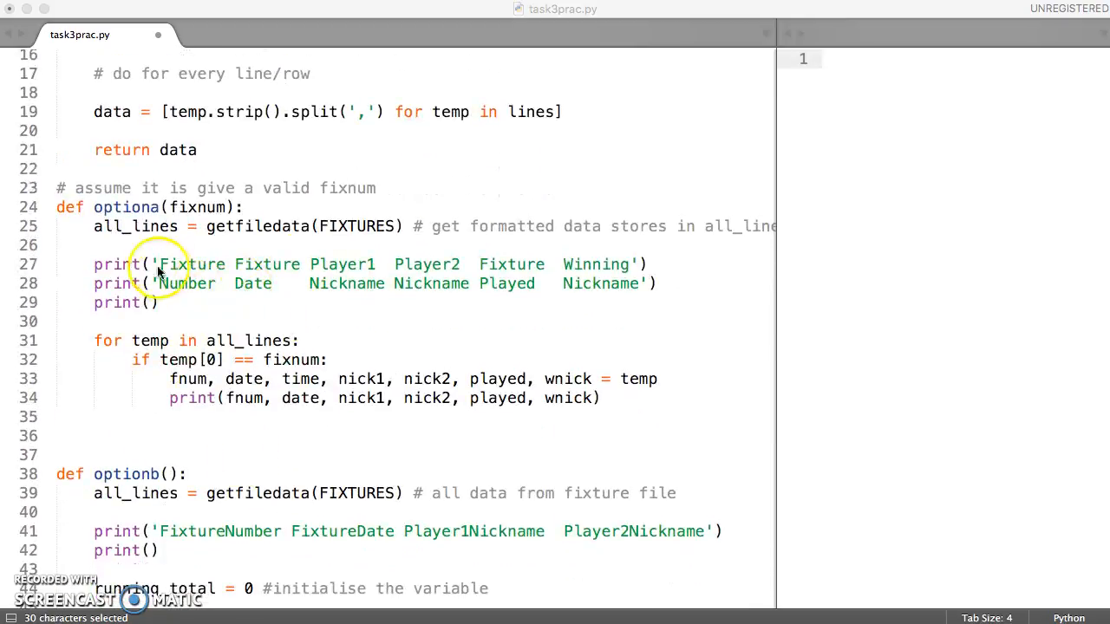
mouse_move(217, 302)
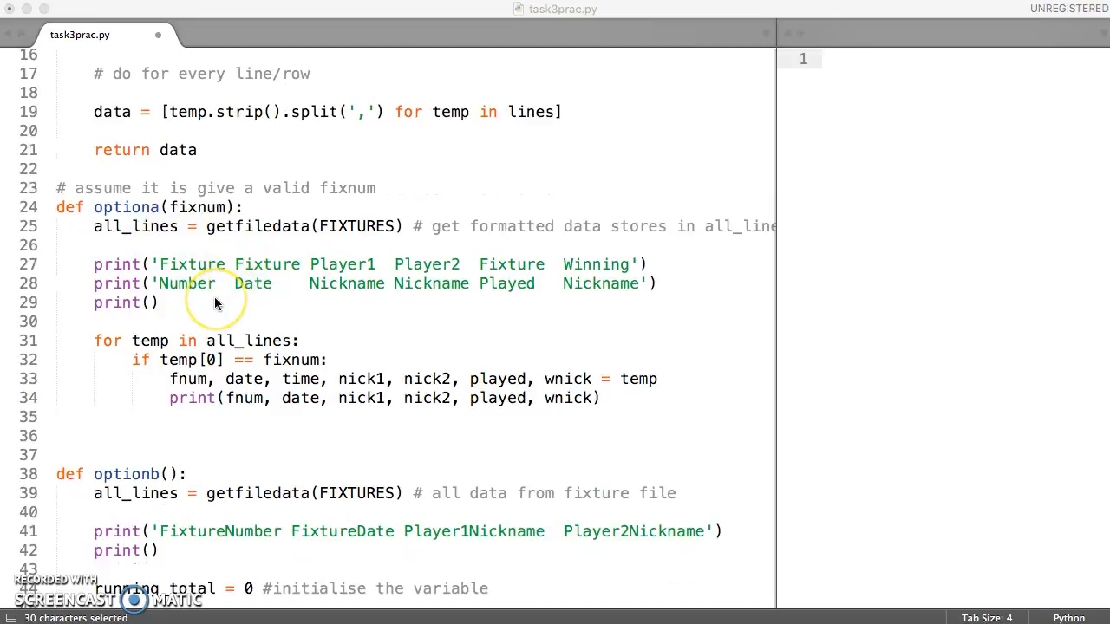
mouse_move(224, 268)
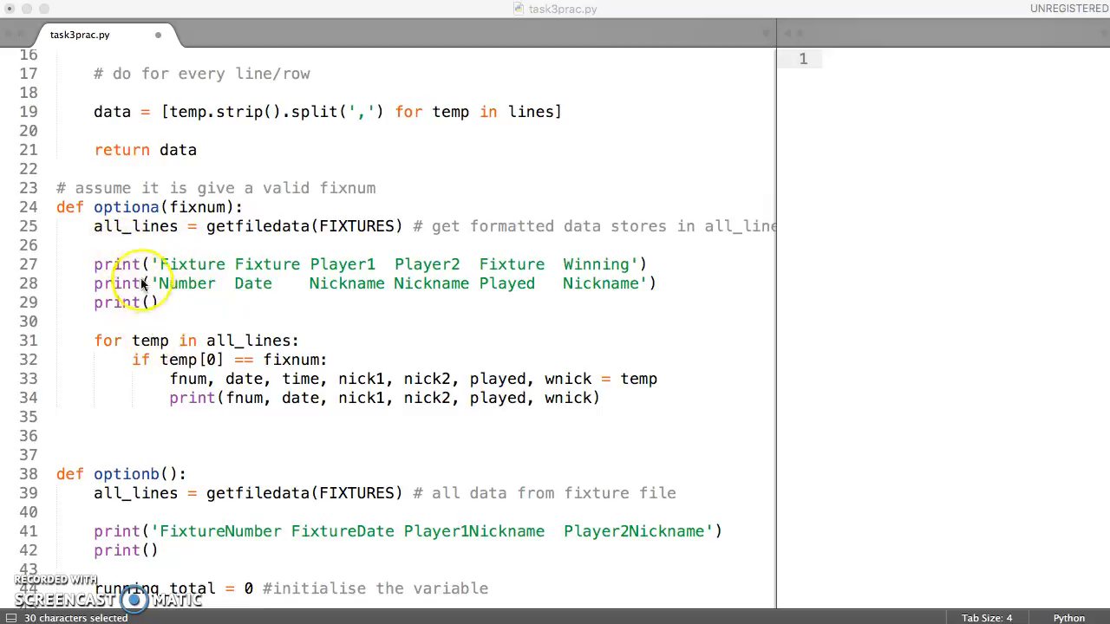
mouse_move(200, 299)
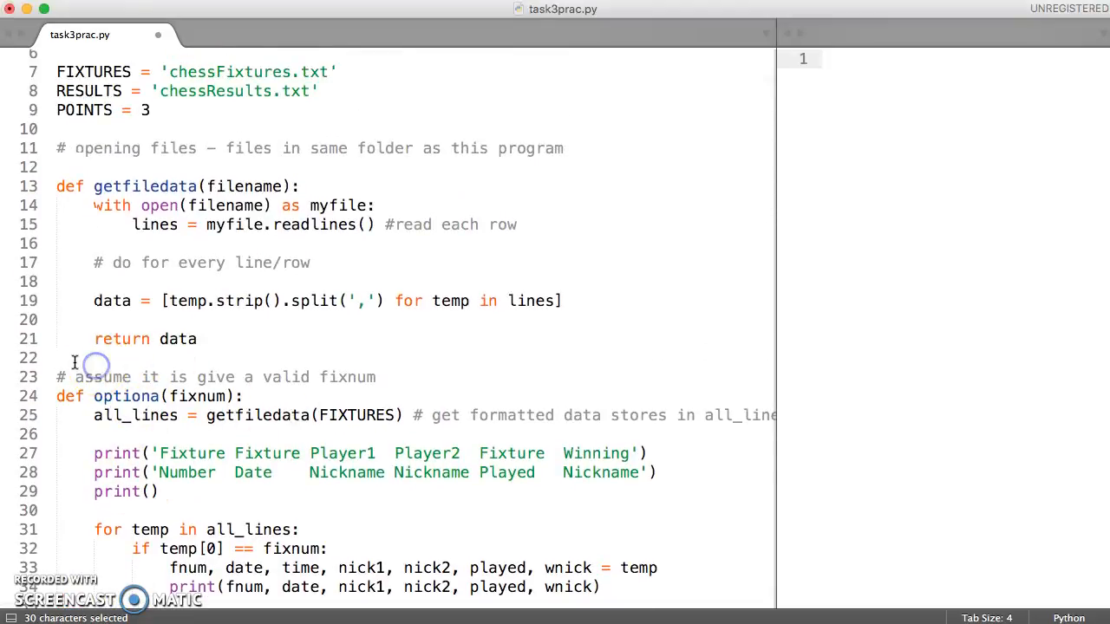
key(enter)
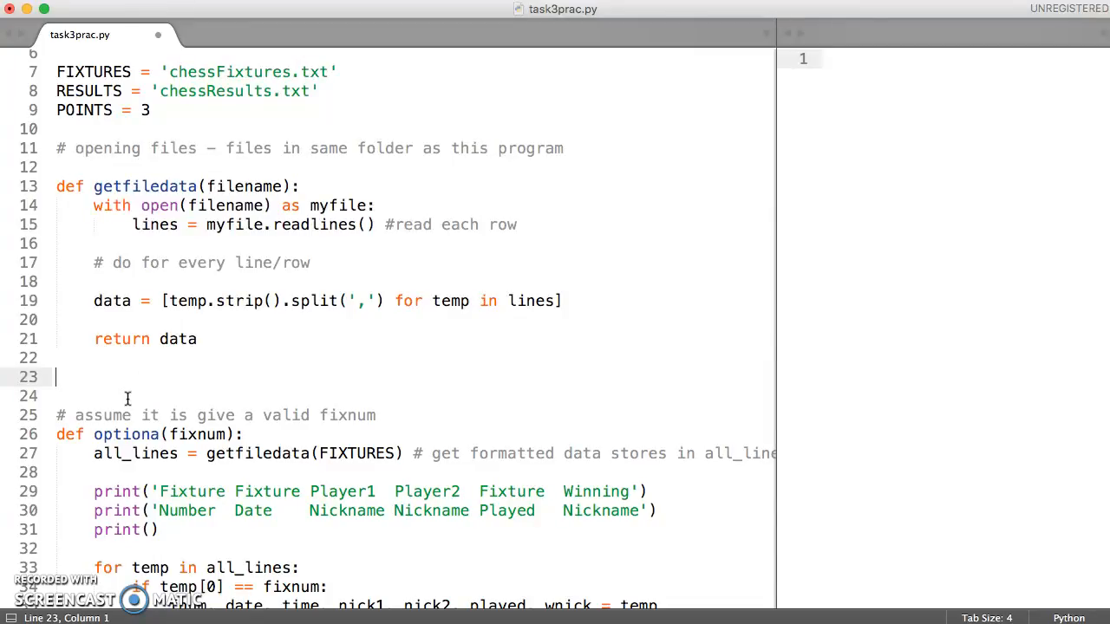
text(#)
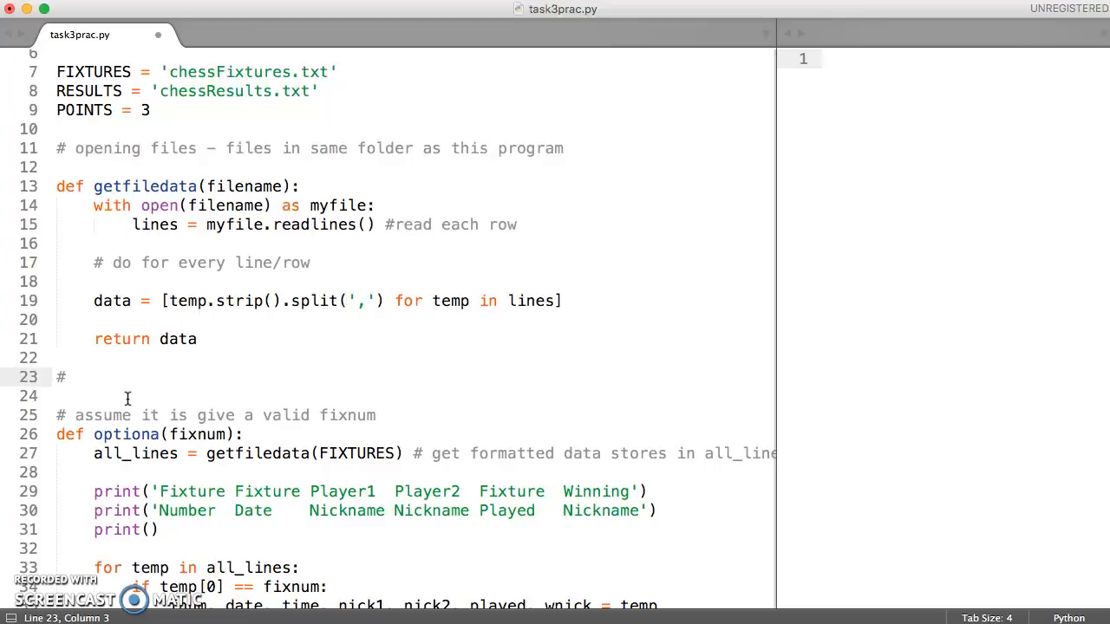
text(get a valid)
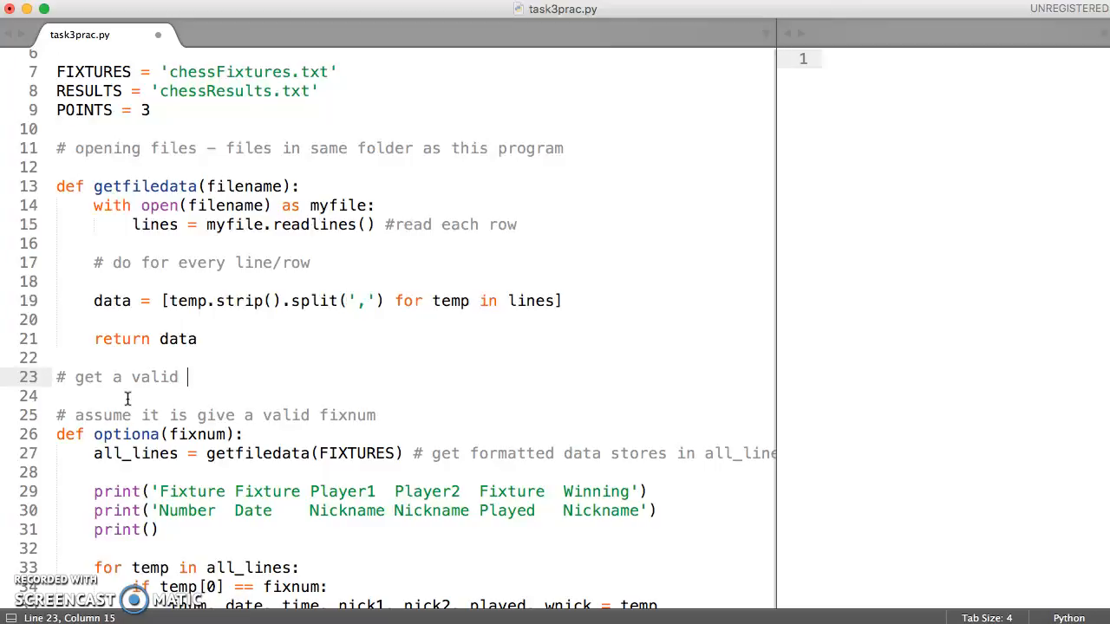
text(fixture number and return)
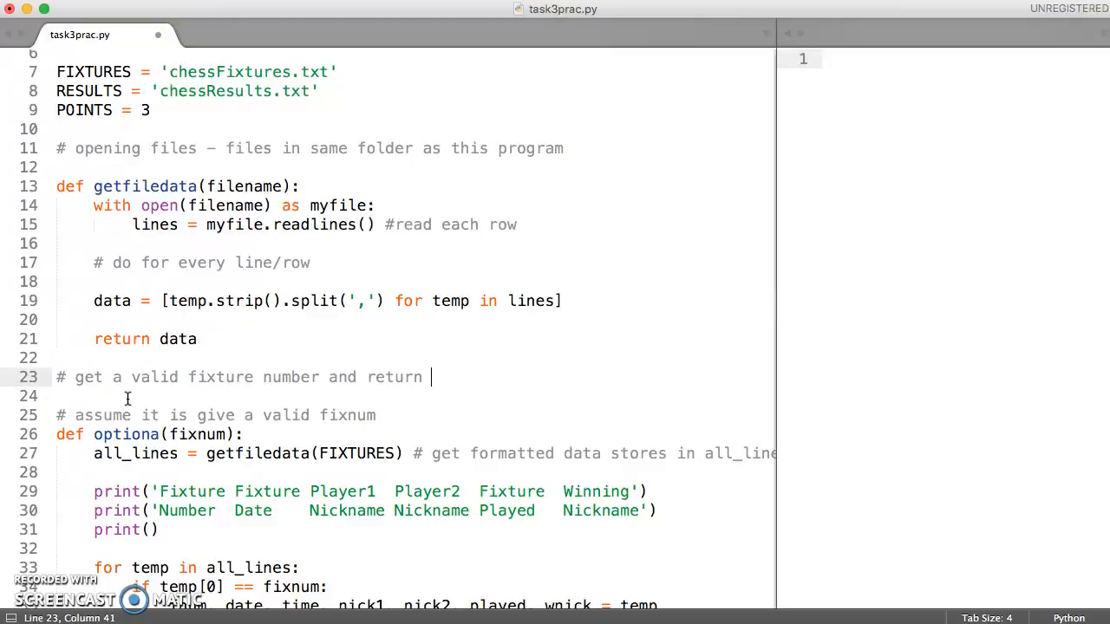
text(it to calling function)
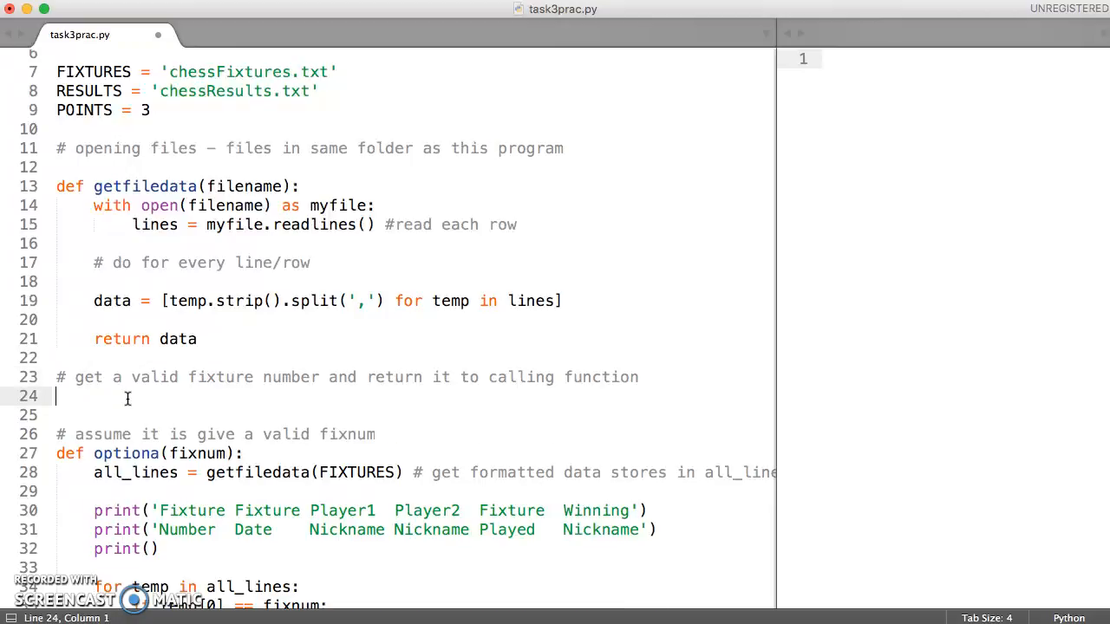
Define the stub 'def getfixnum():' with a pass body.
text(def)
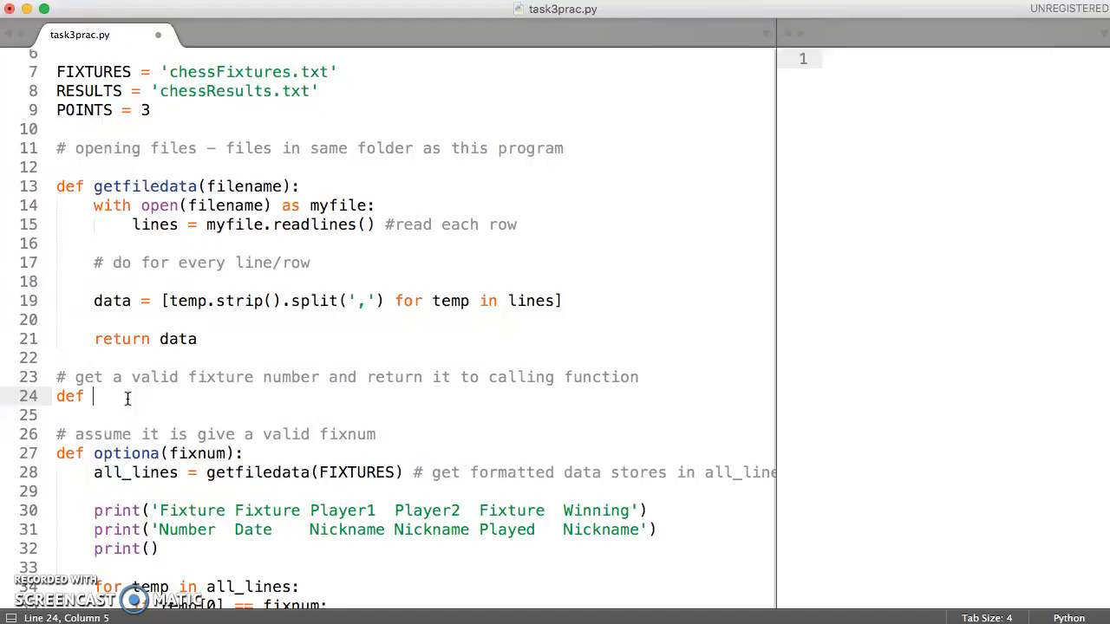
text(get)
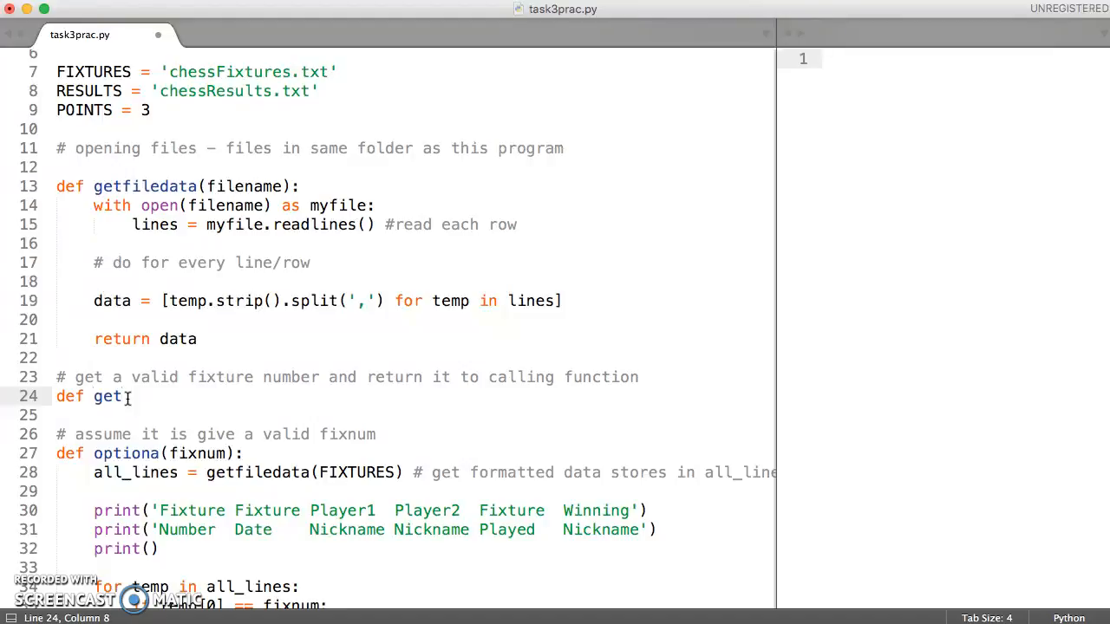
text(fixnum)
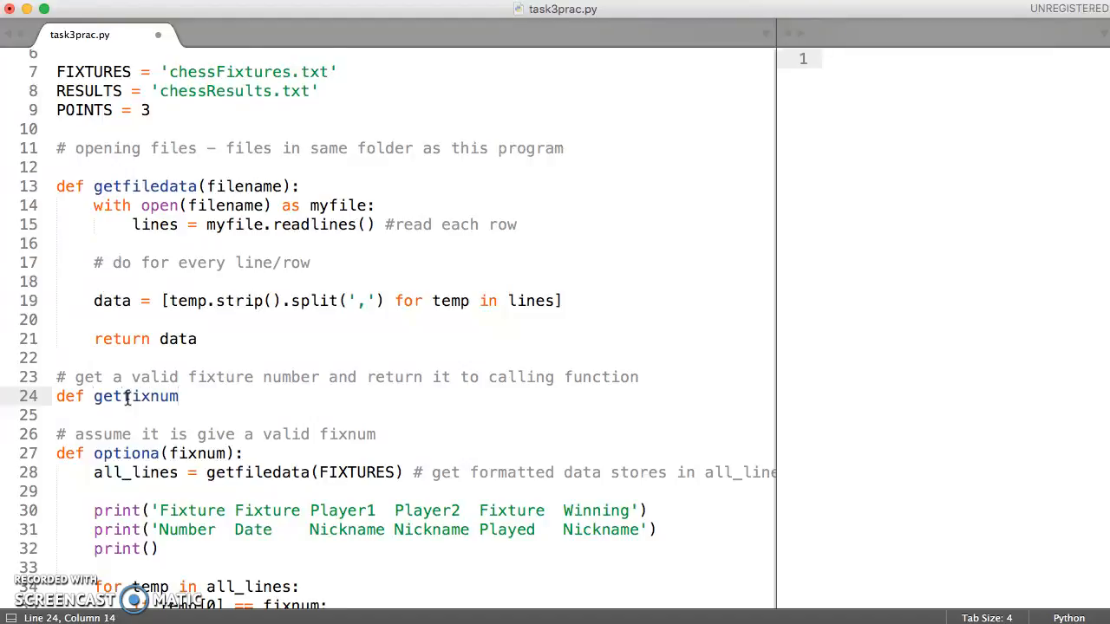
text(():)
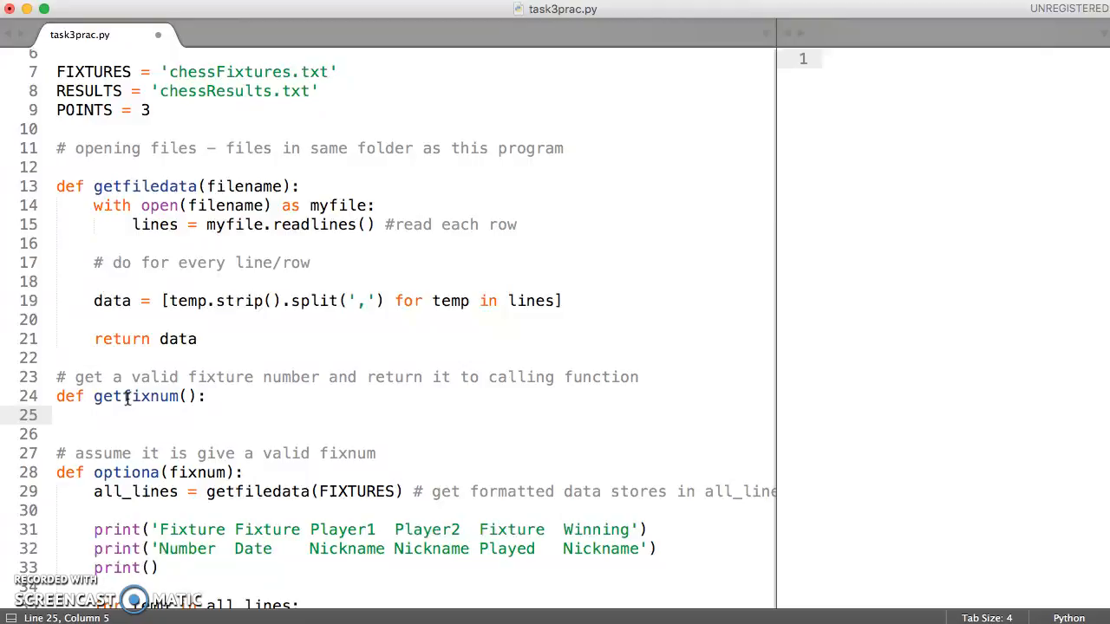
text(pass)
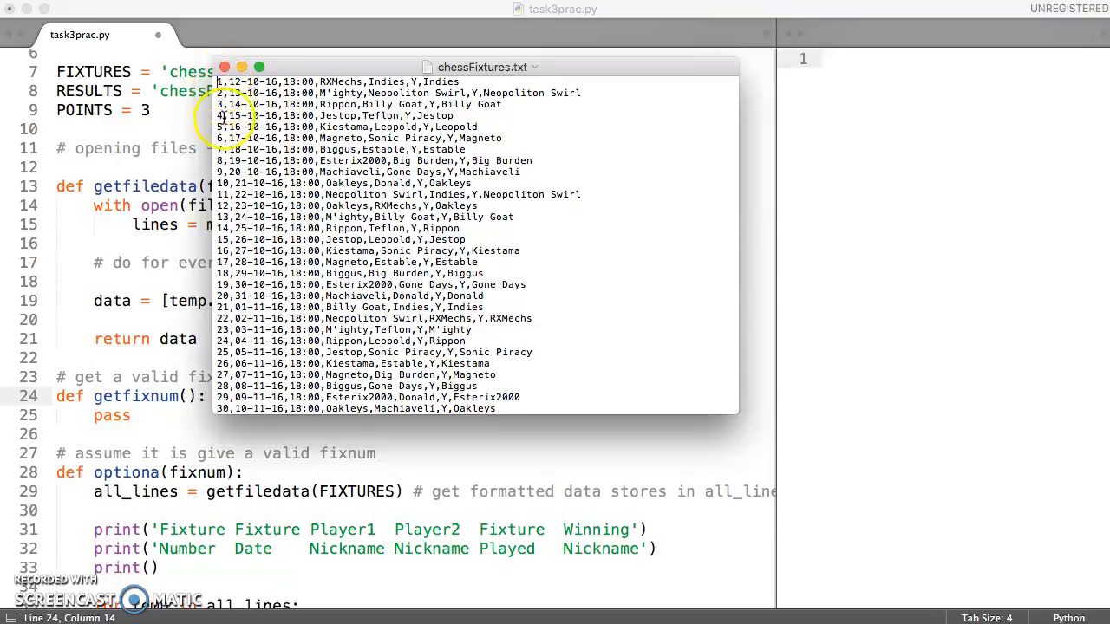
Scroll through the fixture records in chessFixtures.txt, then close the TextEdit window.
scroll(down, 3)
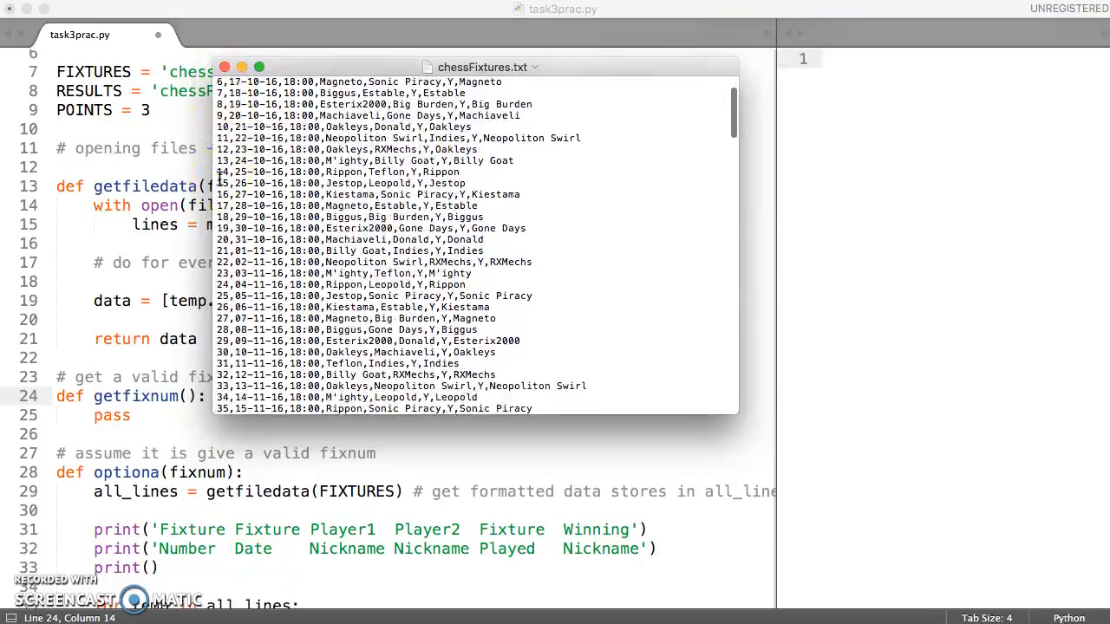
scroll(down, 3)
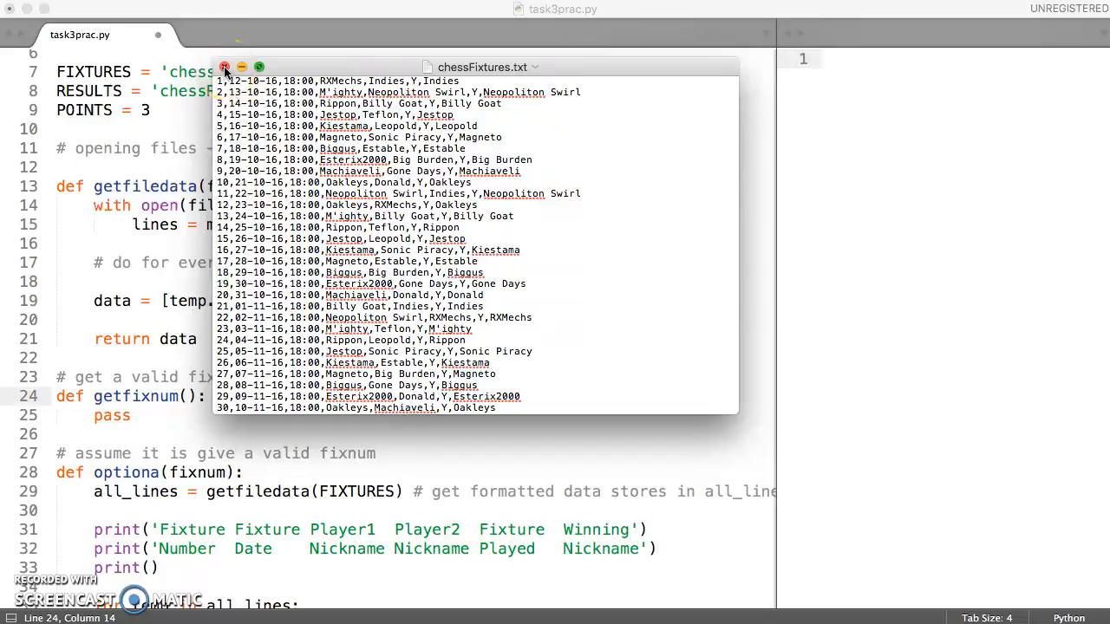
click(225, 68)
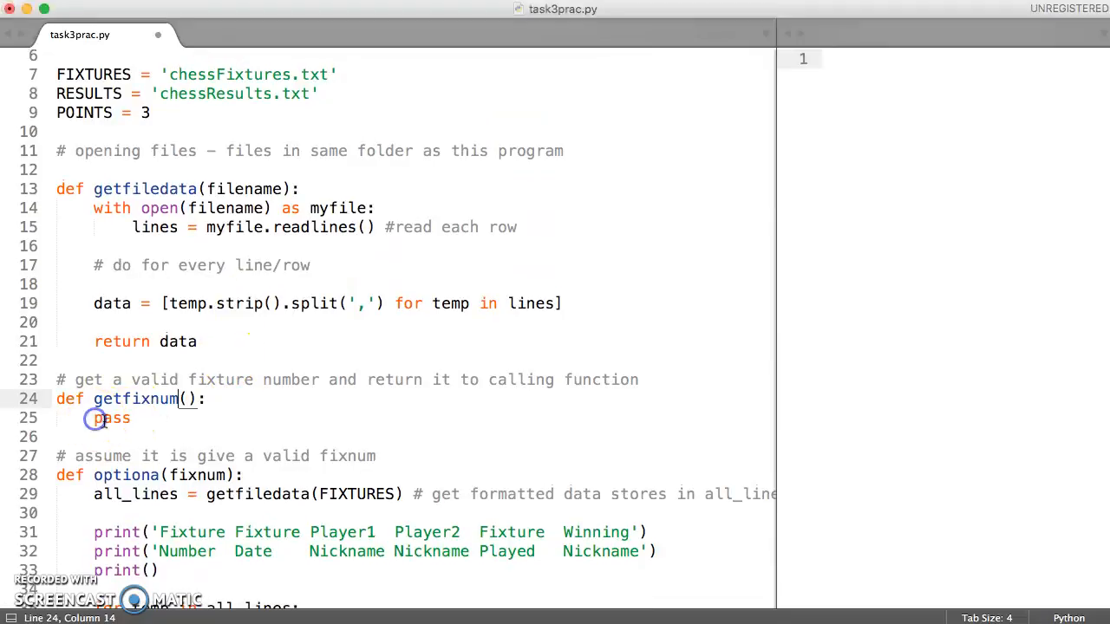
Replace the pass body with all_lines = getfiledata(FIXTURES) and leave a blank line below.
double_click(112, 418)
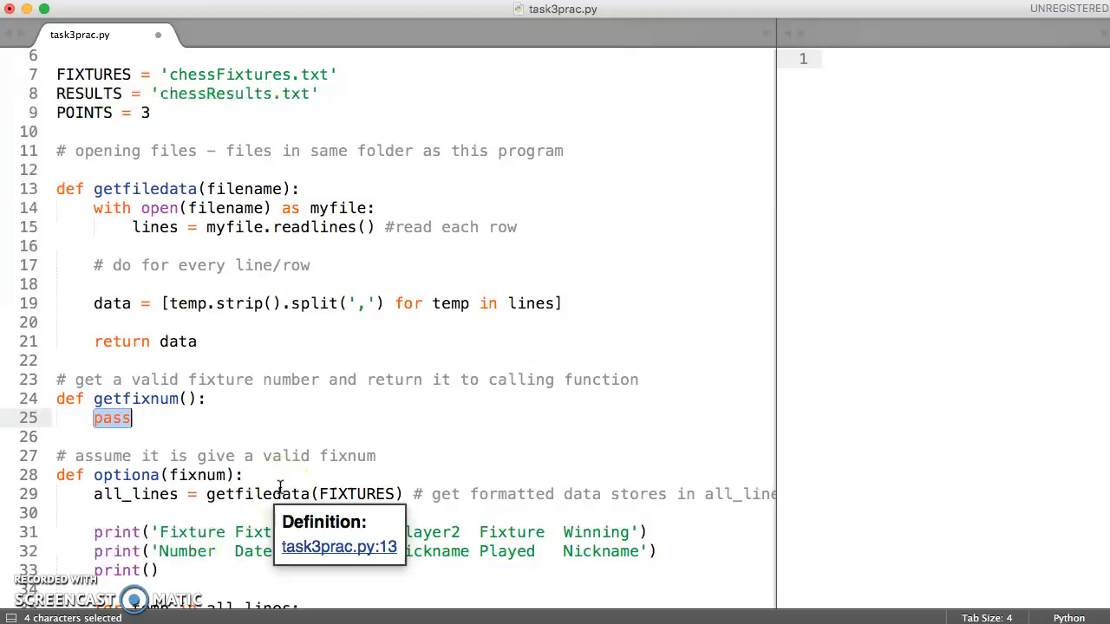
key(Delete)
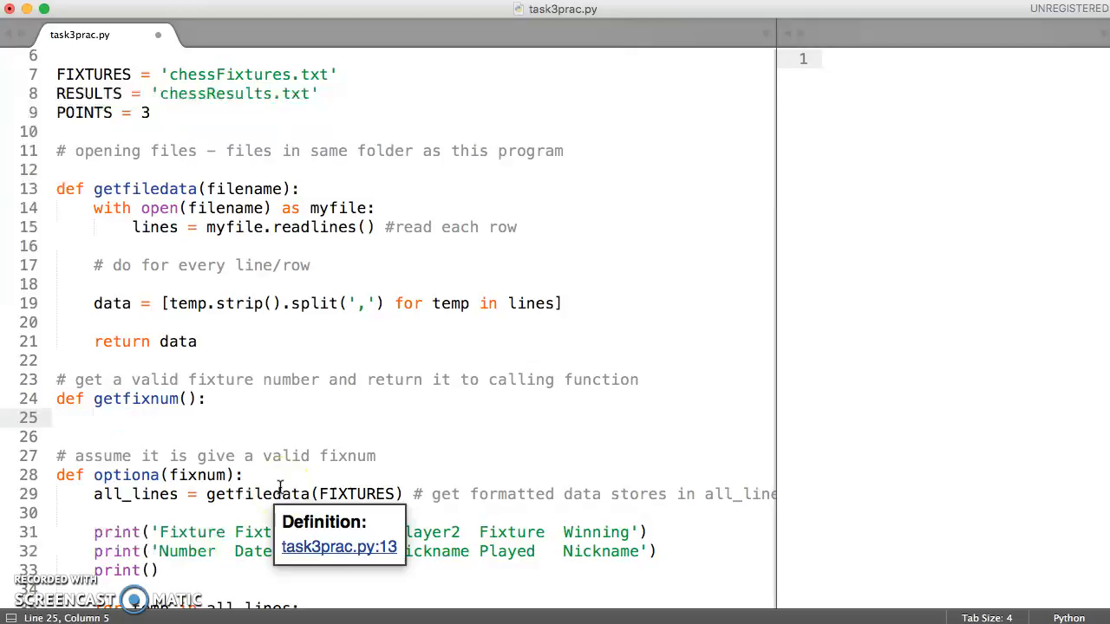
text(all_lines =)
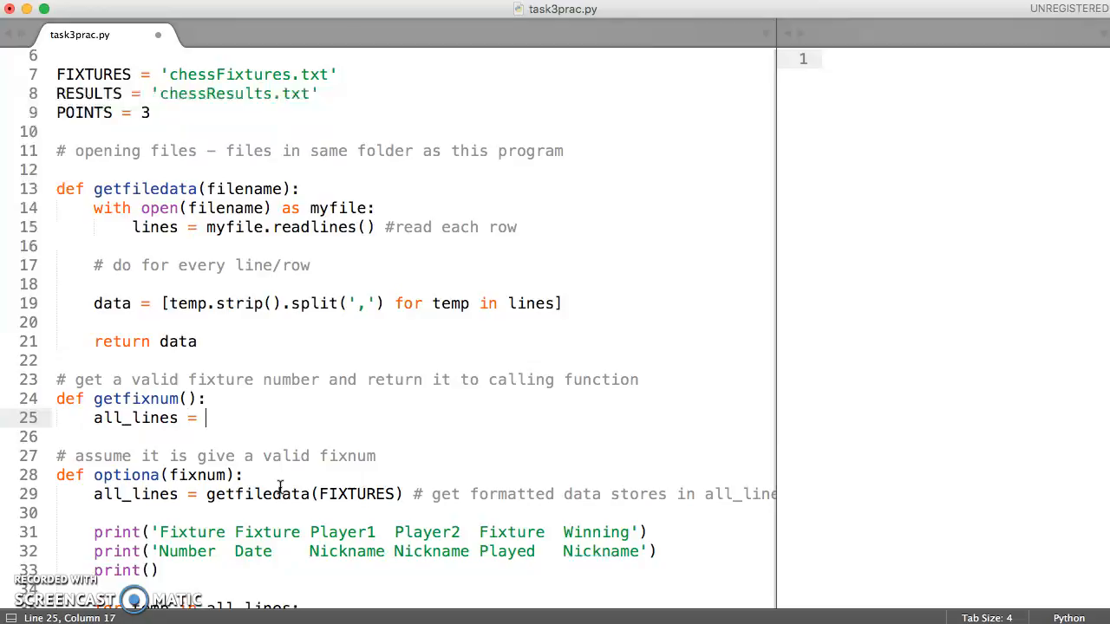
text(get)
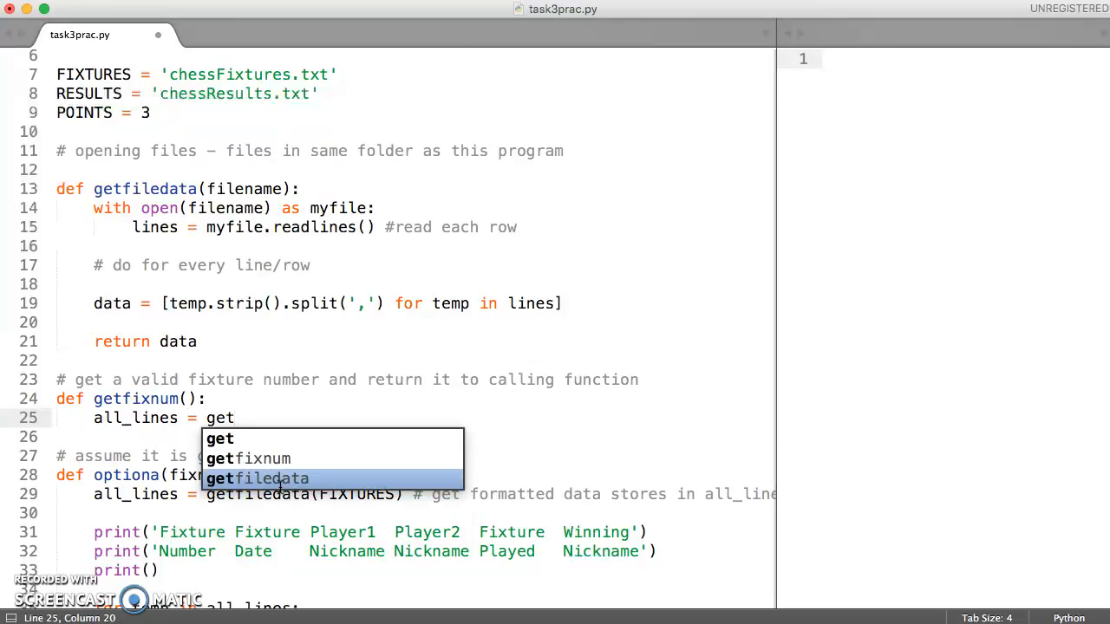
click(257, 479)
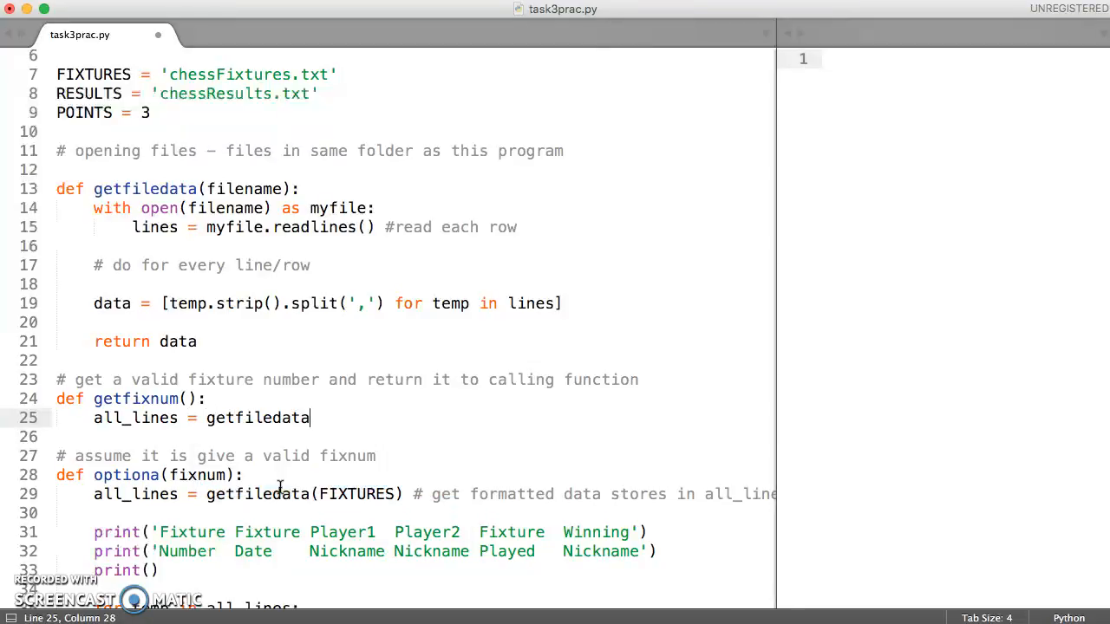
text(())
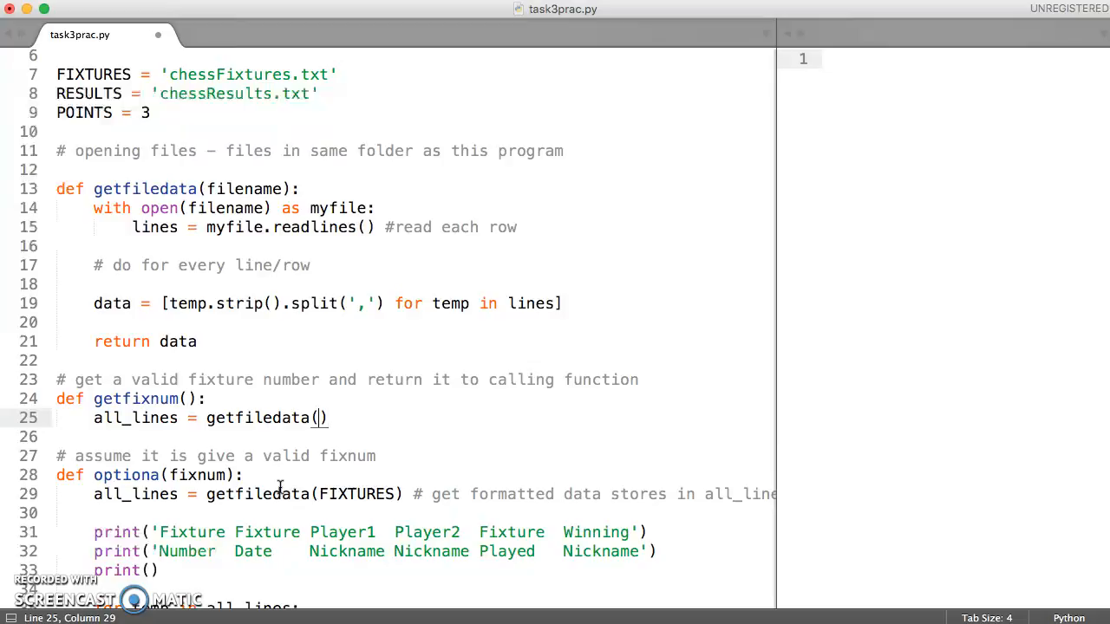
text(F)
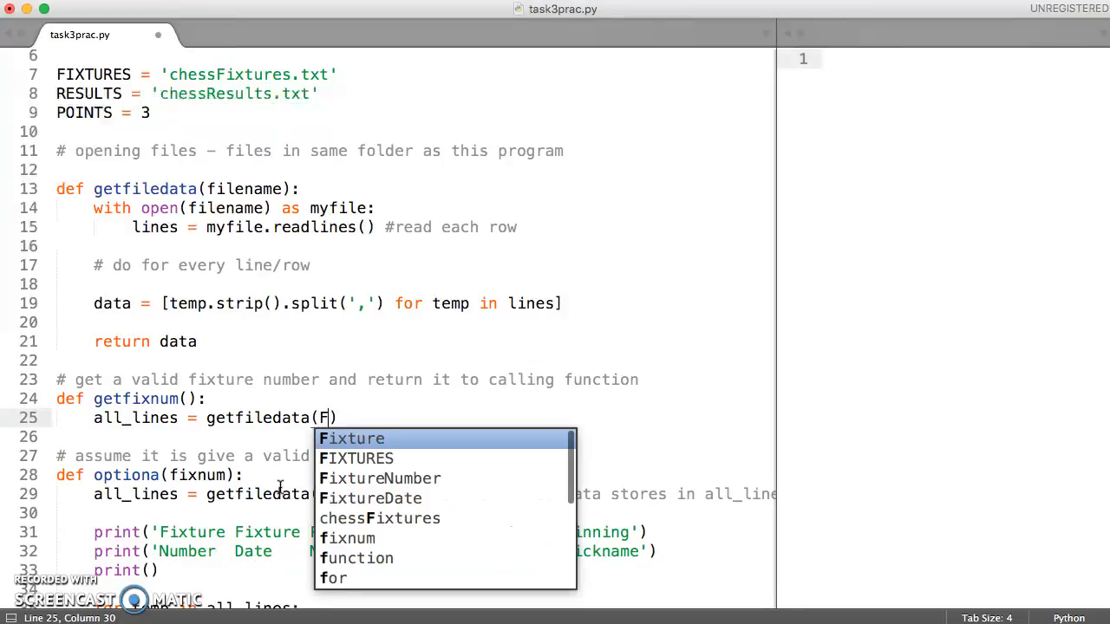
text(IXTURES)
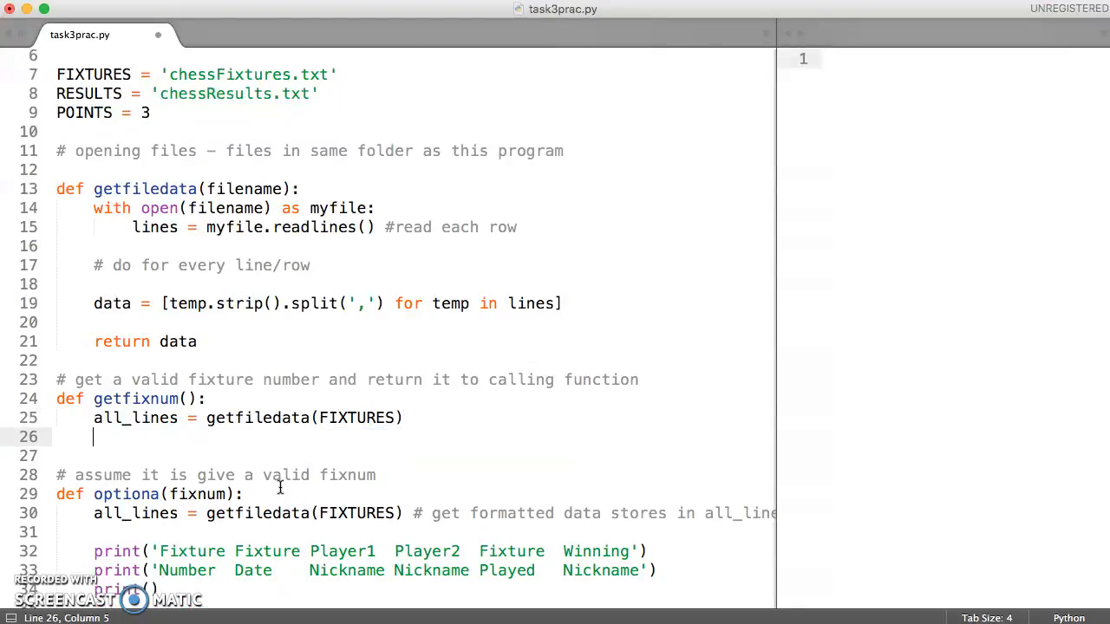
key(enter)
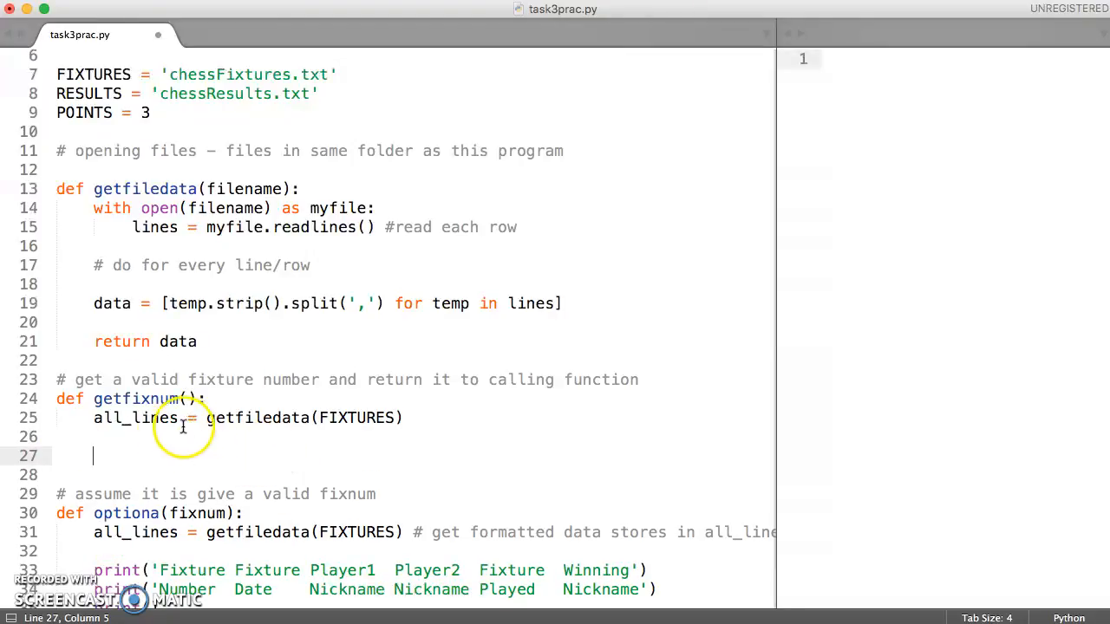
mouse_move(198, 436)
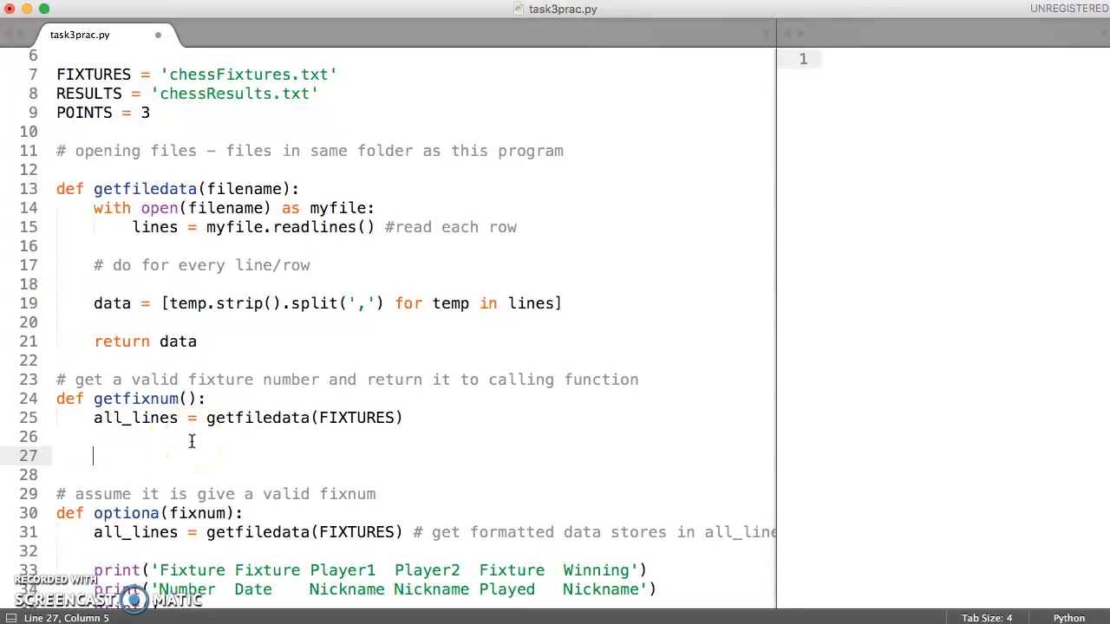
mouse_move(229, 452)
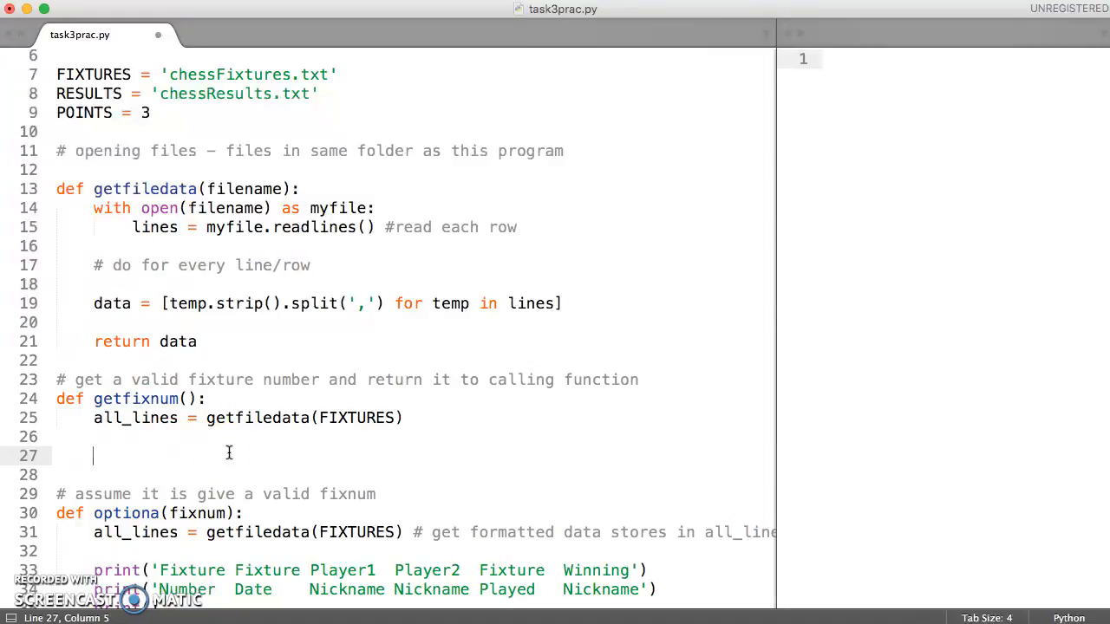
Write 'for temp in all_lines:' with 'num = temp[0]' inside the loop.
text(for)
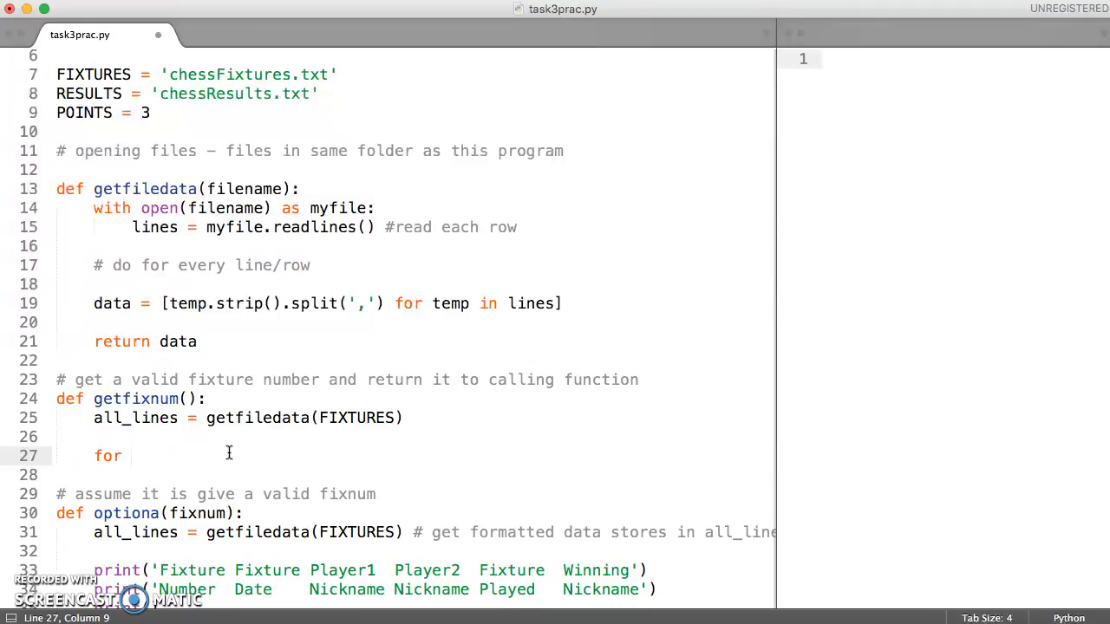
text(temp in all_lines:)
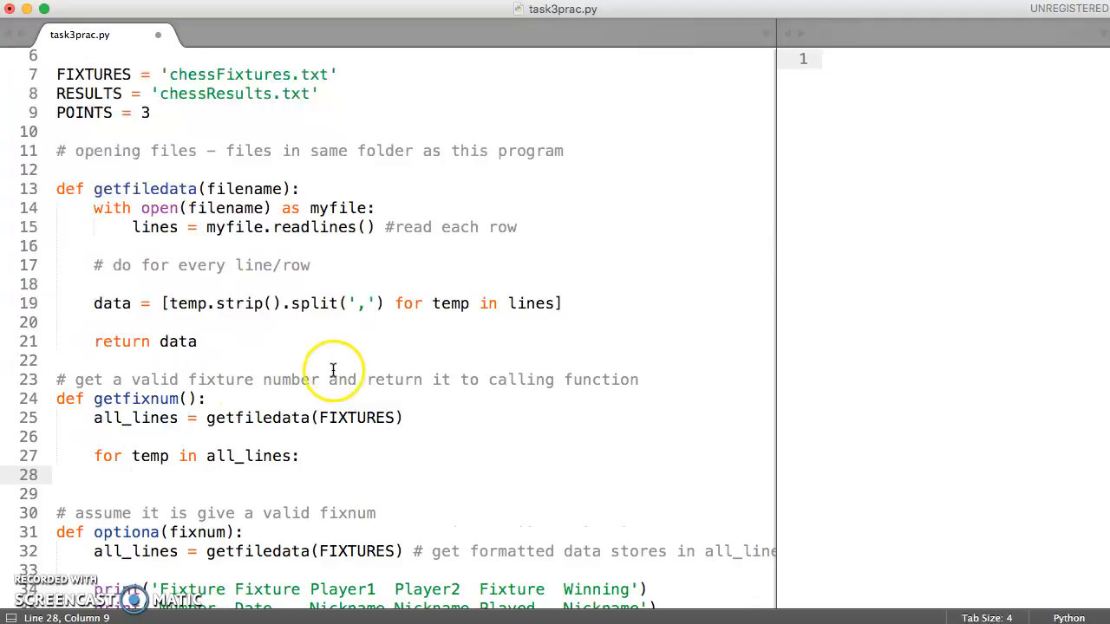
mouse_move(357, 514)
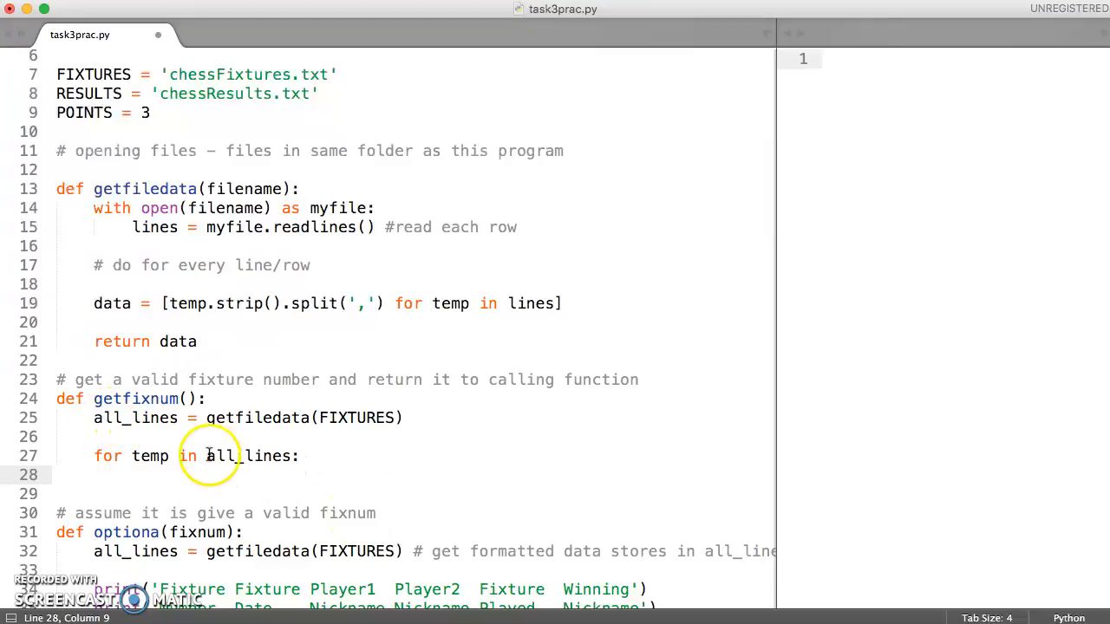
click(295, 484)
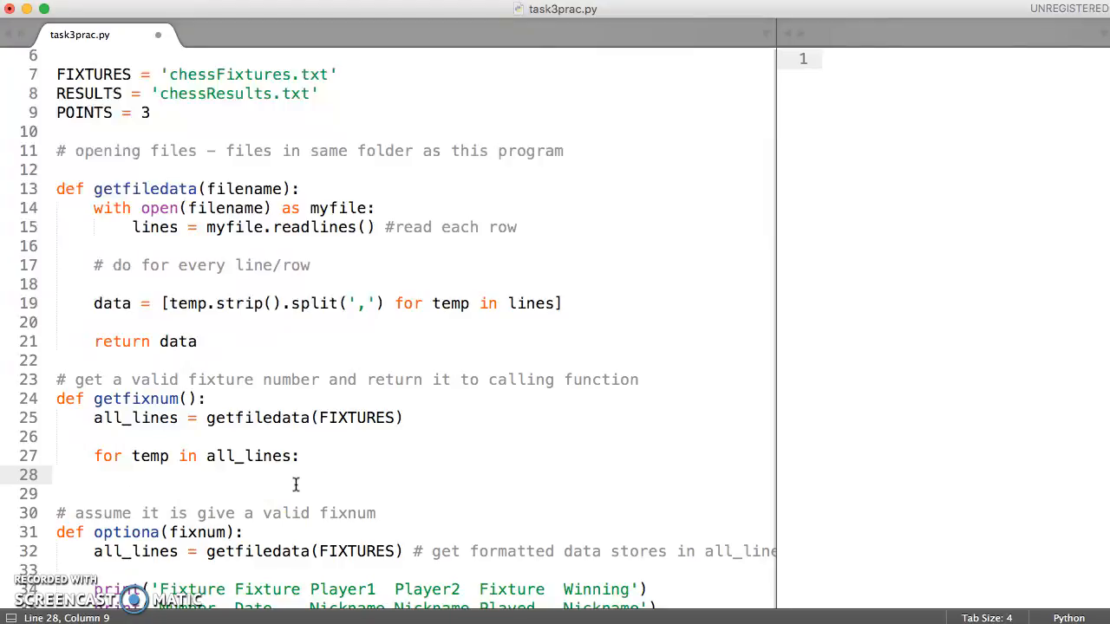
text(n)
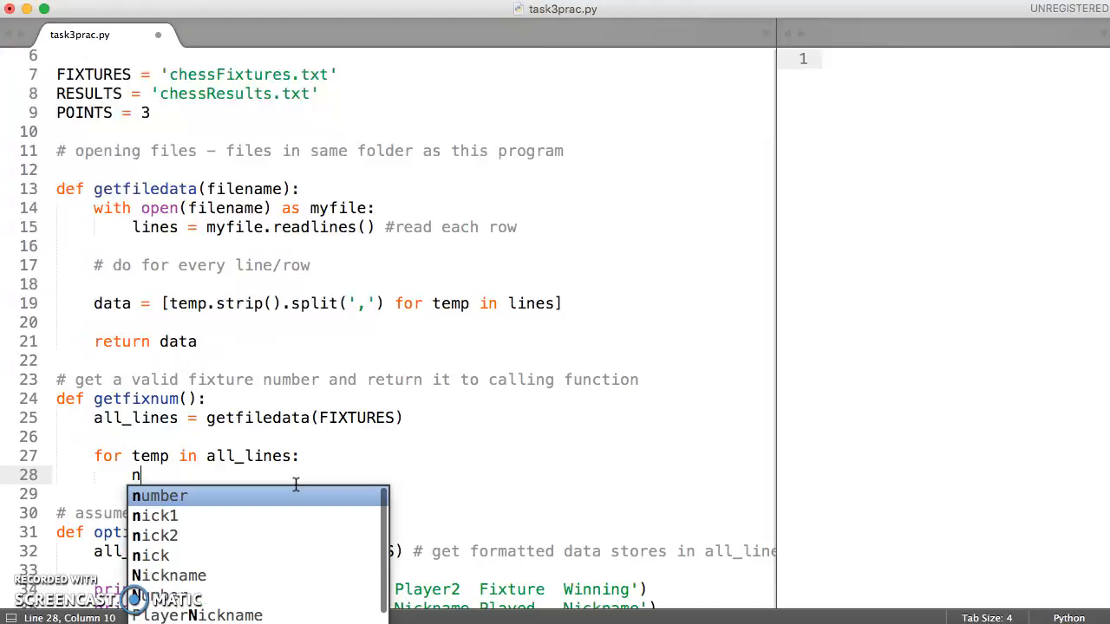
text(um)
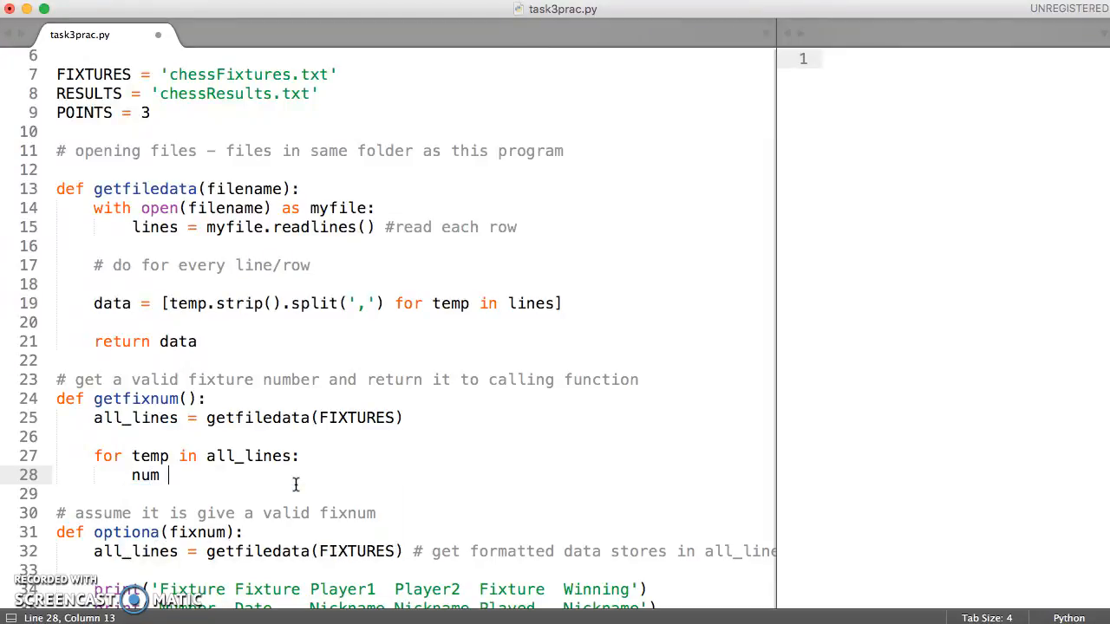
text(=)
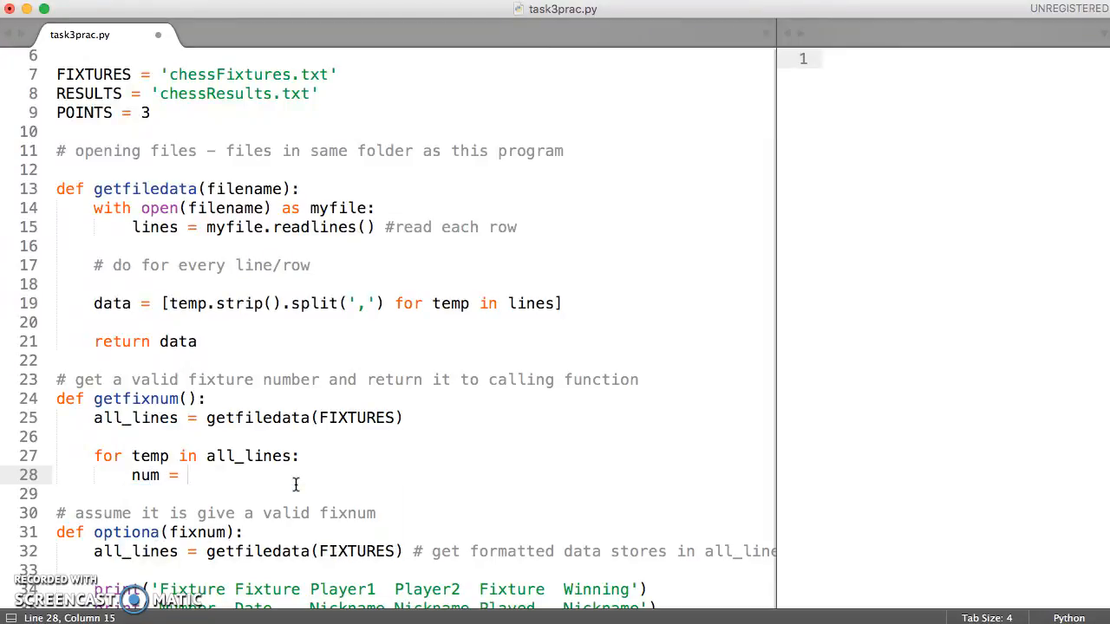
text(temp[])
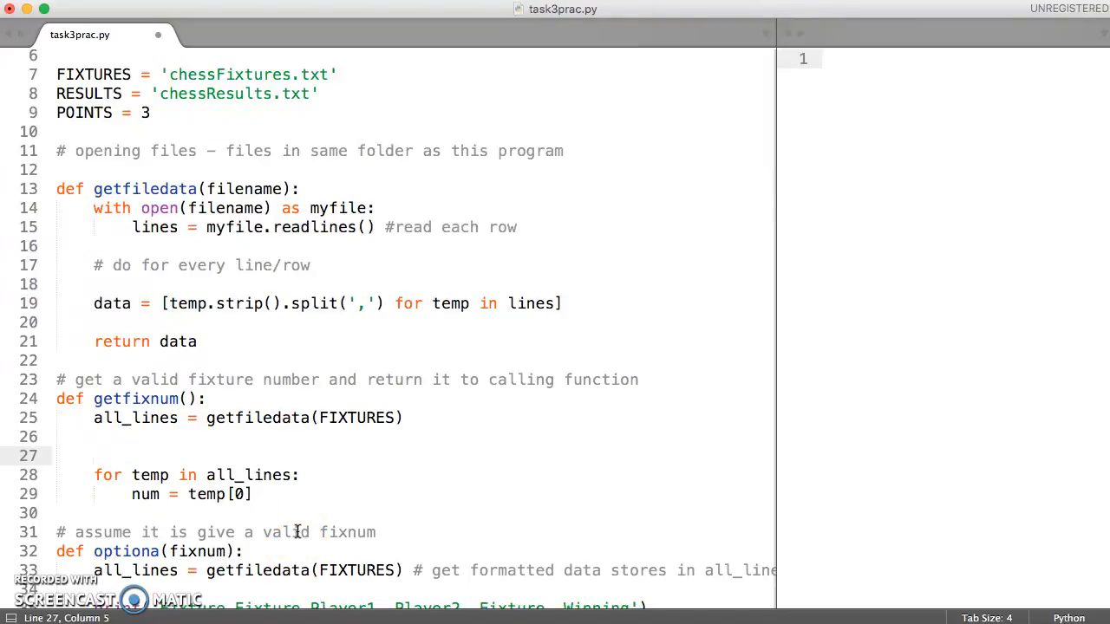
Add 'all_nums = [] # empty list' above the loop.
text(all)
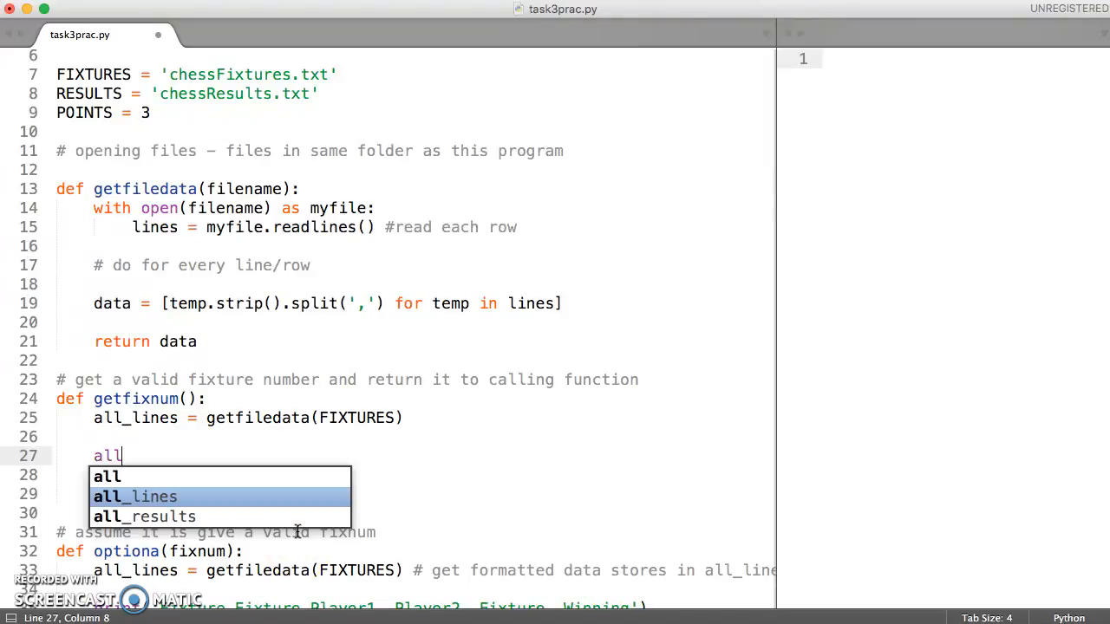
text(_nums)
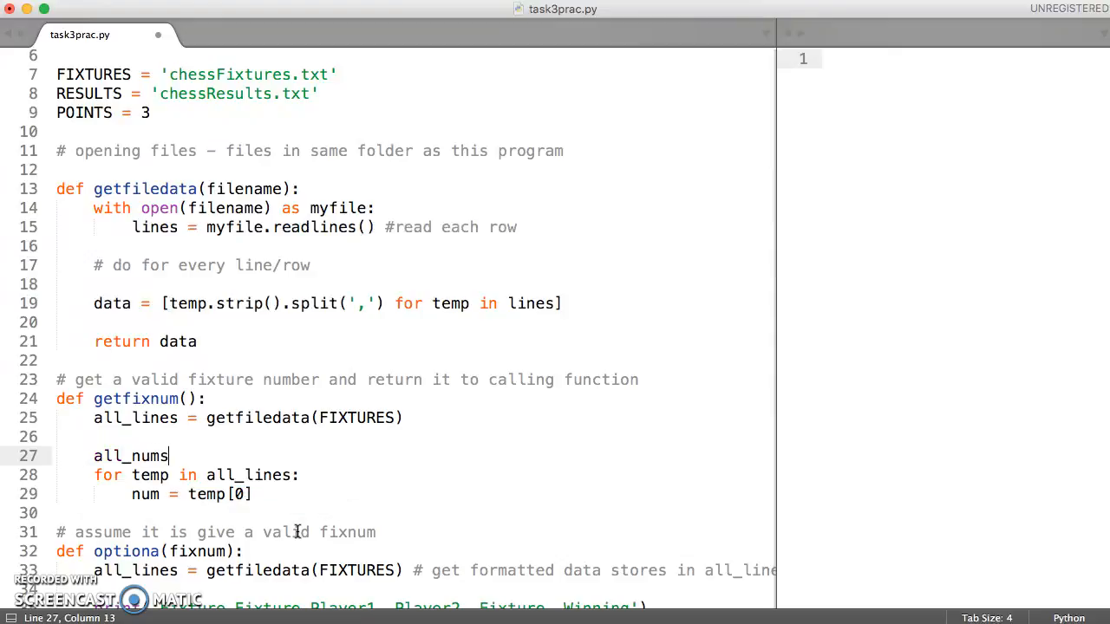
text(= [])
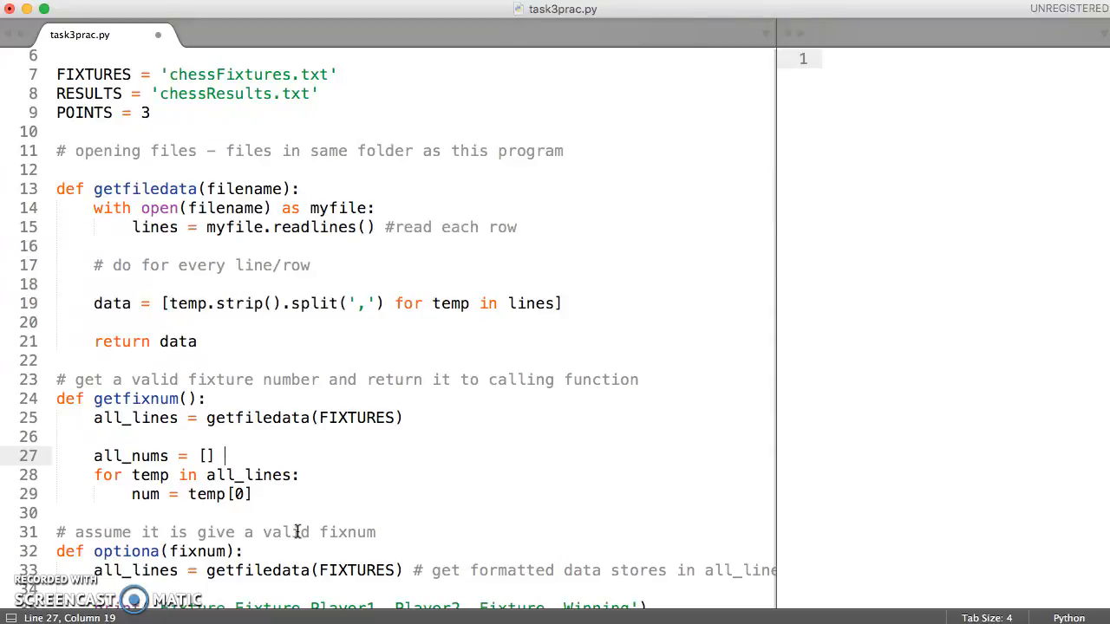
text(# empty)
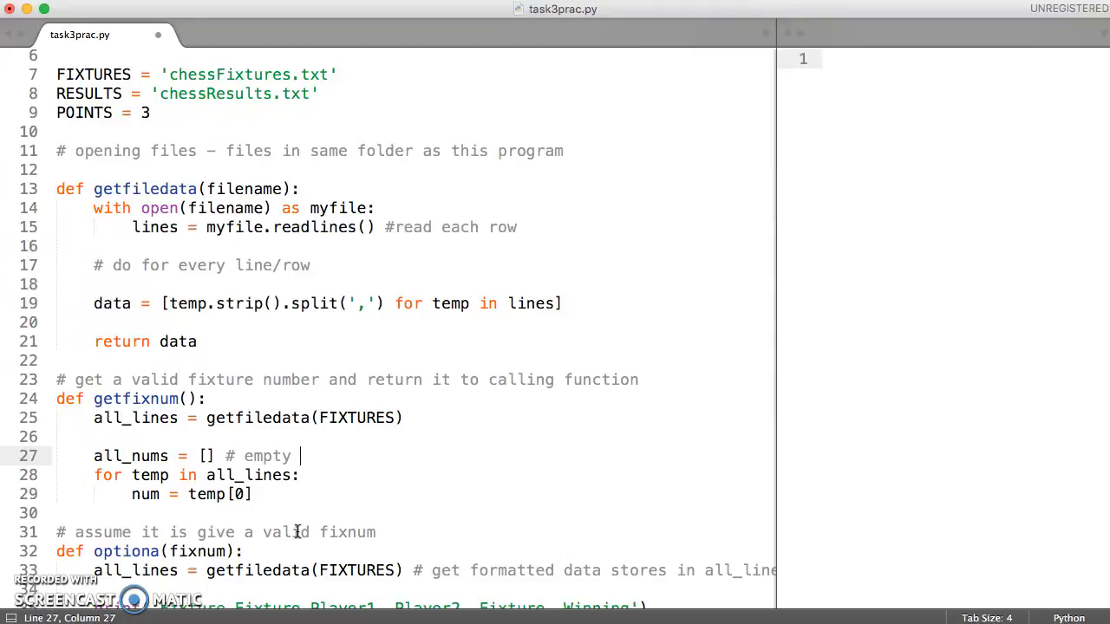
text(list)
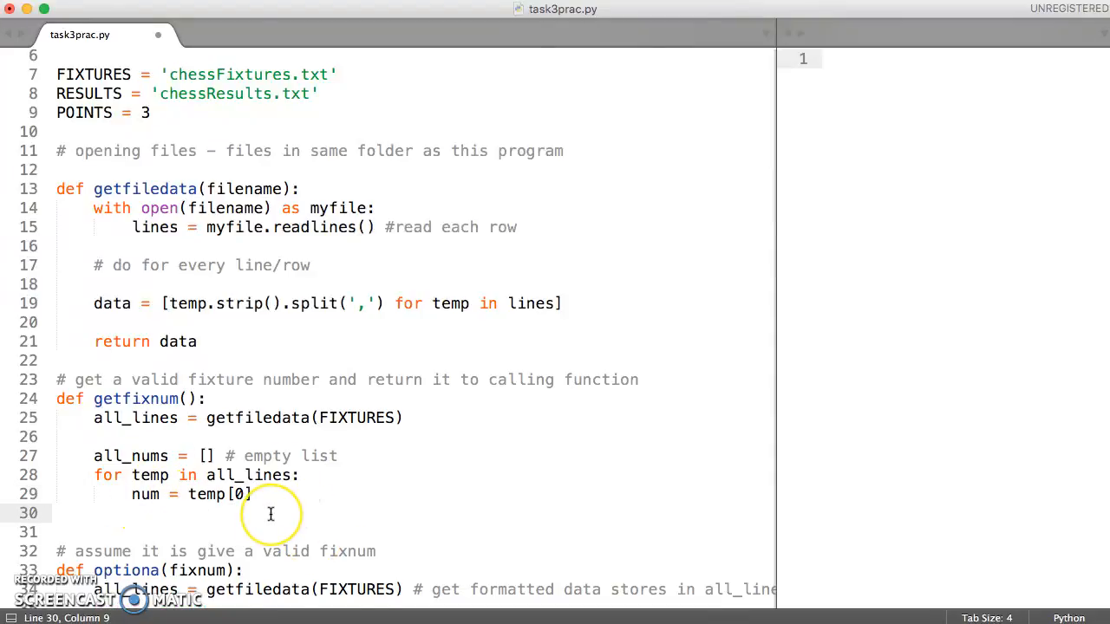
Append num to all_nums inside the loop and comment num as '# get hold of fixture number'.
text(al)
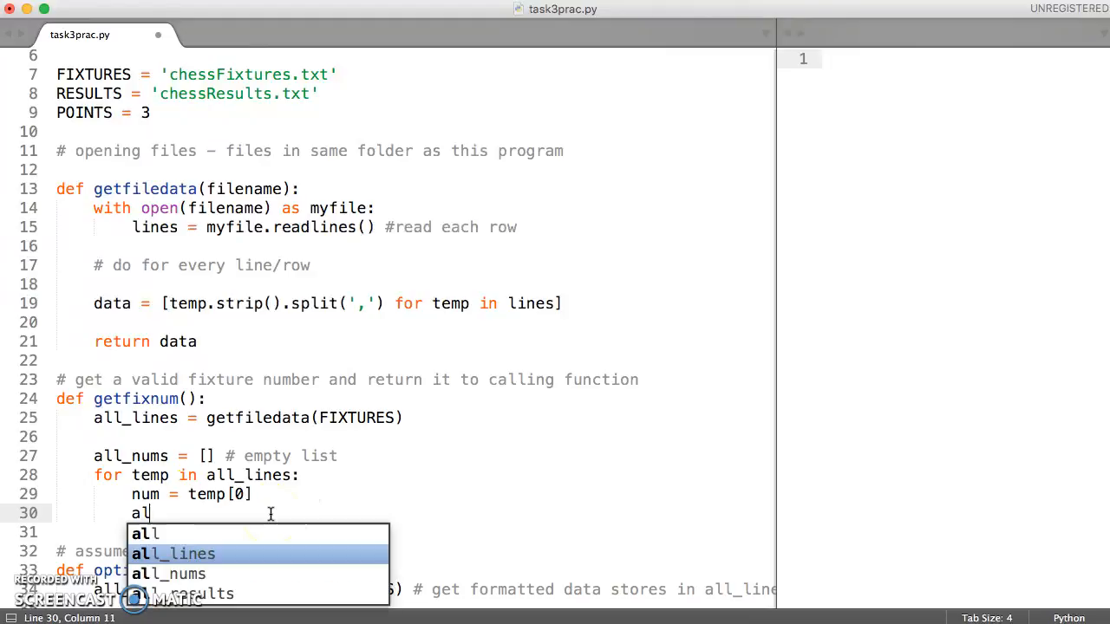
text(l)
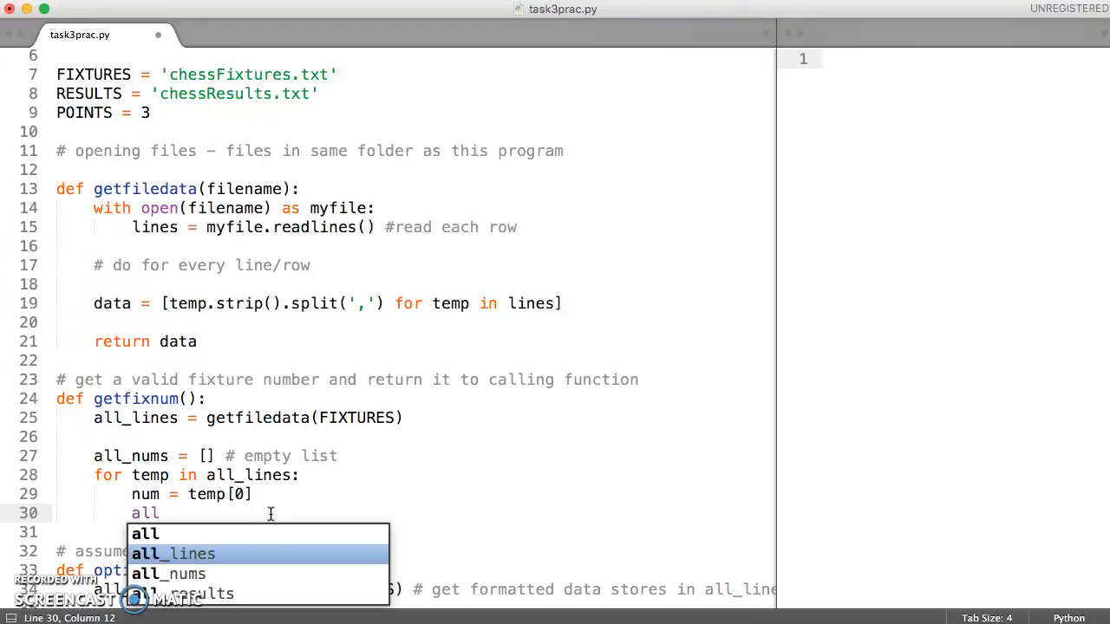
text(_nums.a)
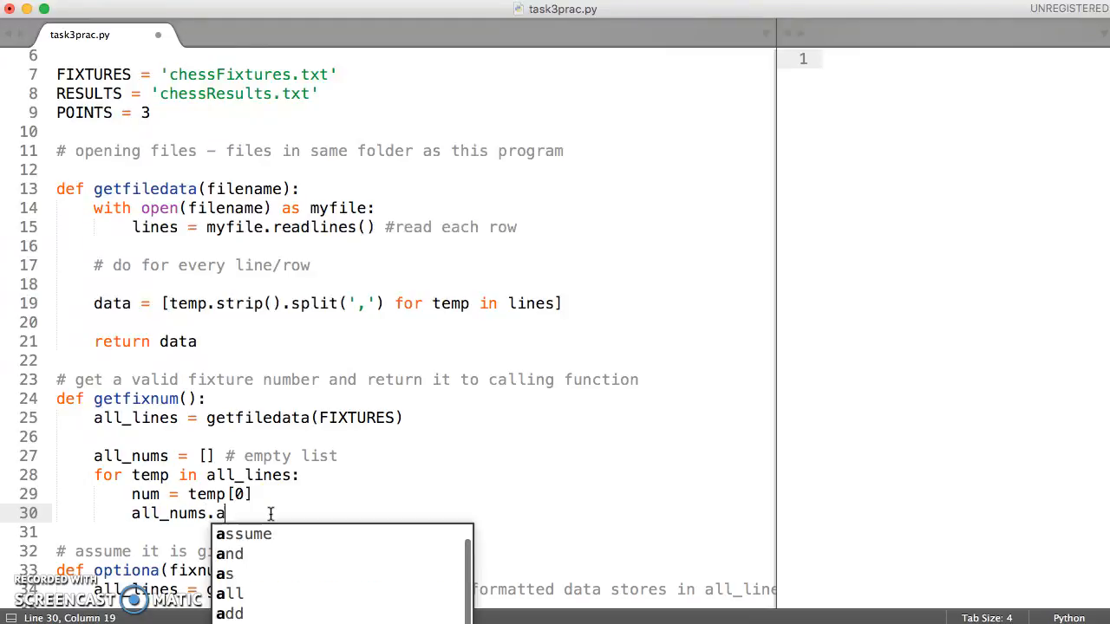
text(ppend)
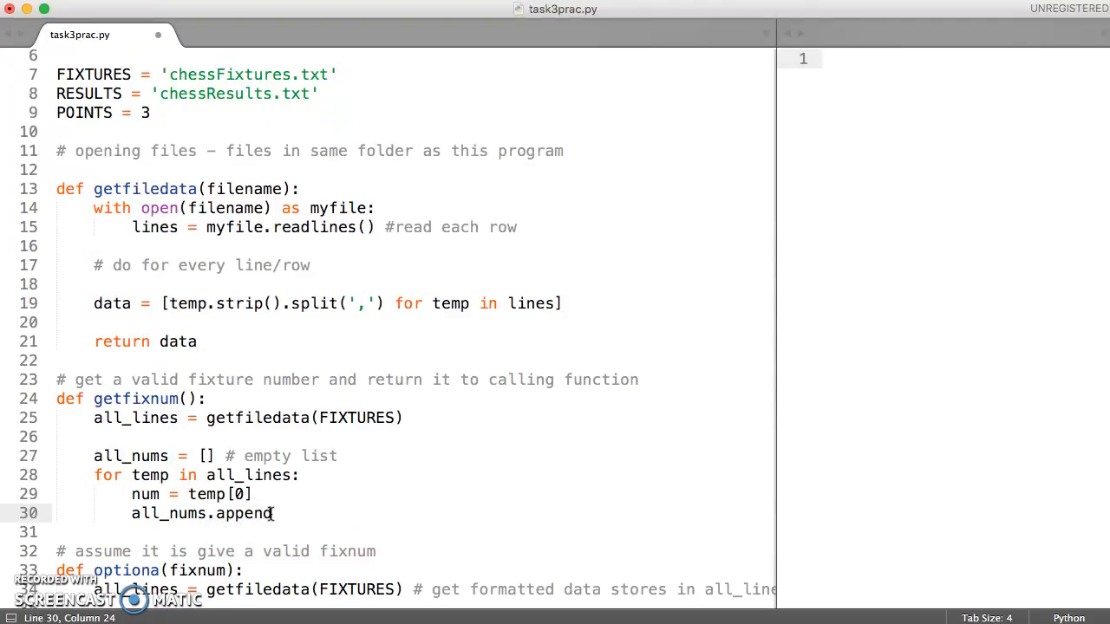
text((num)
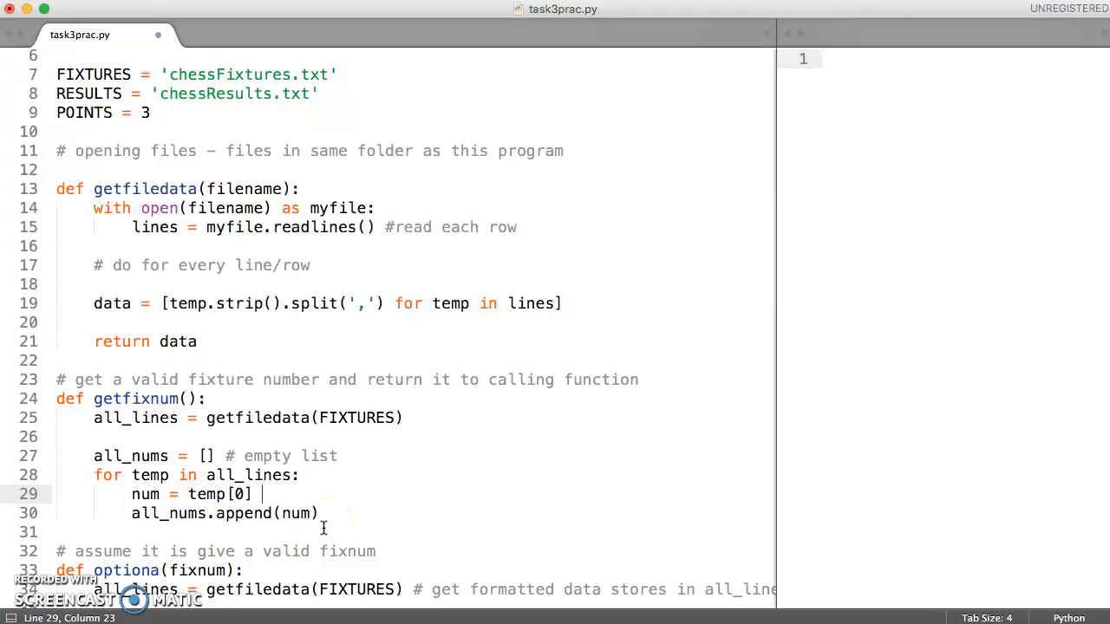
text(# get hold of f)
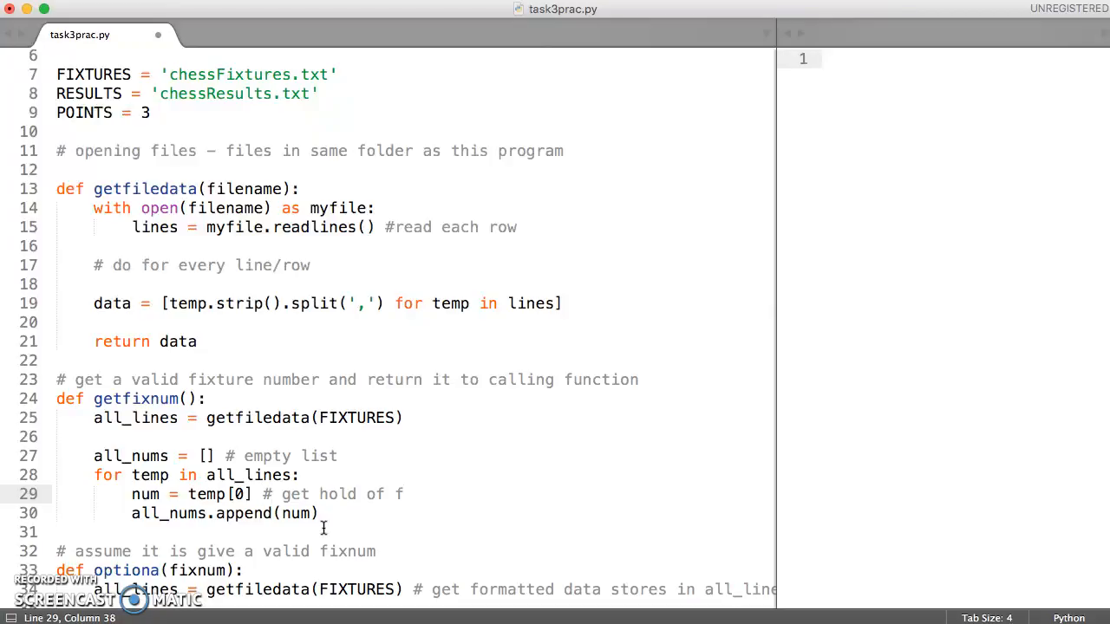
text(ixture numbe)
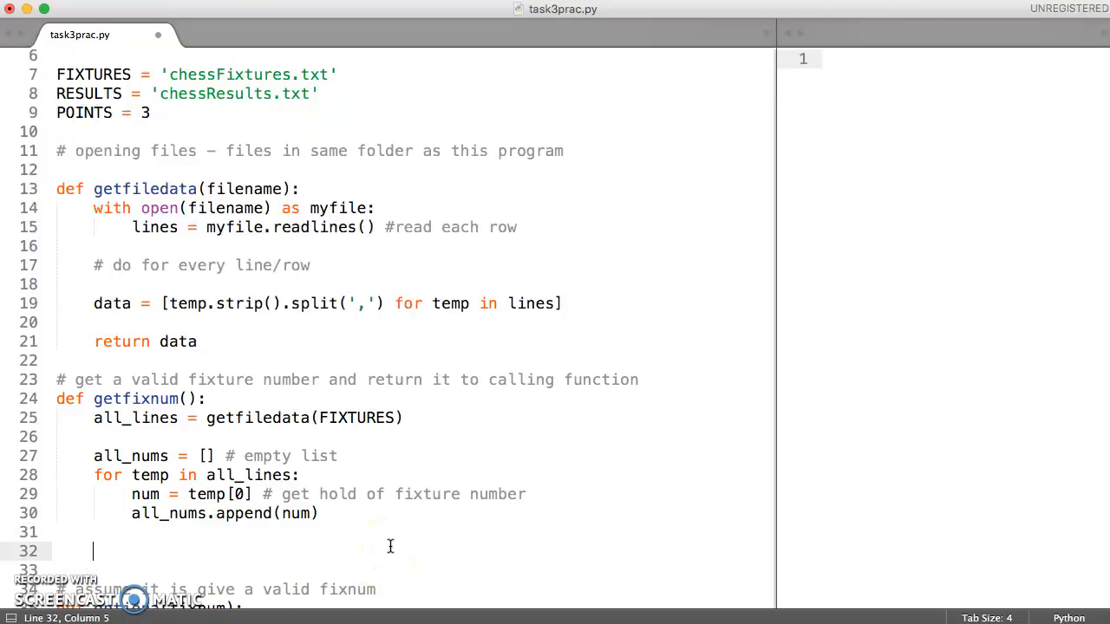
End getfixnum with 'return all_nums', fixing the 'retr' typo.
text(retr)
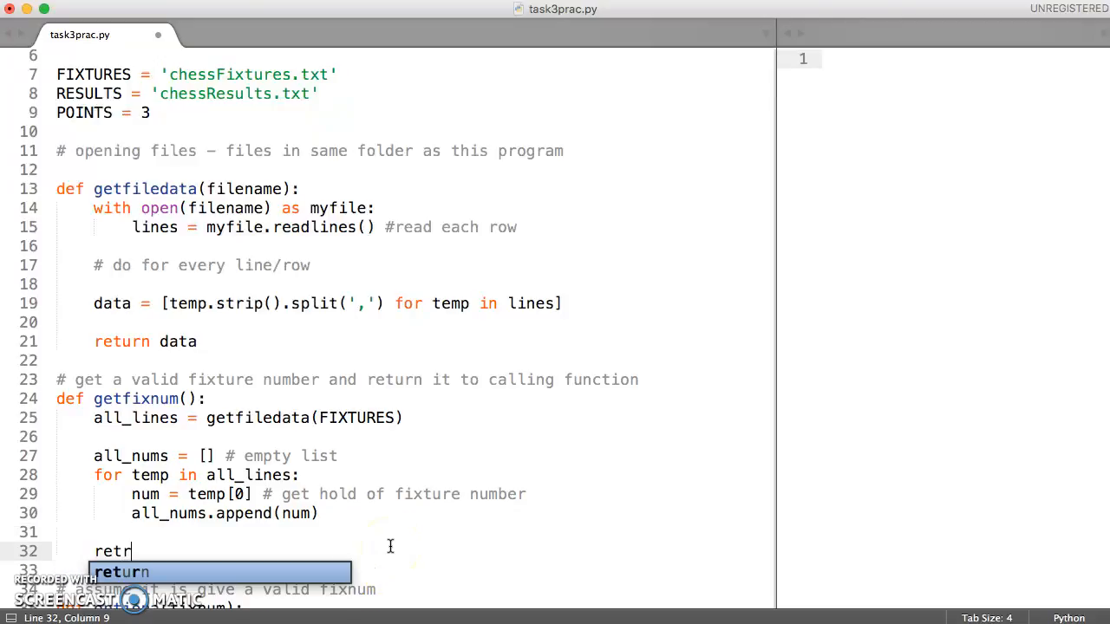
key(BackSpace)
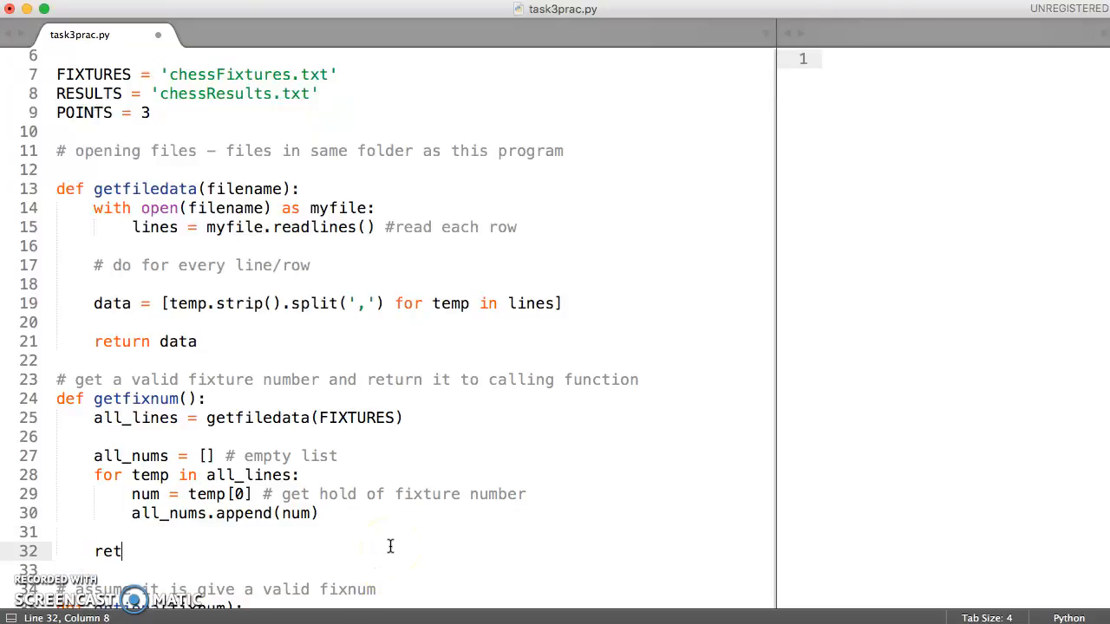
text(urn)
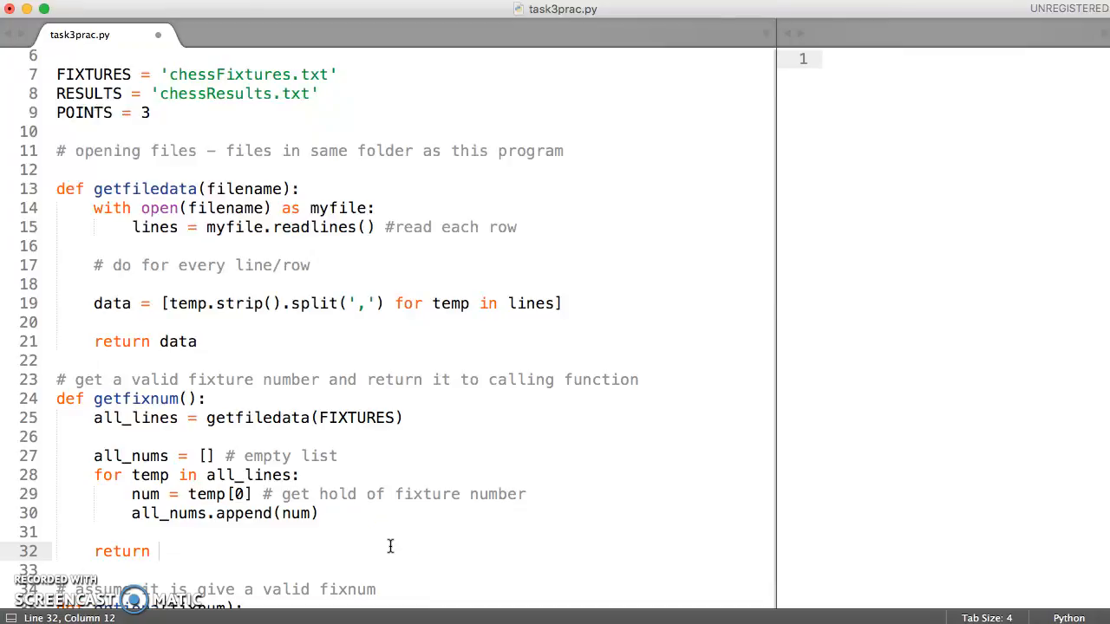
text(all_nums)
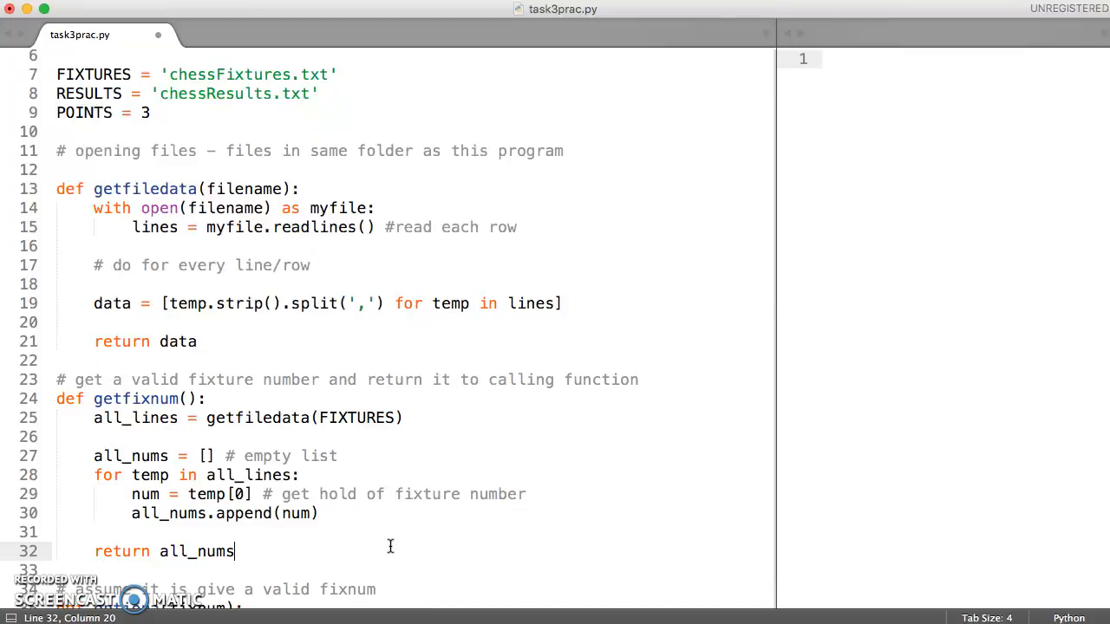
mouse_move(234, 552)
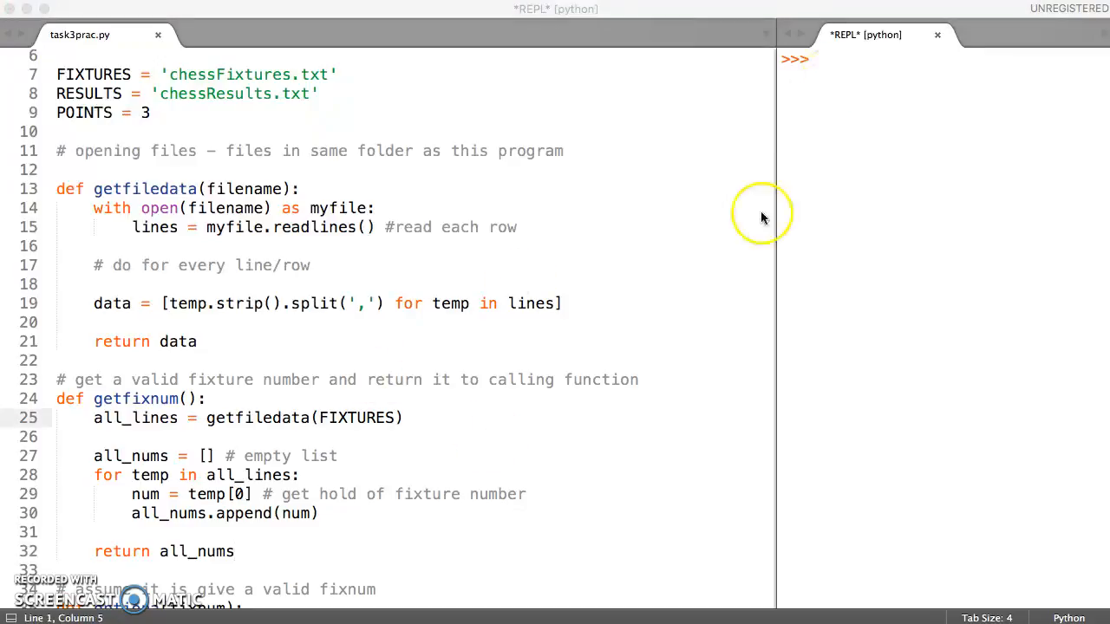
mouse_move(707, 225)
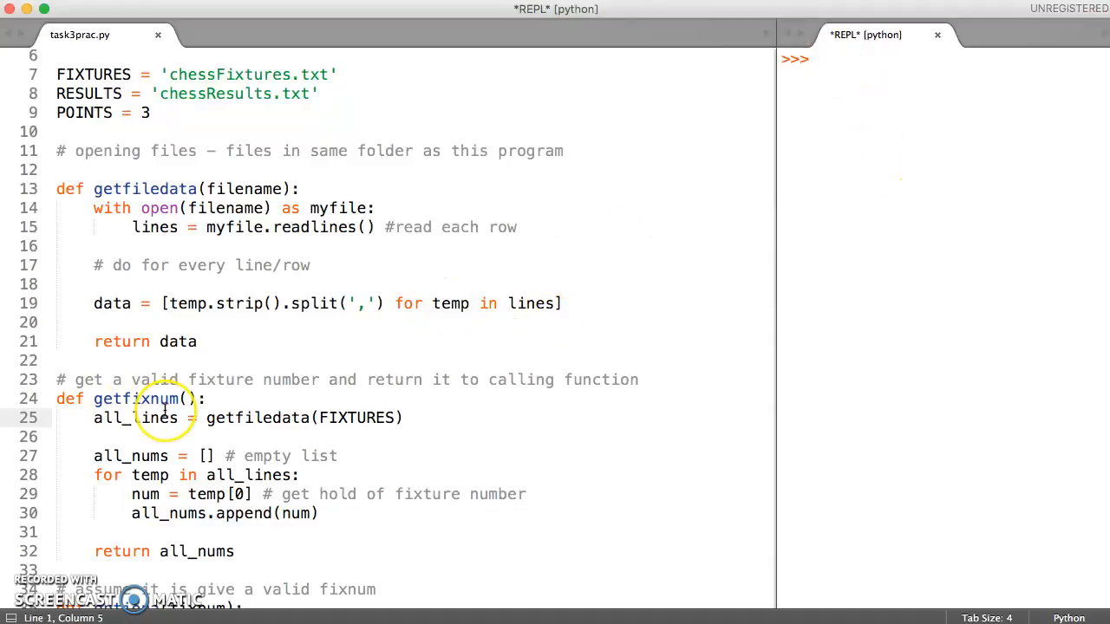
Call getfixnums() in the REPL, get a NameError, and return to task3prac.py.
text(get)
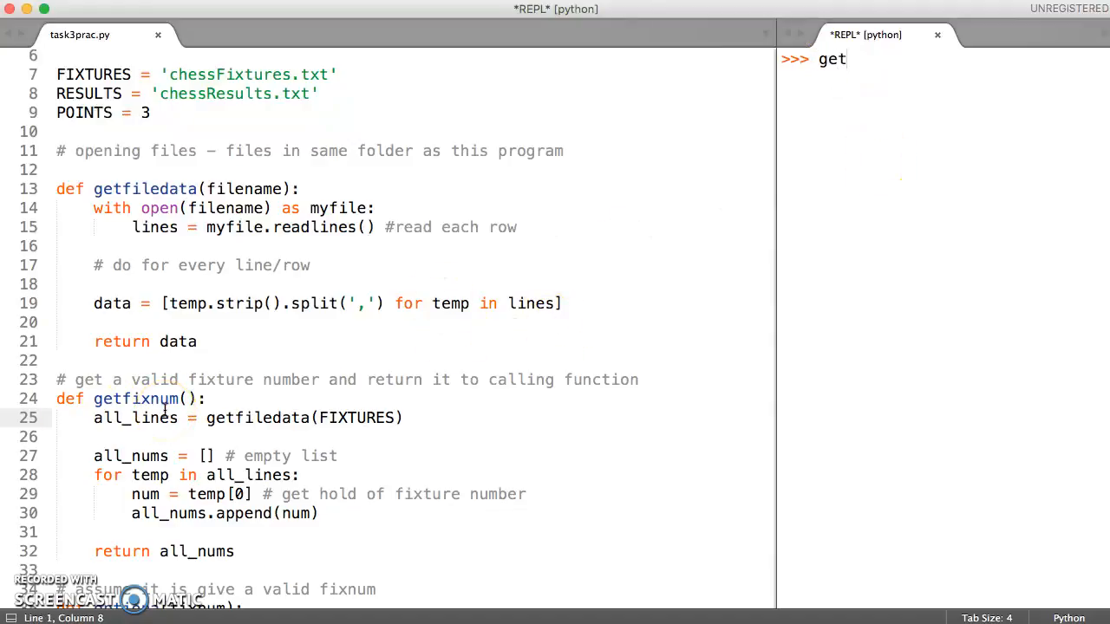
text(fixnum)
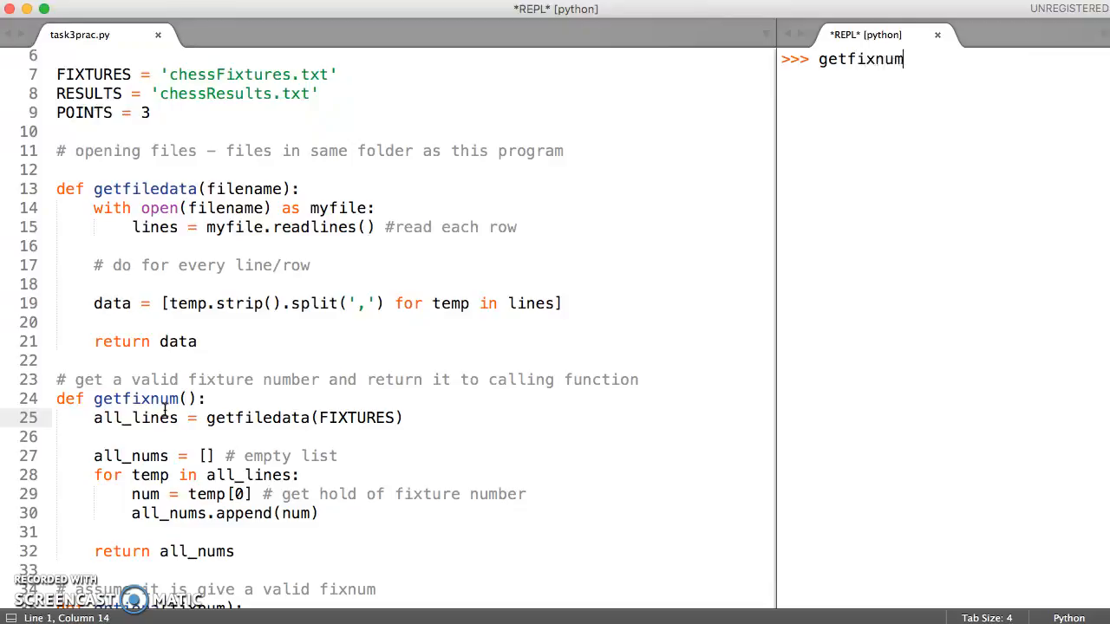
text(s)
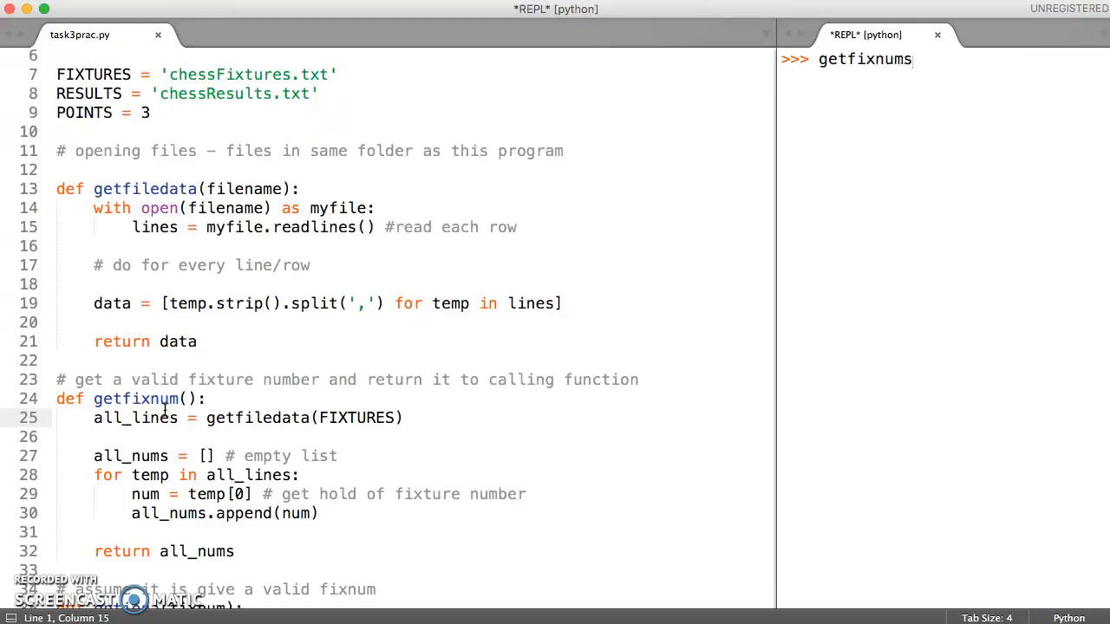
text(())
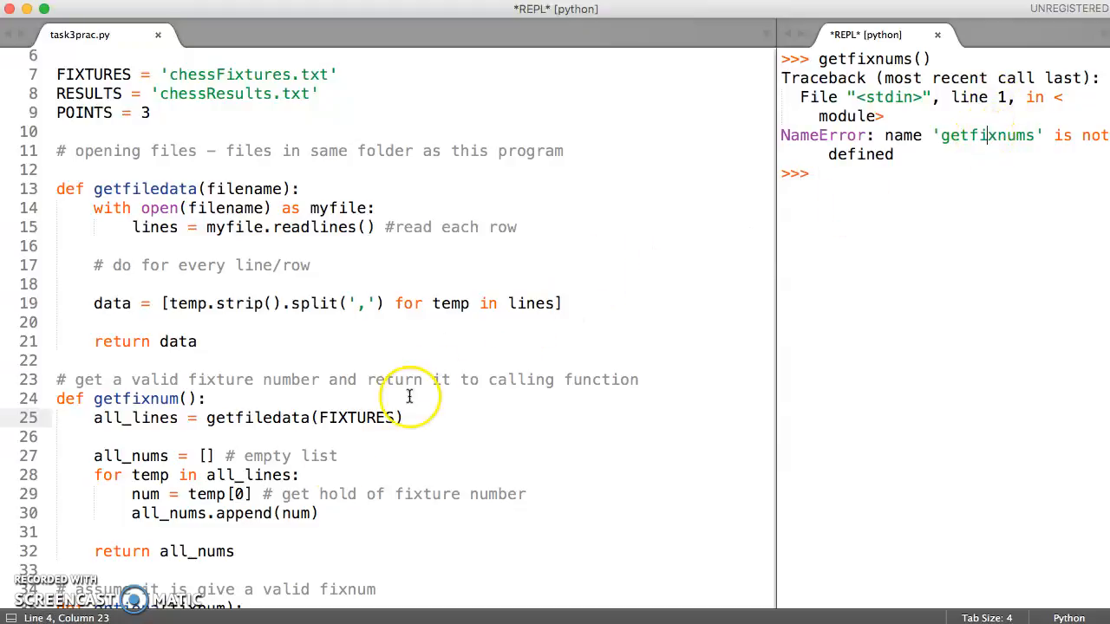
click(245, 513)
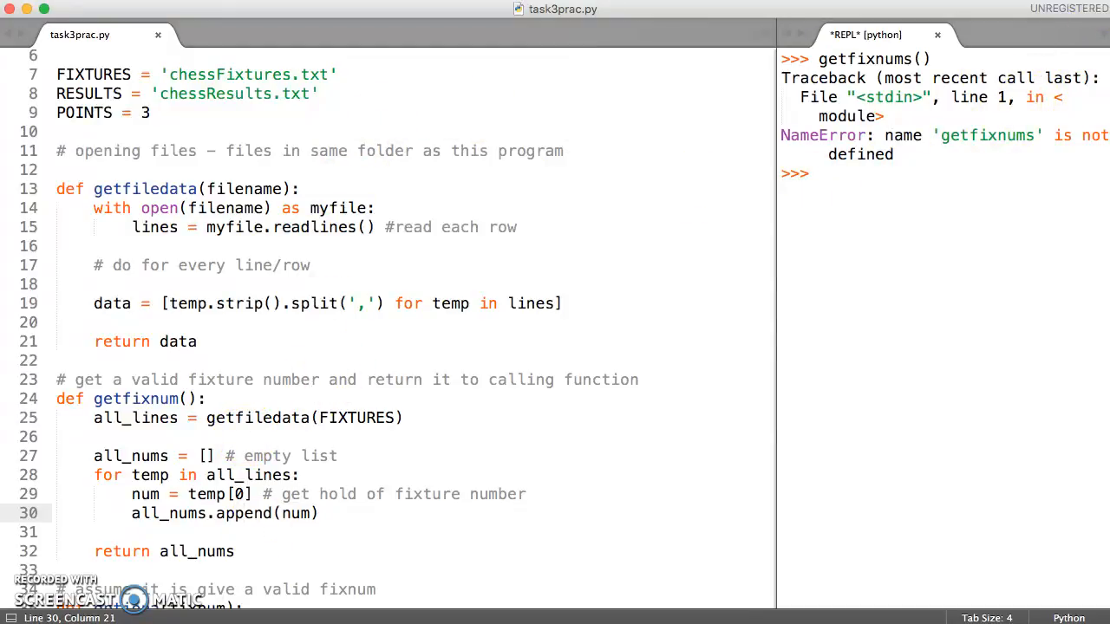
mouse_move(937, 143)
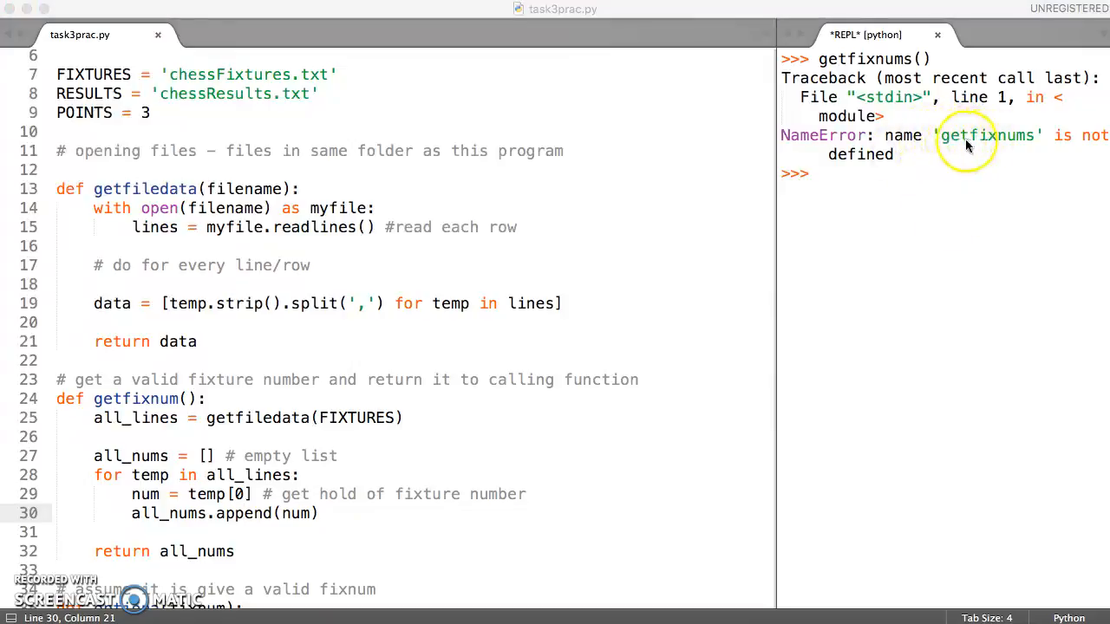
mouse_move(871, 59)
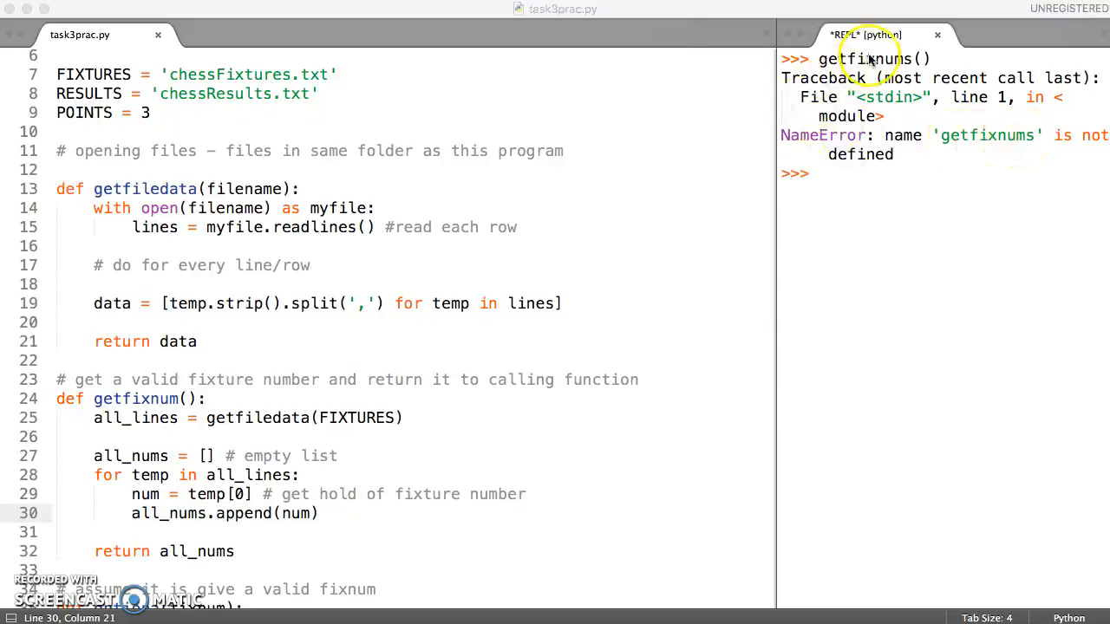
mouse_move(265, 386)
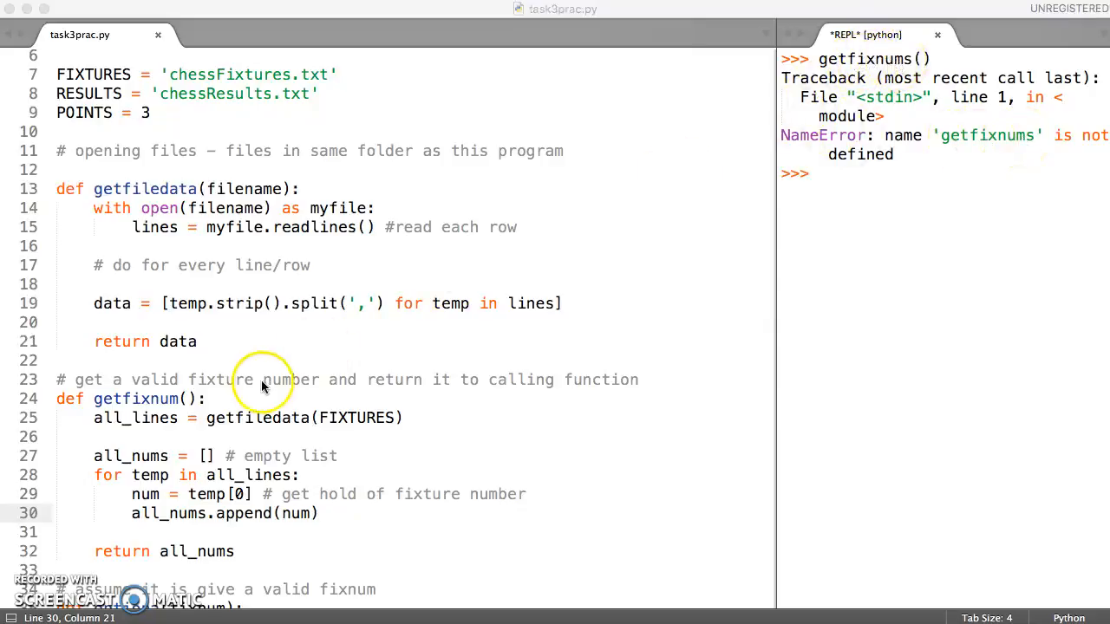
mouse_move(824, 174)
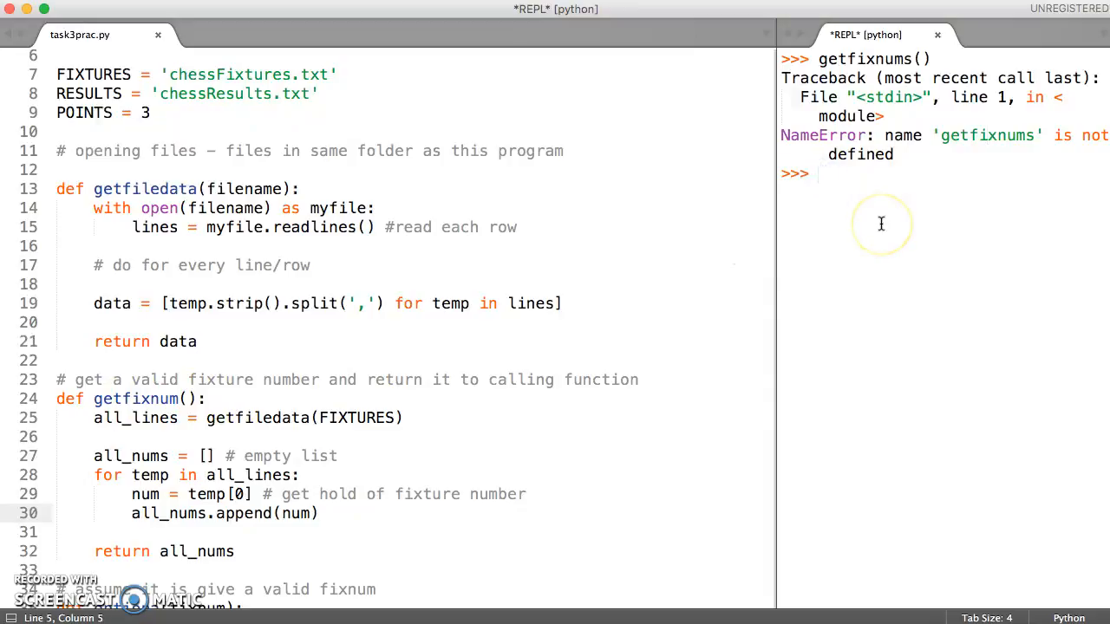
Call getfixnum() in the REPL and scroll through the returned list '1' to '190'.
text(getfixnum()
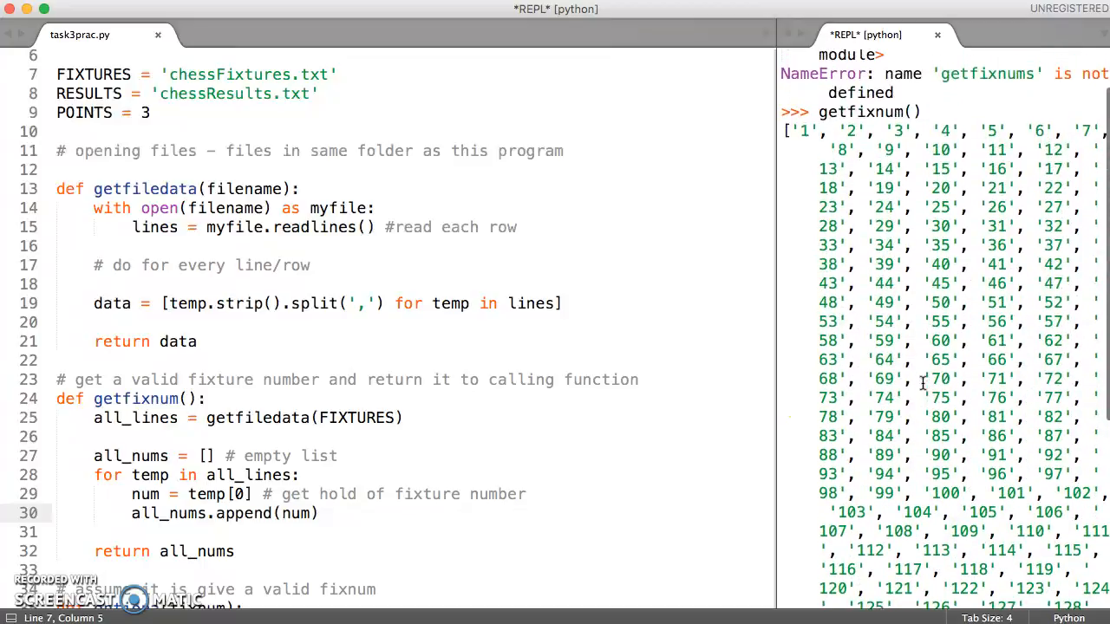
scroll(down, 3)
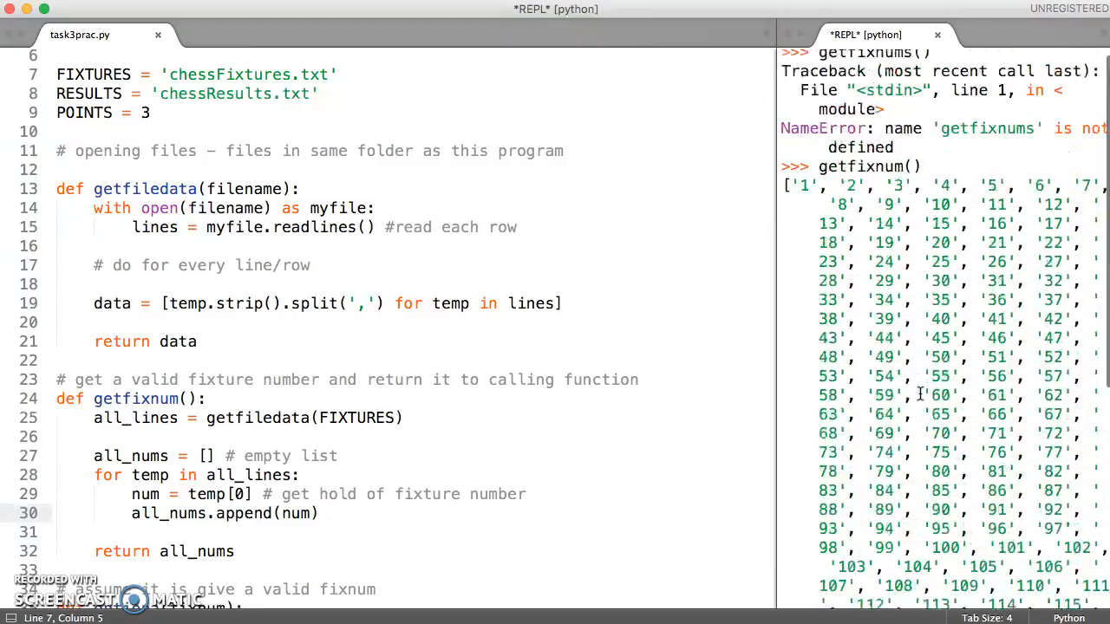
scroll(down, 3)
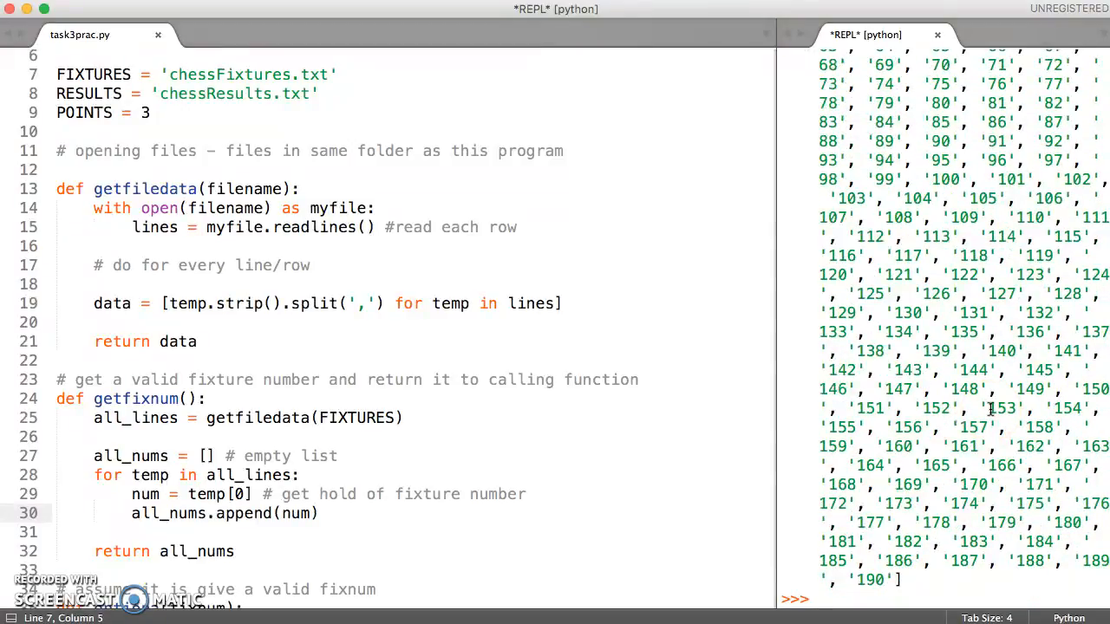
Store getfixnum() as nums in the REPL and check '99' in nums returns True.
text(nums =)
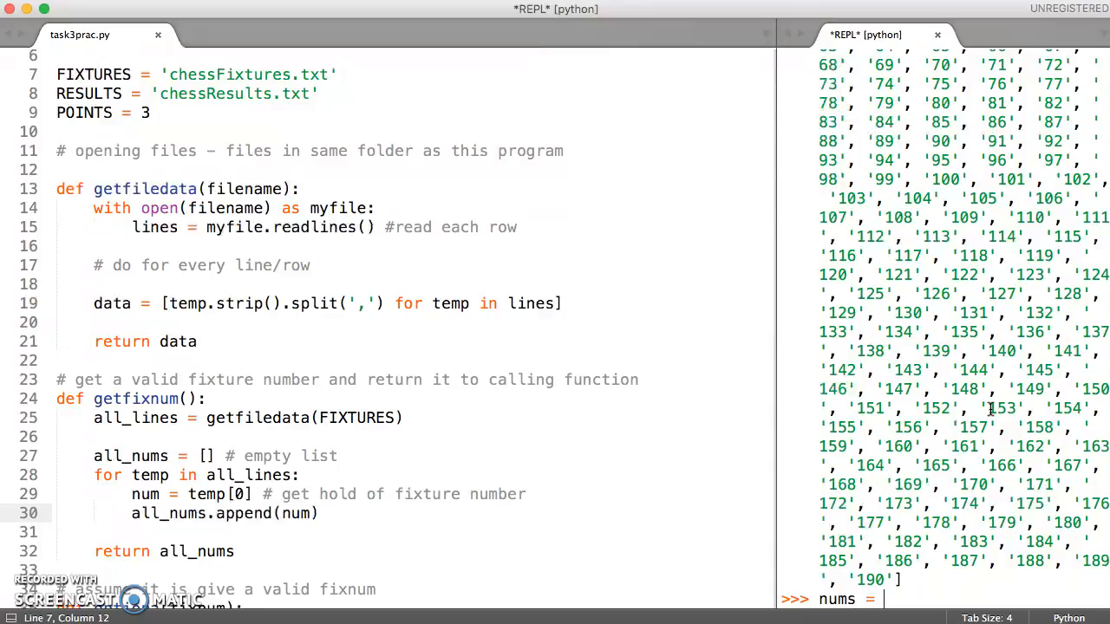
text(get)
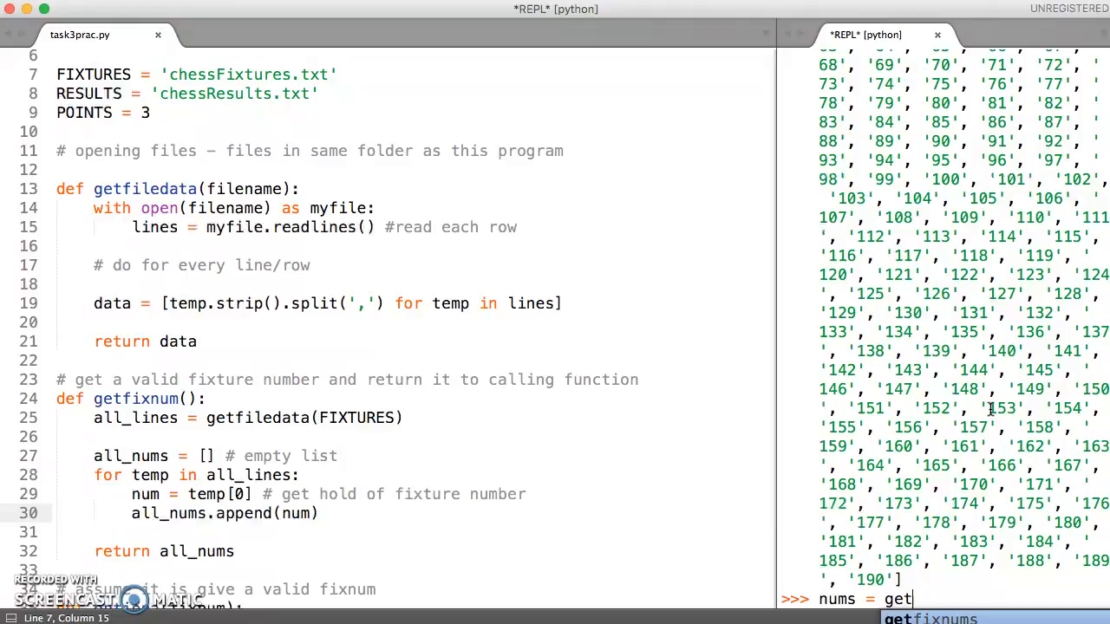
text(fixnum()
text('99)
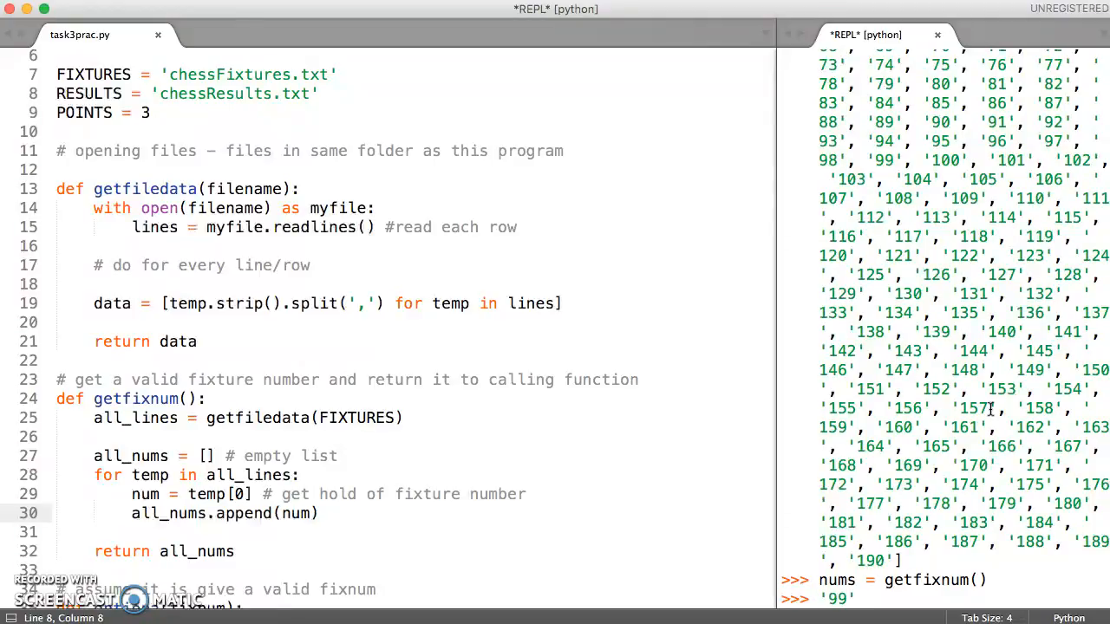
text(in)
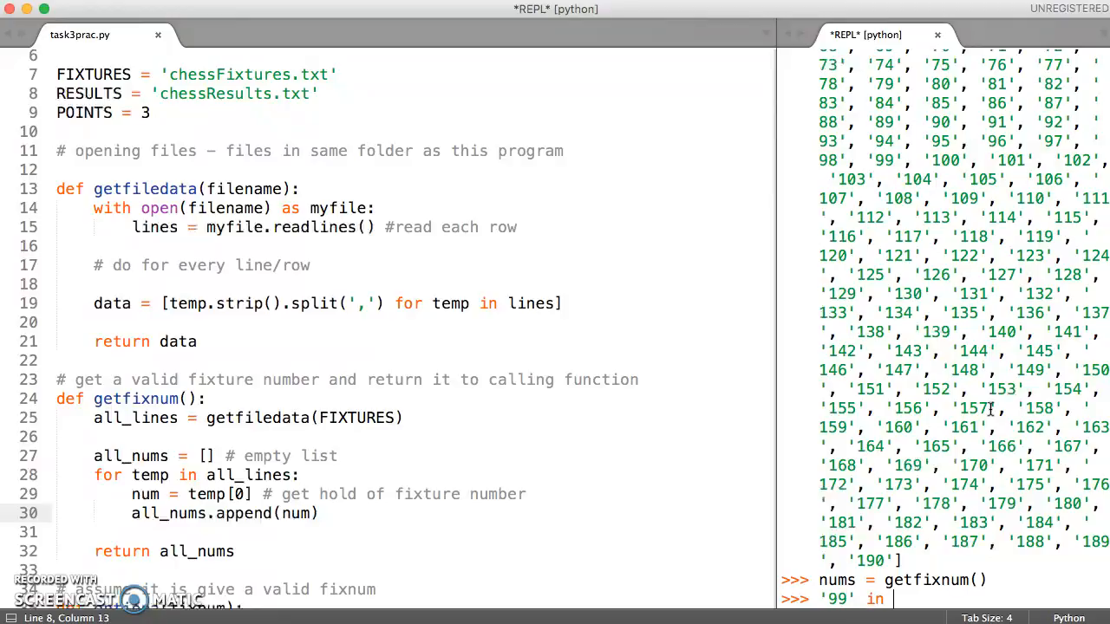
text(nums)
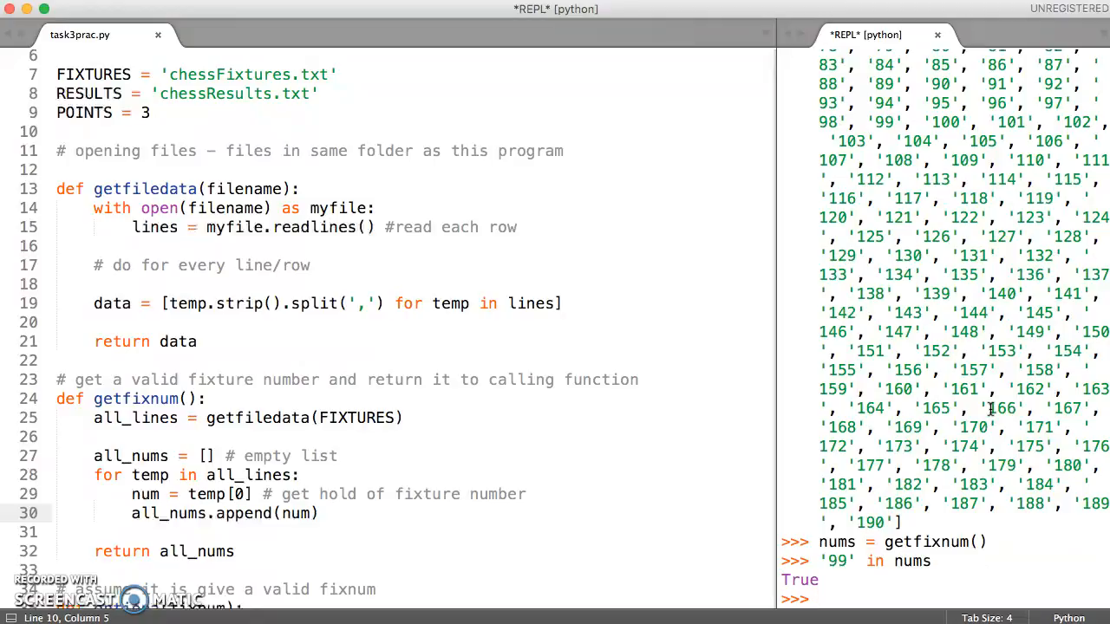
Check 'we' in nums returns False.
text(we)
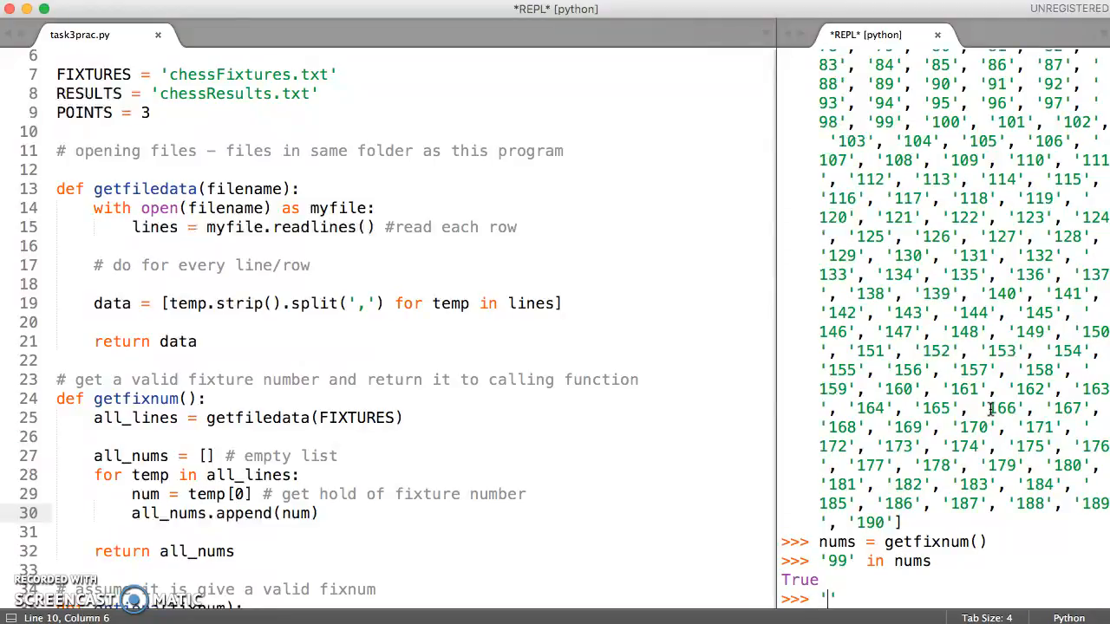
text(we)
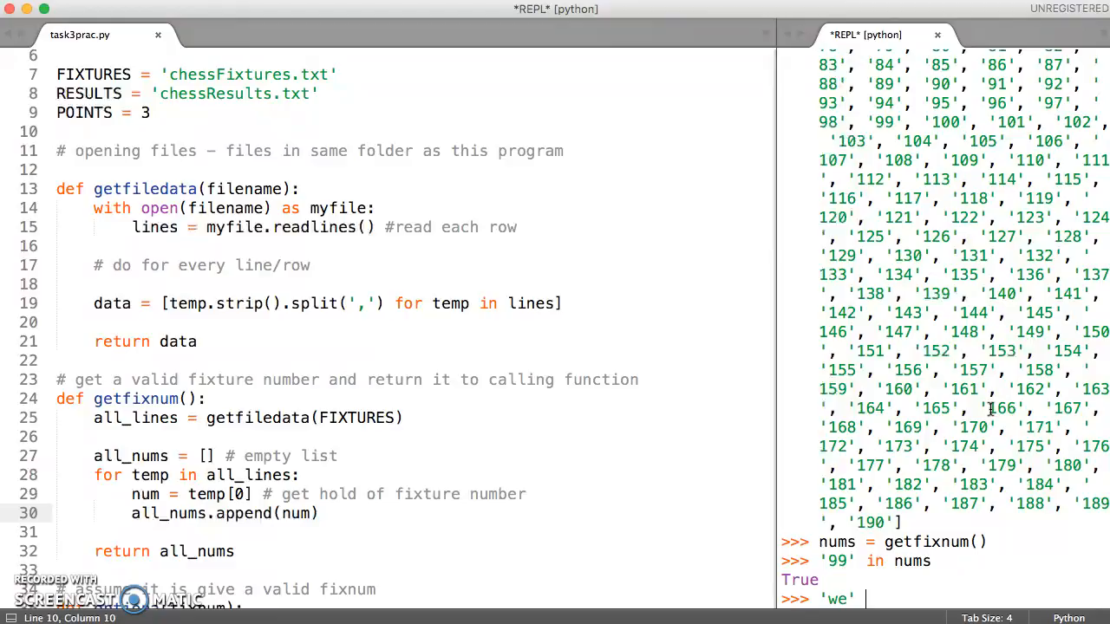
text(in nums)
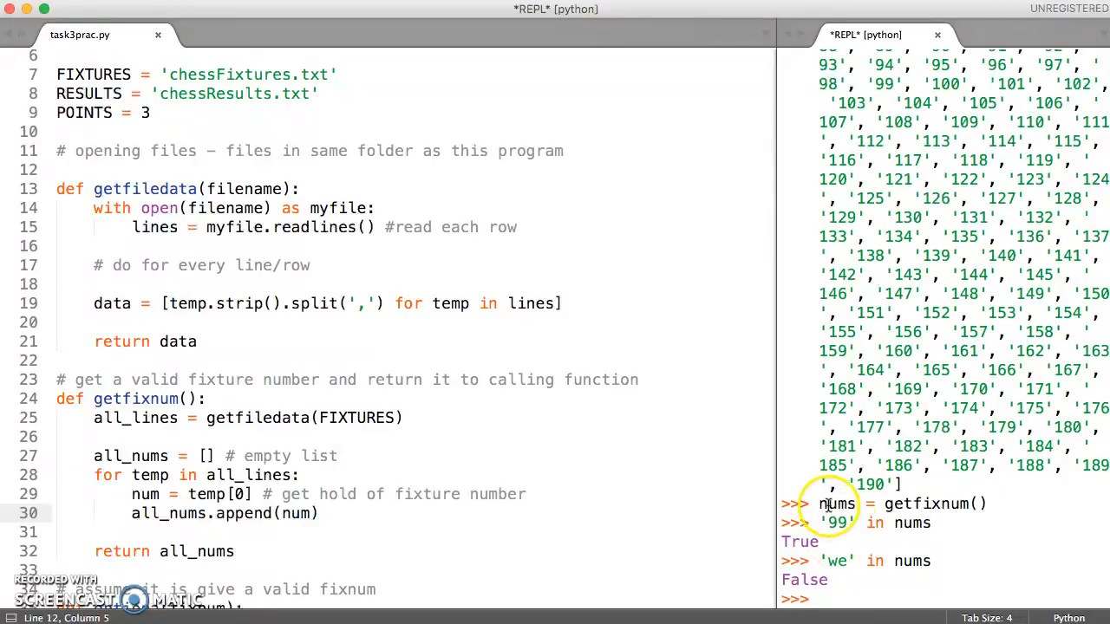
mouse_move(867, 529)
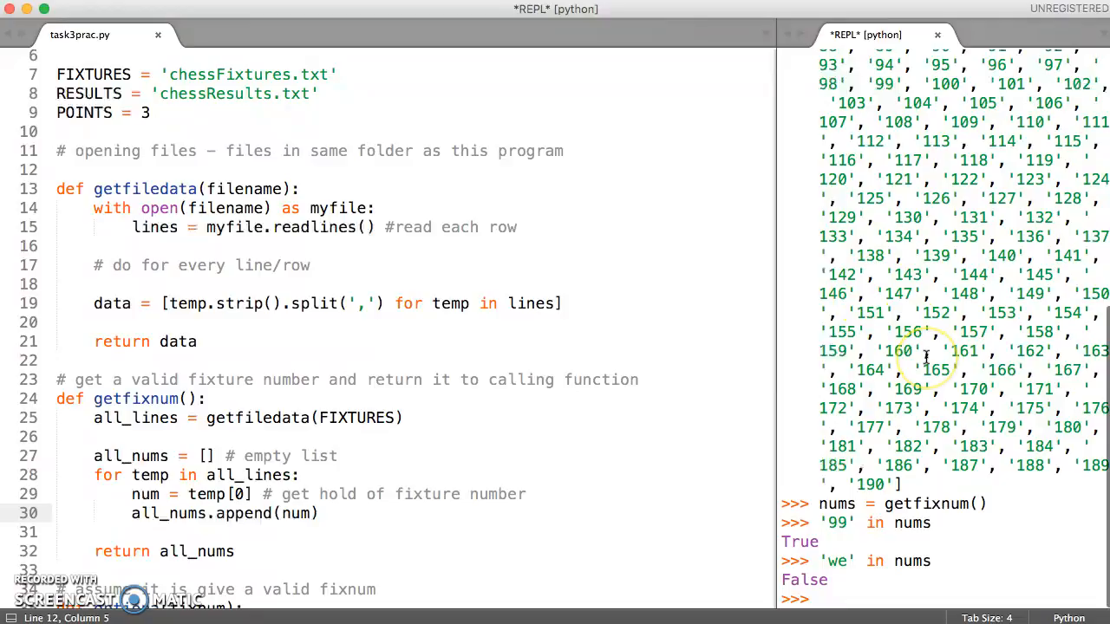
mouse_move(139, 341)
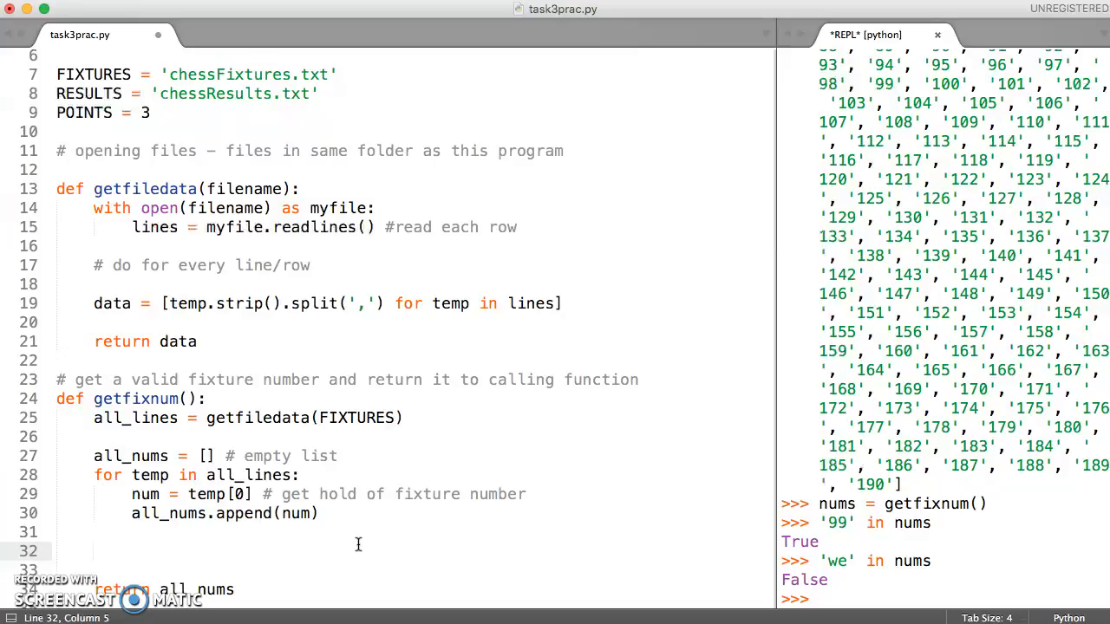
Add fnum = input('Please enter a fixture number') to getfixnum.
text(fnum)
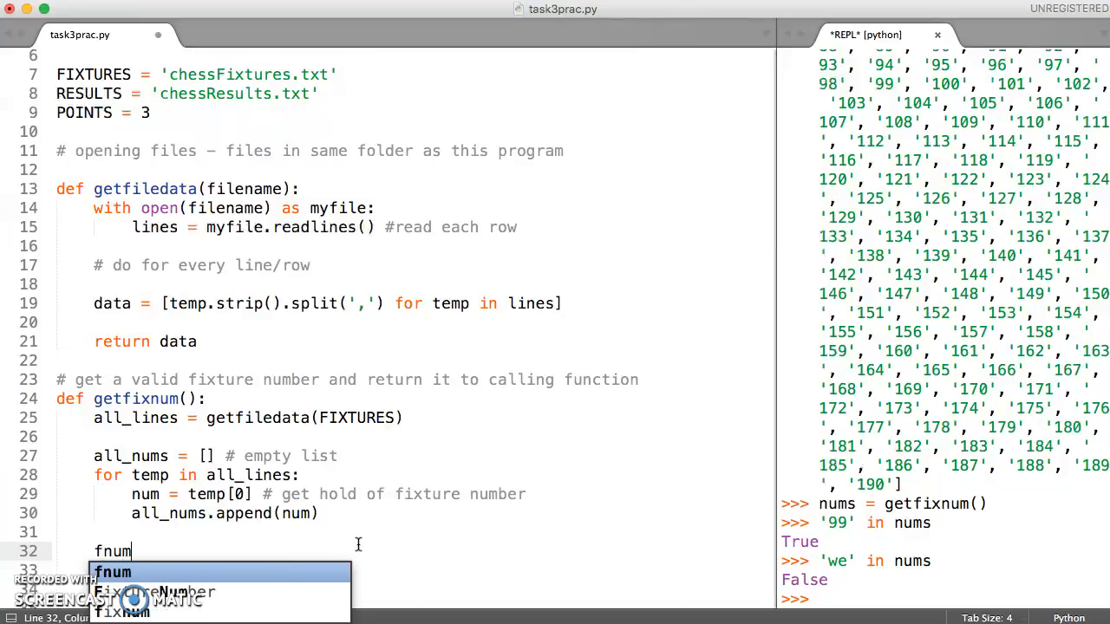
text(= i)
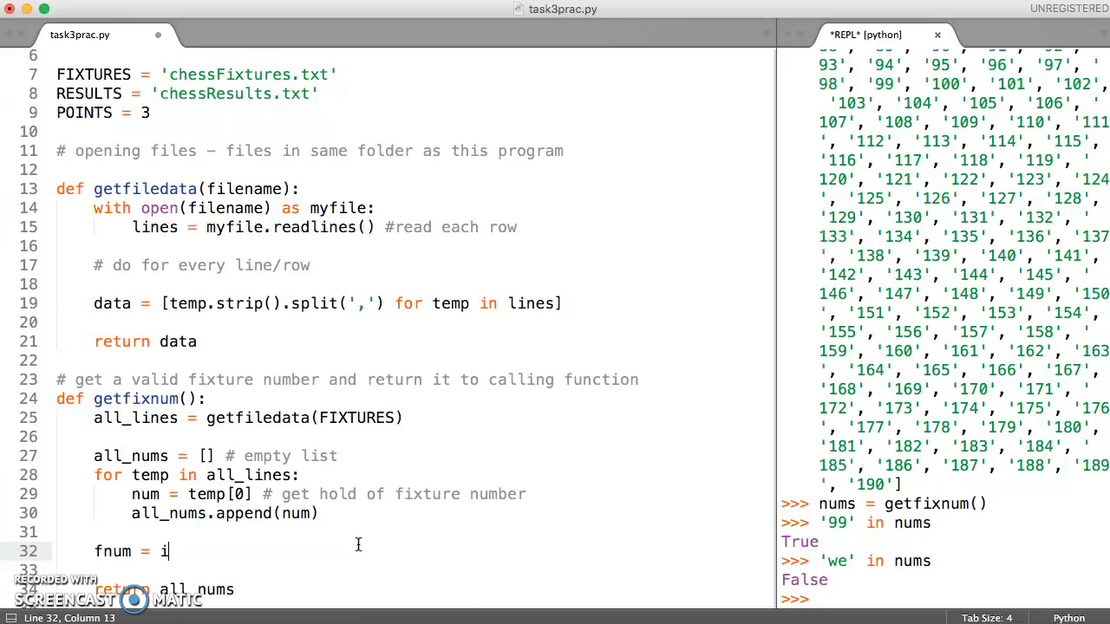
text(nput())
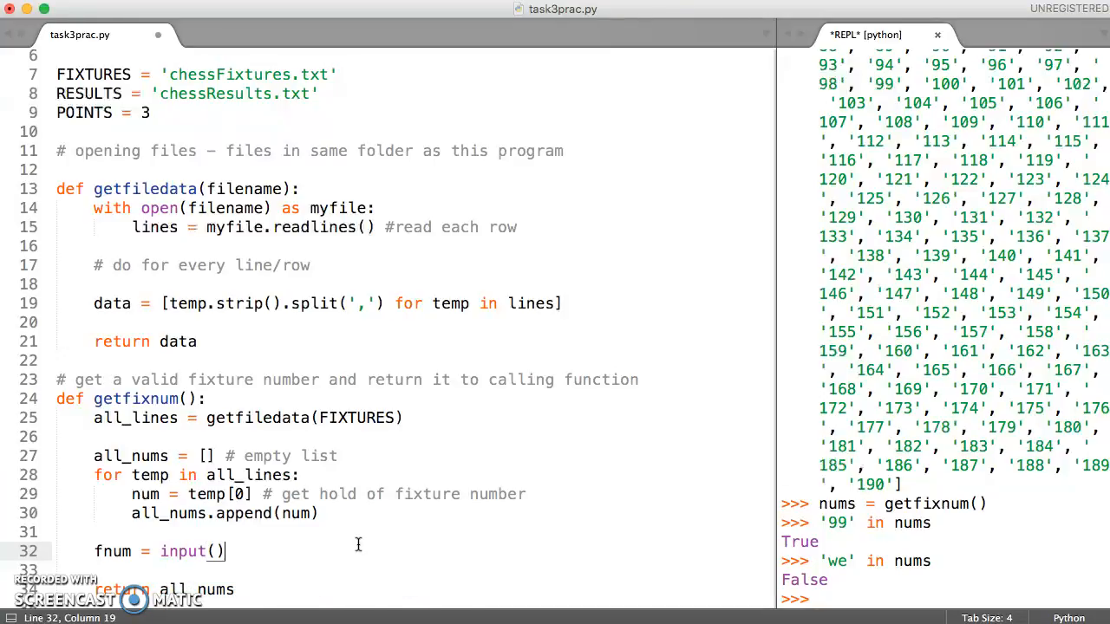
text(P)
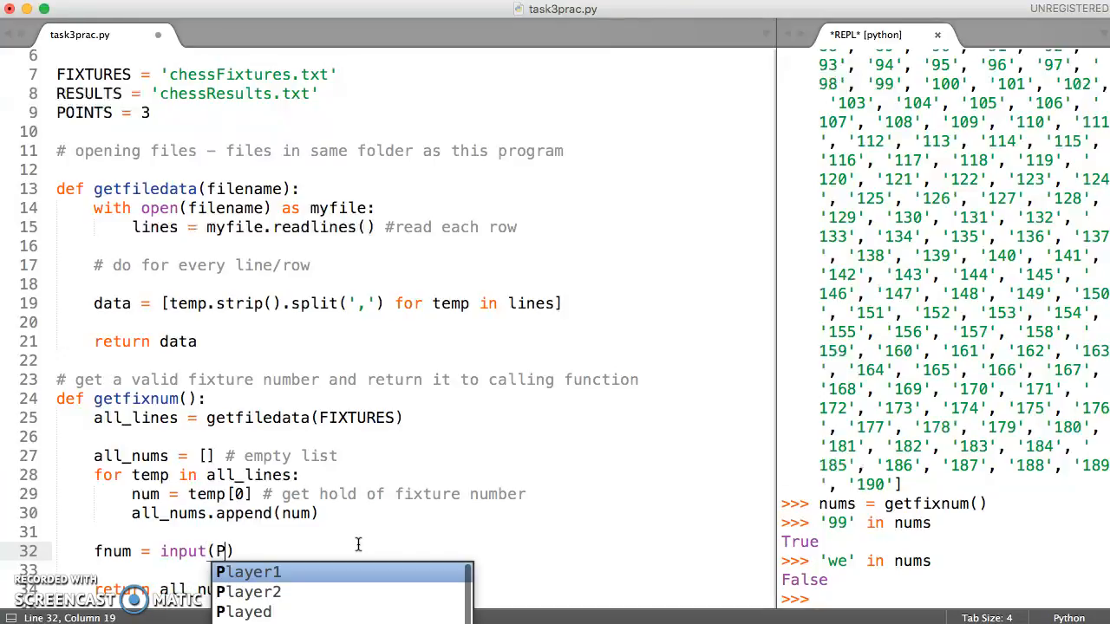
text(l)
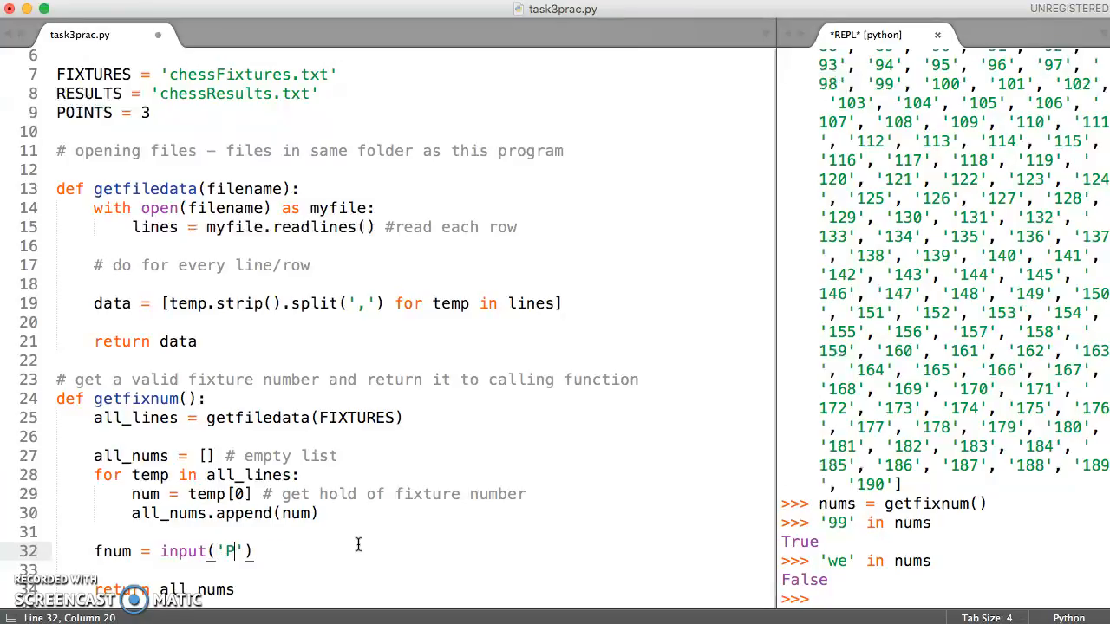
text(lease e)
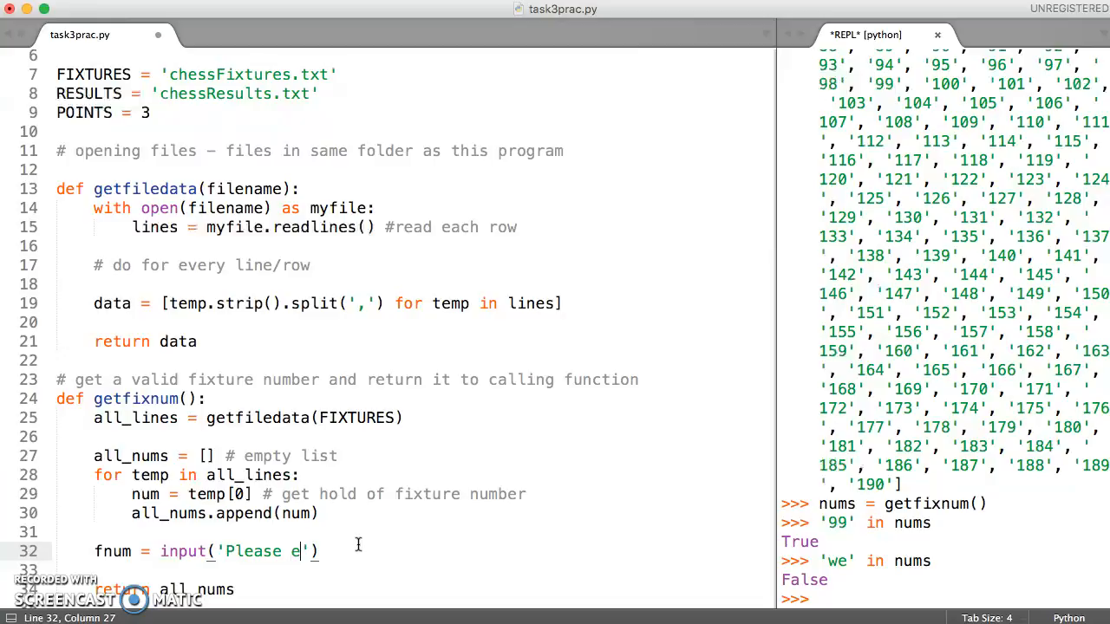
text(nter a f)
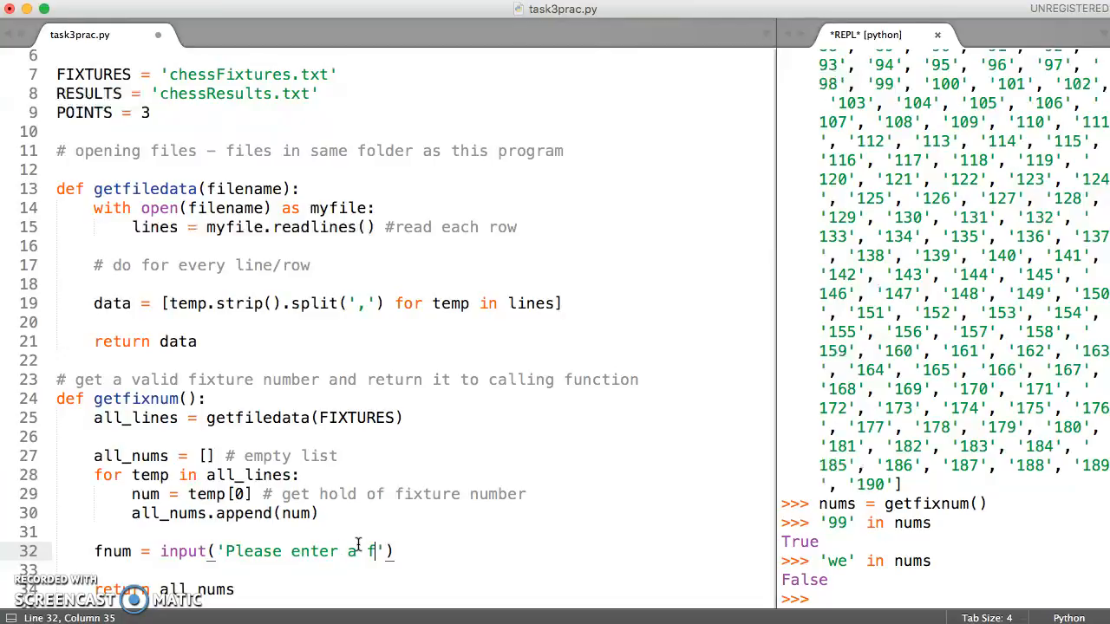
text(ixture number:)
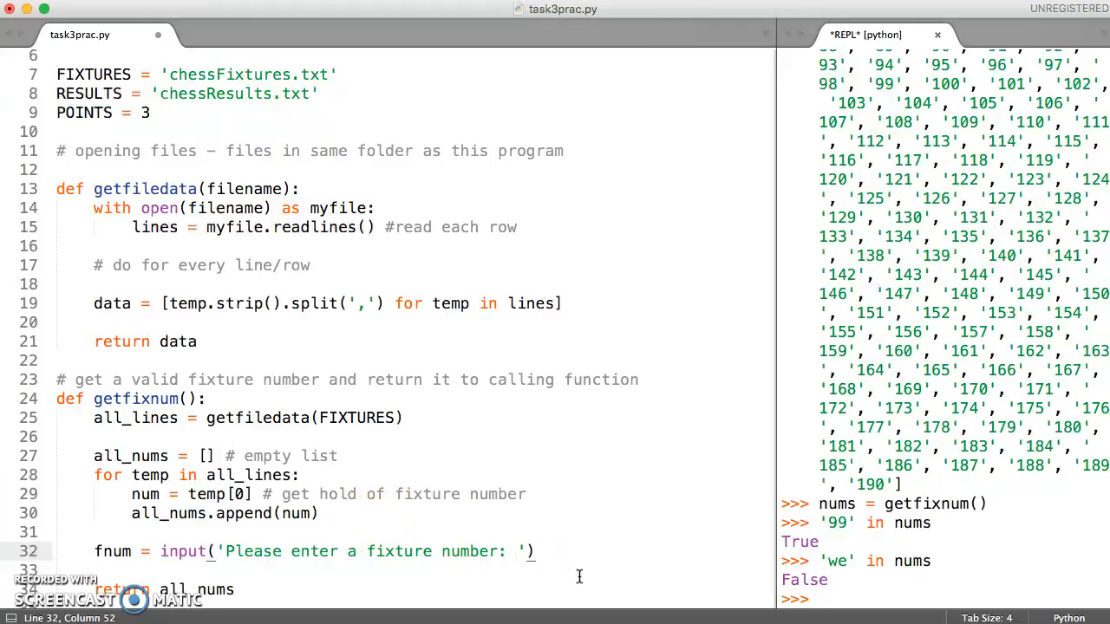
Add 'if fnum in all_nums:' with an indented 'return fnum', then open a blank line above the prompt.
text(if)
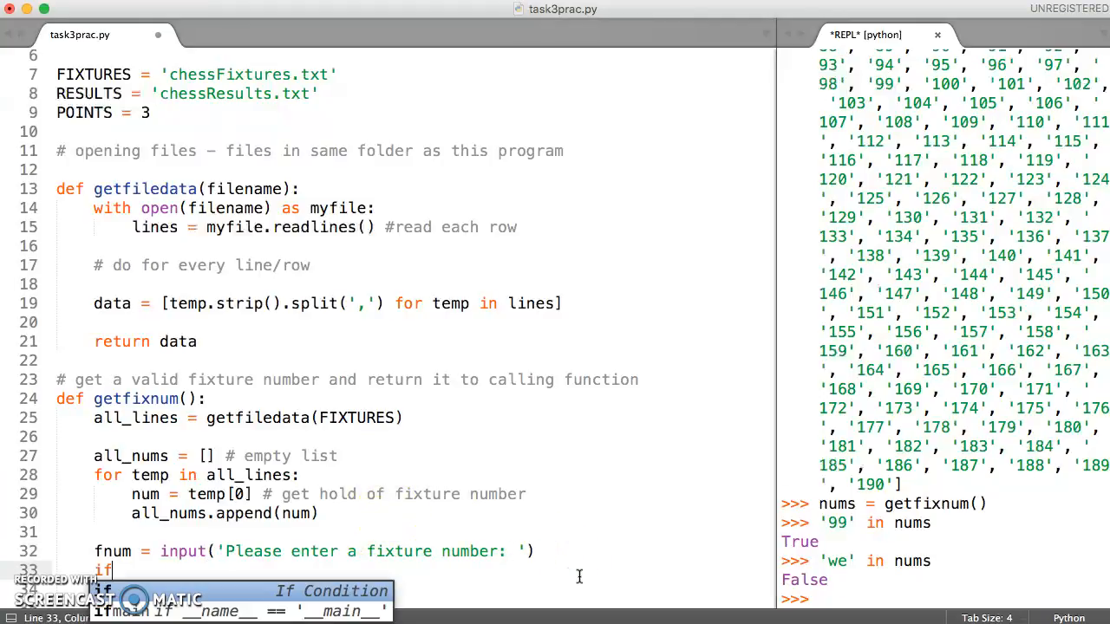
text(fnum)
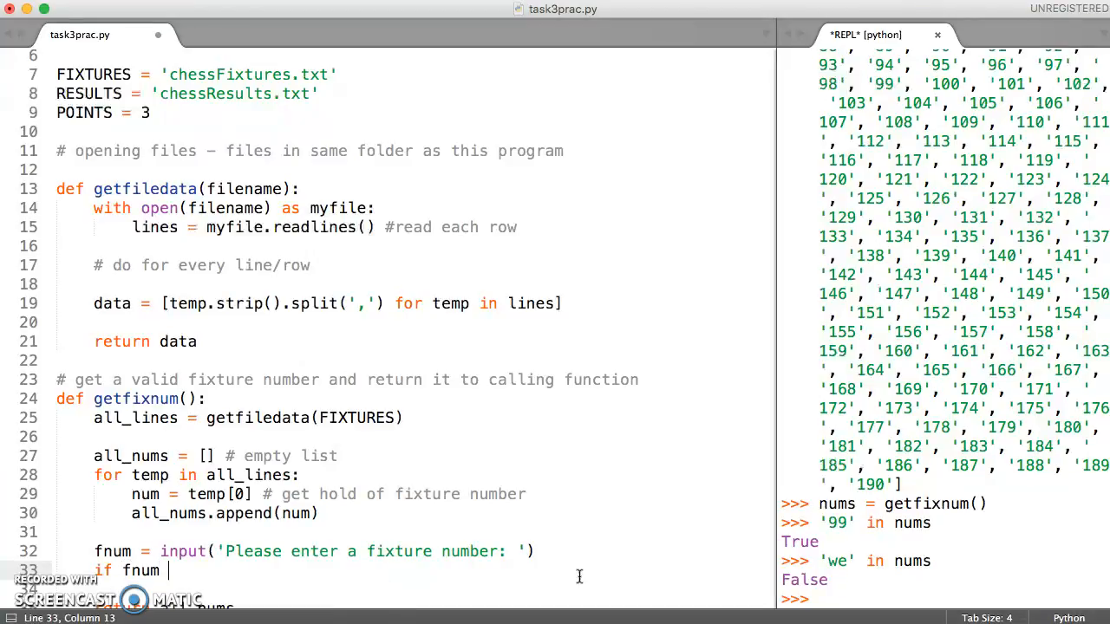
text(i)
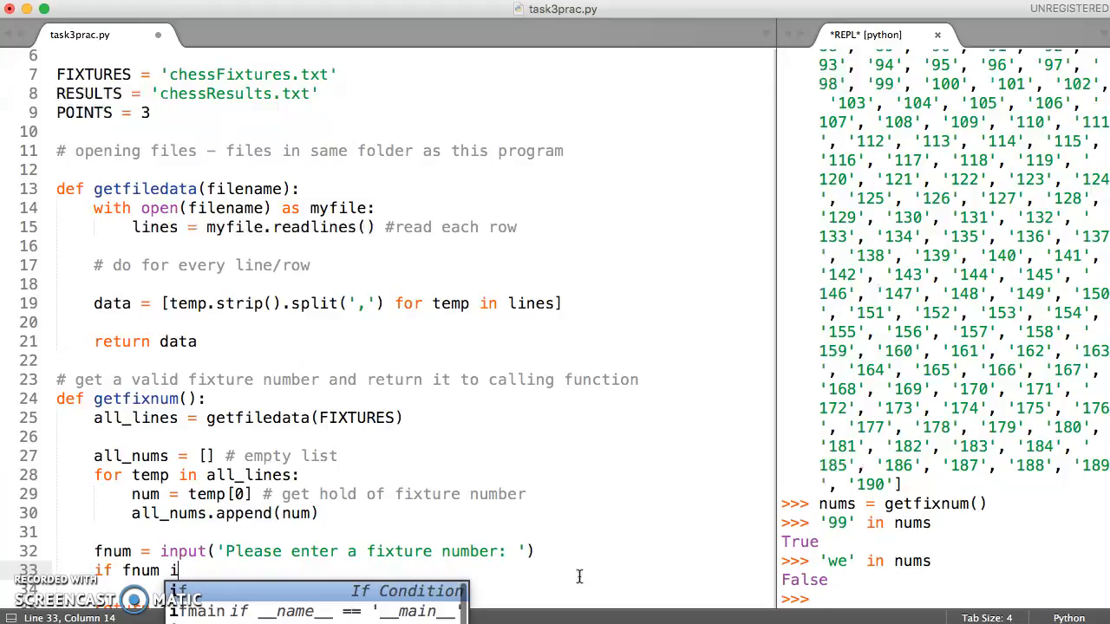
text(n)
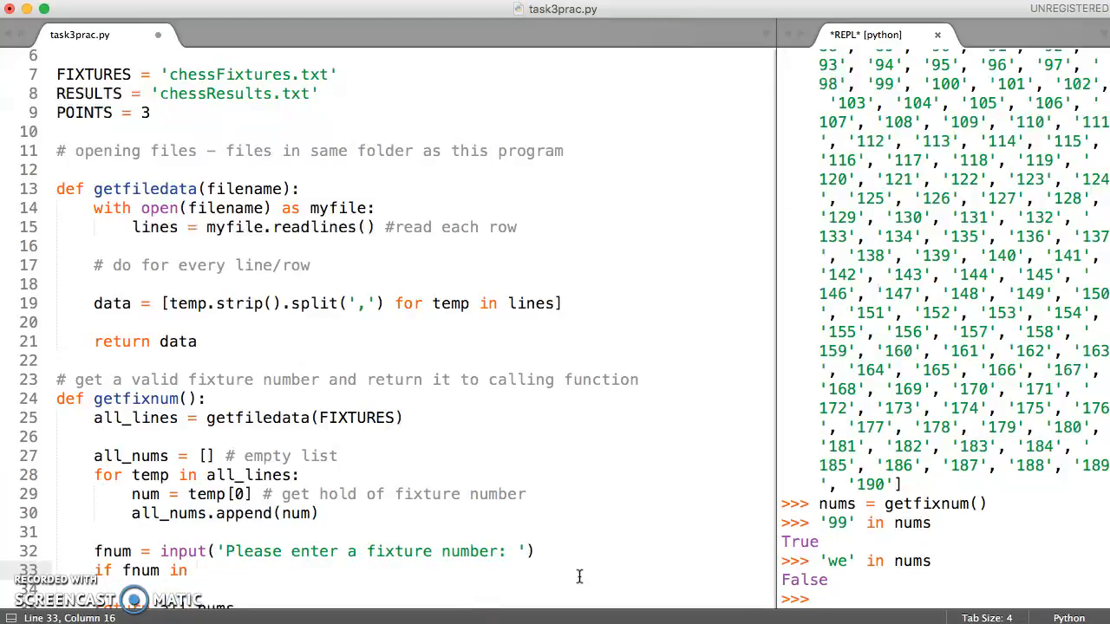
text(all_nums:)
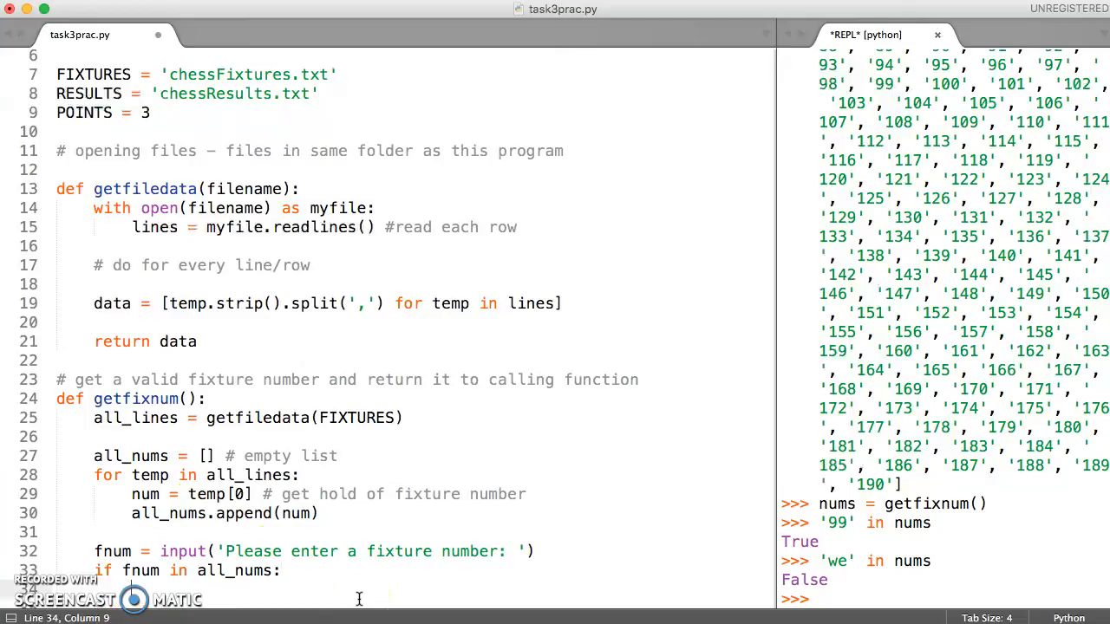
text(return)
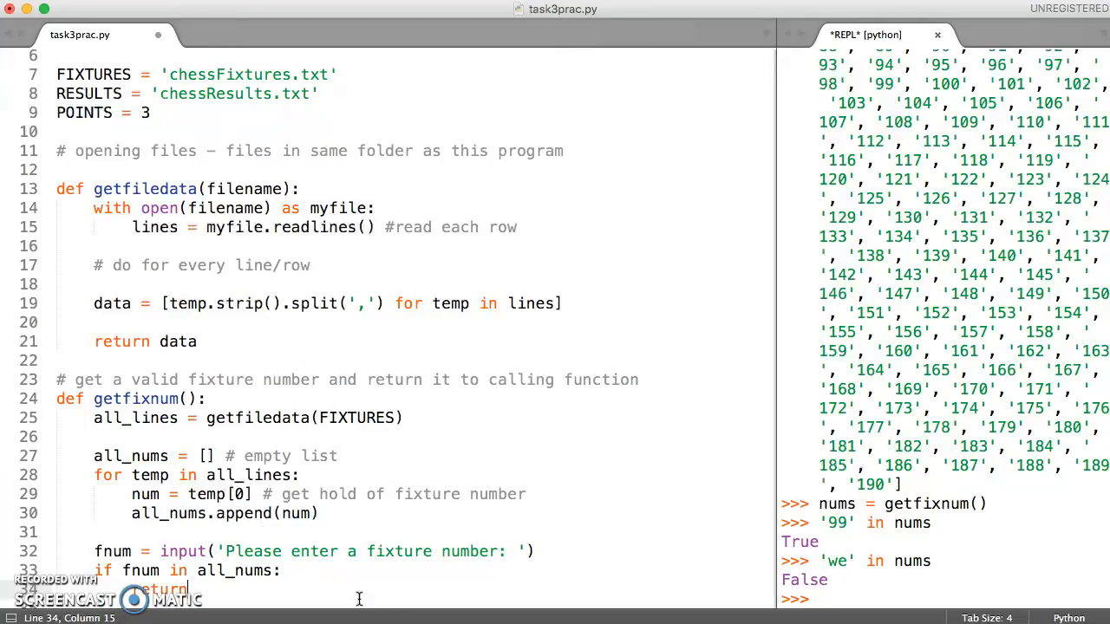
text(fnum)
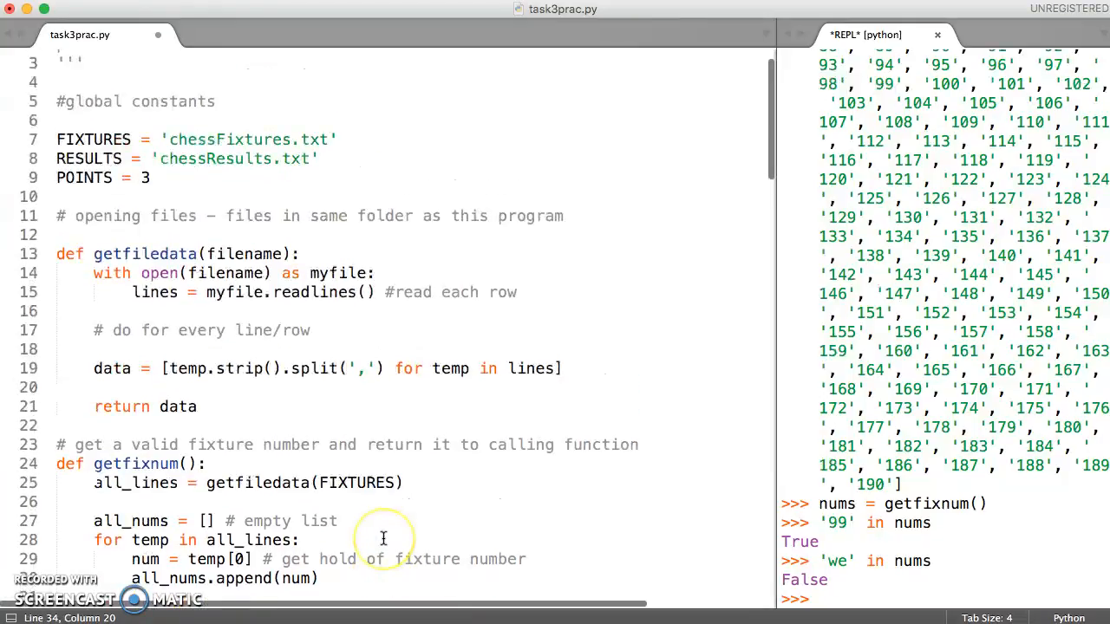
scroll(down, 3)
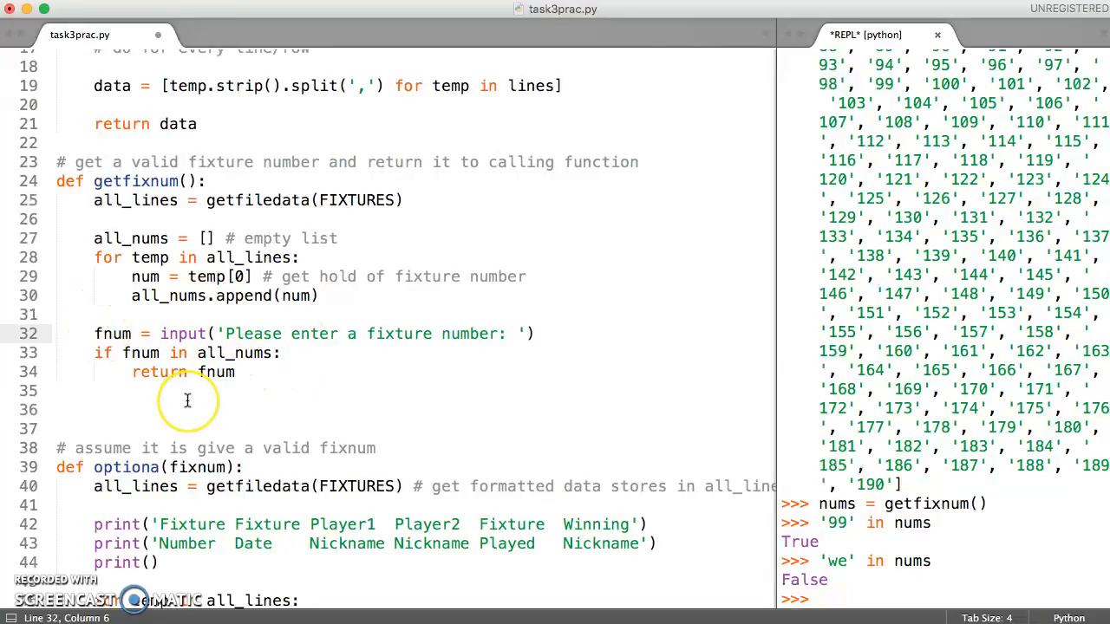
key(Backspace)
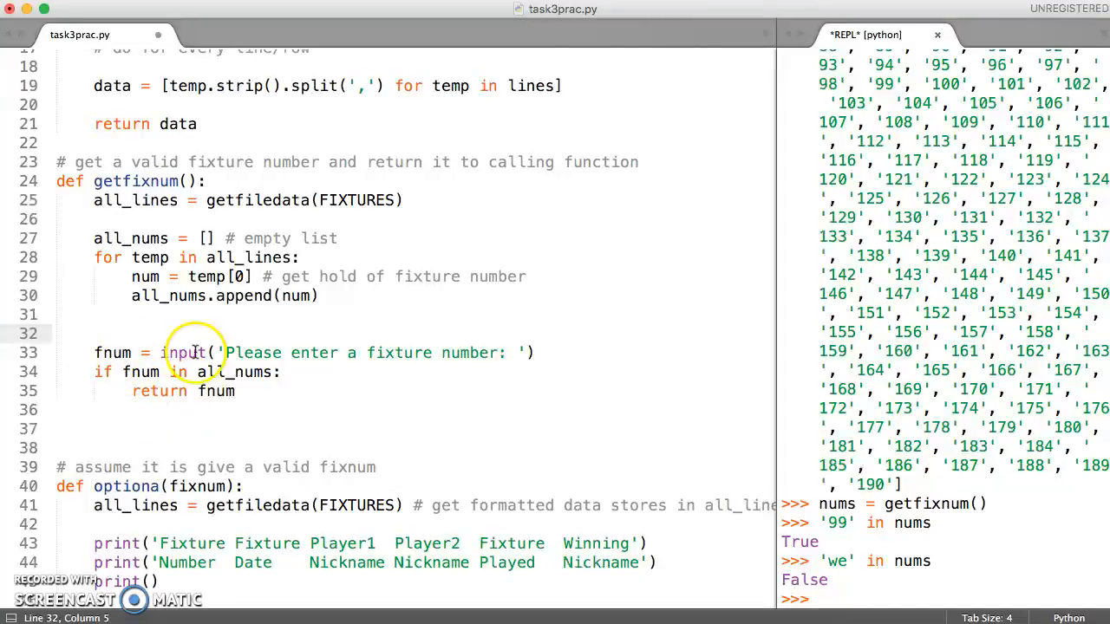
Wrap getfixnum's prompt, membership check and return inside a 'while True:' loop, indented.
text(while T)
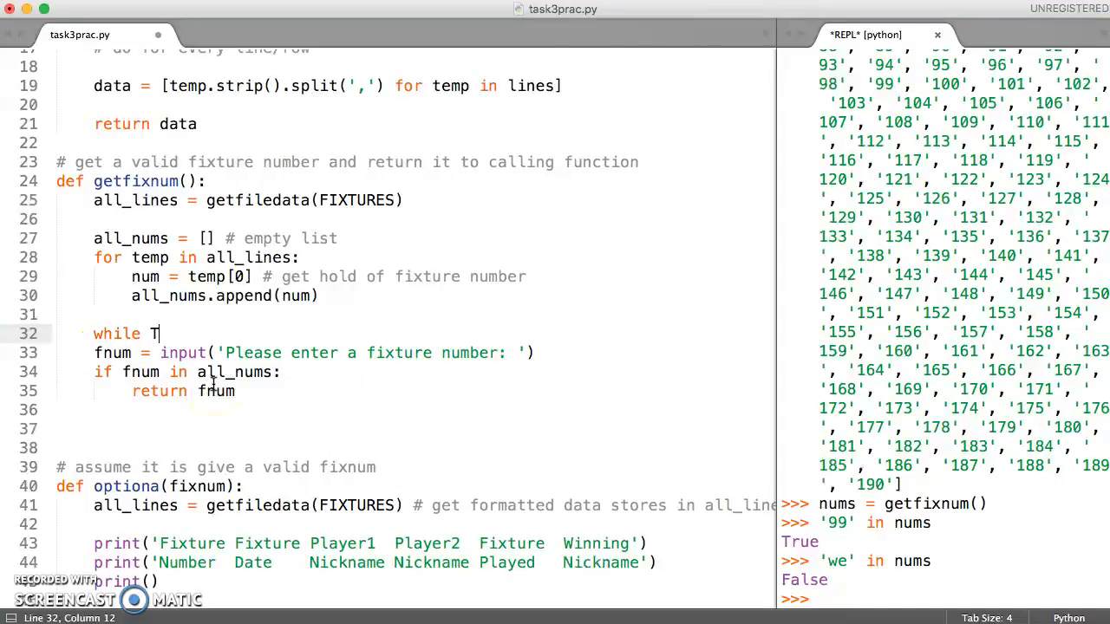
text(rue:)
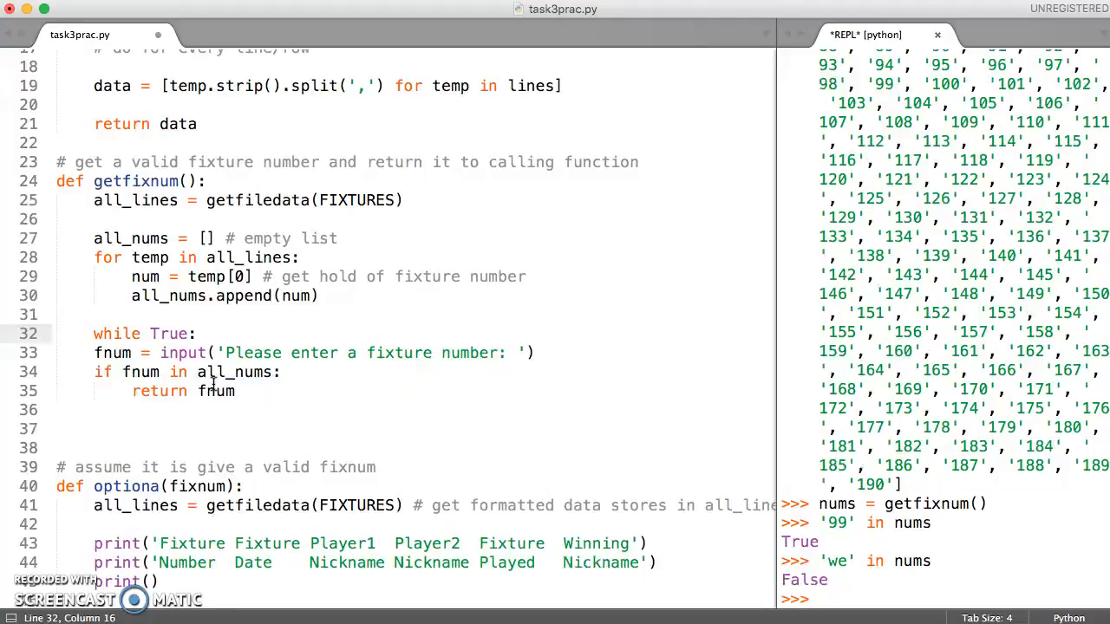
drag(94, 352, 234, 391)
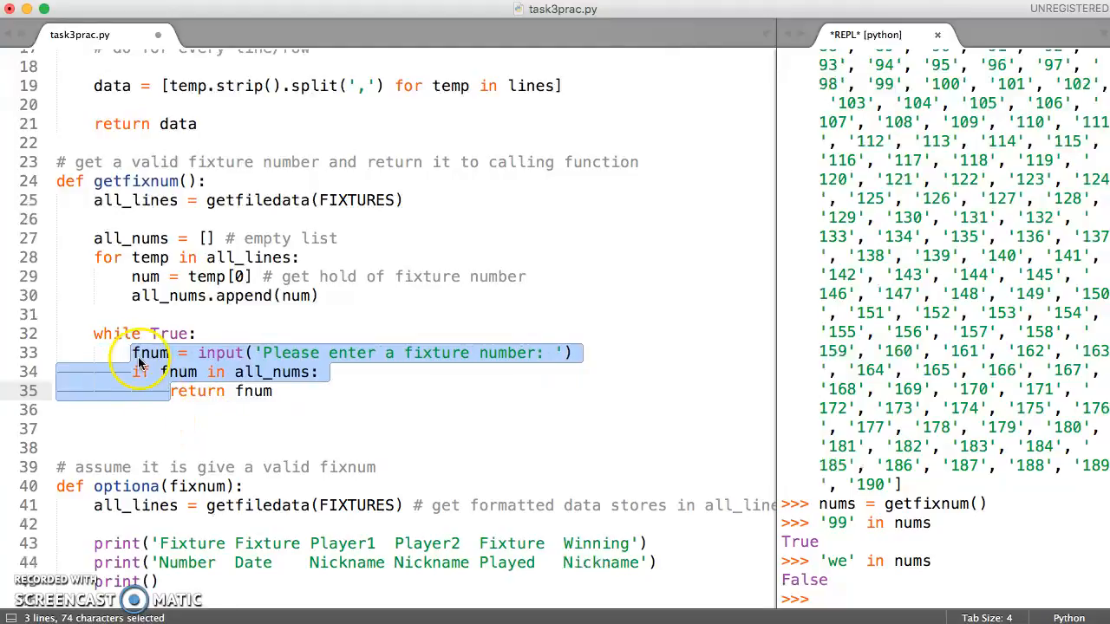
click(218, 372)
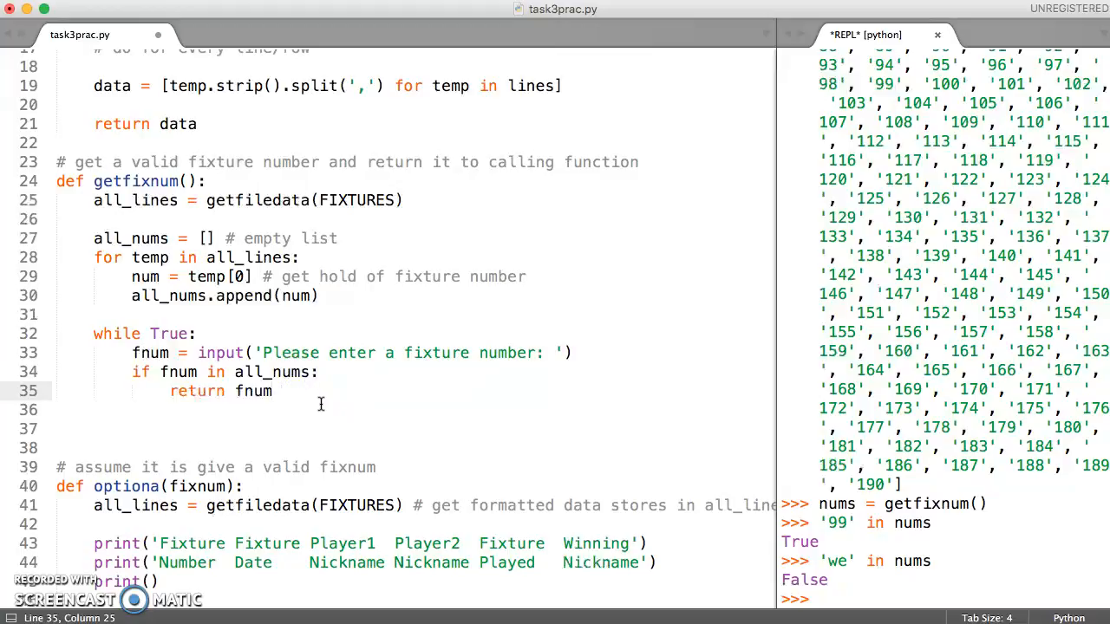
Comment the return line with '# breaks out of loop and function'.
text(#)
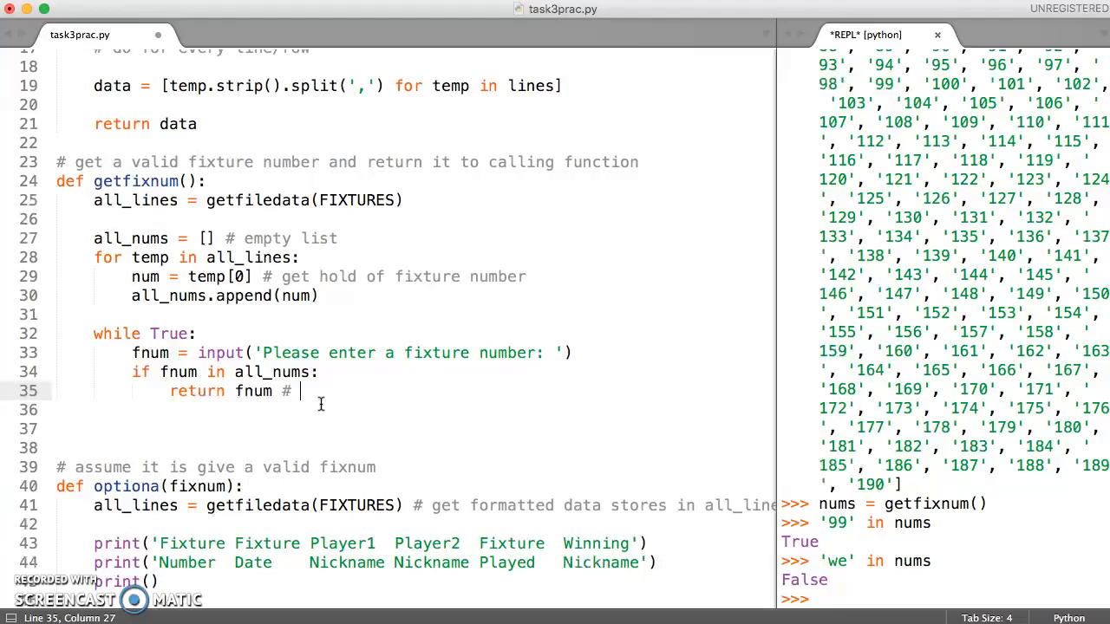
text(breaks out of loop and)
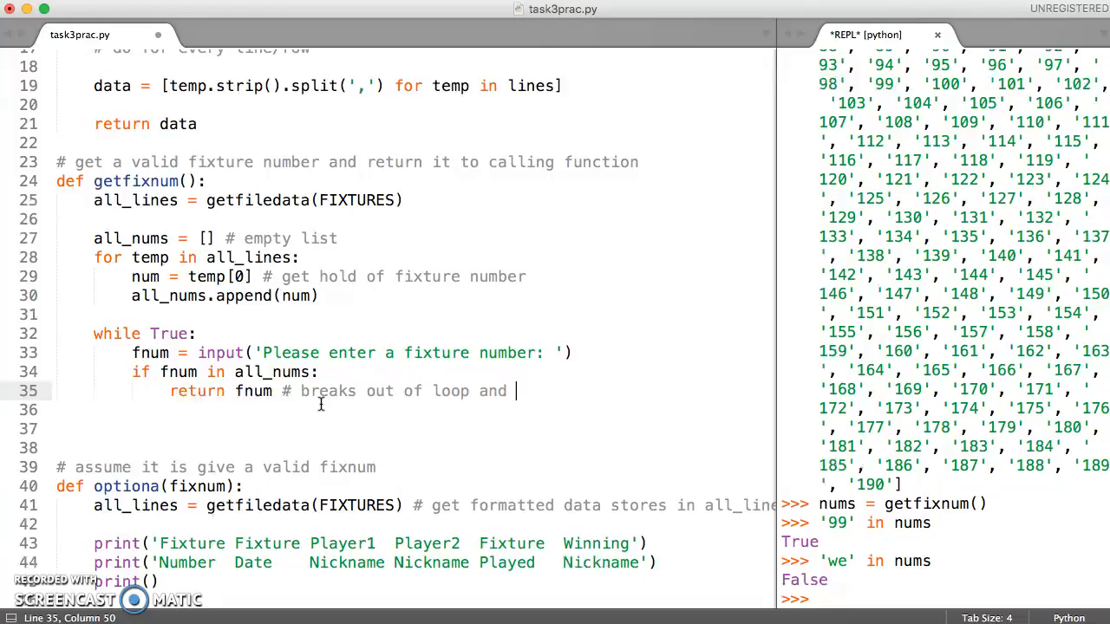
text(functio)
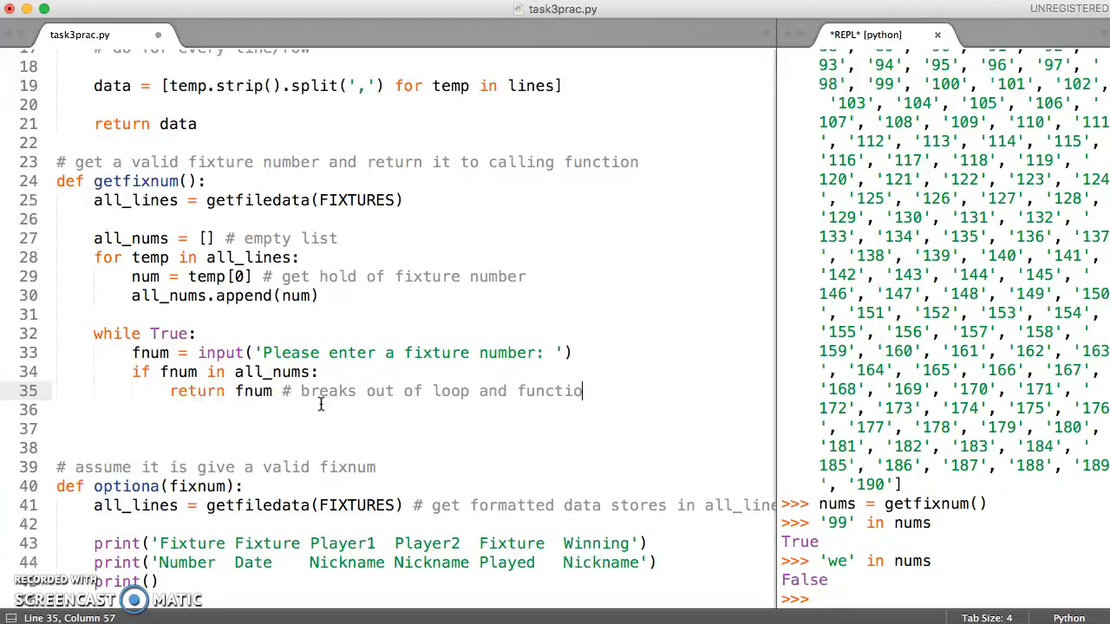
text(n)
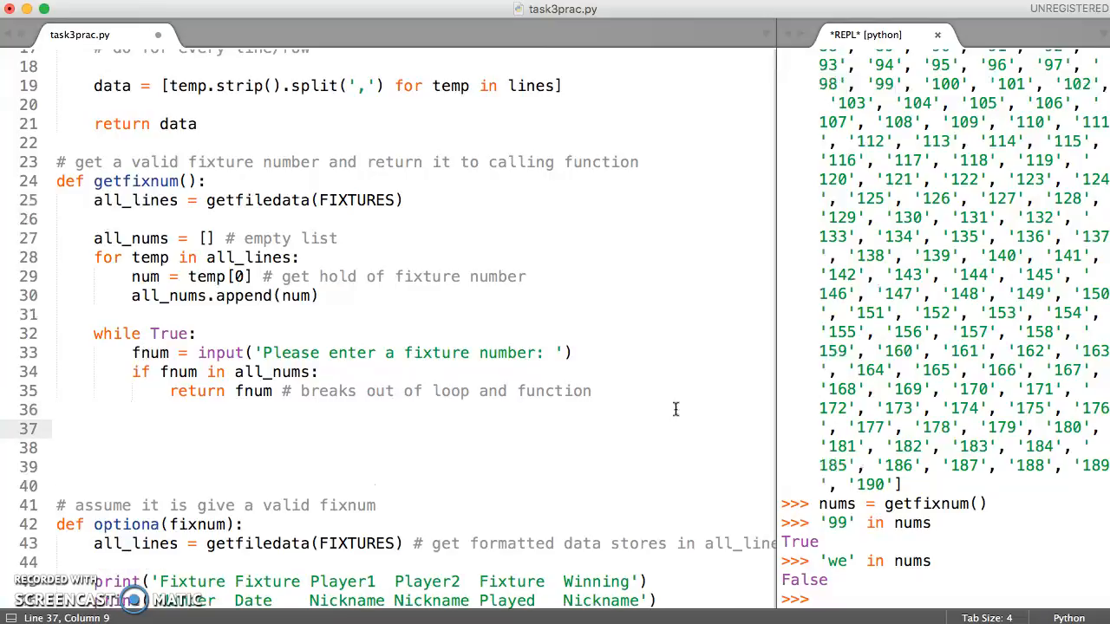
mouse_move(178, 333)
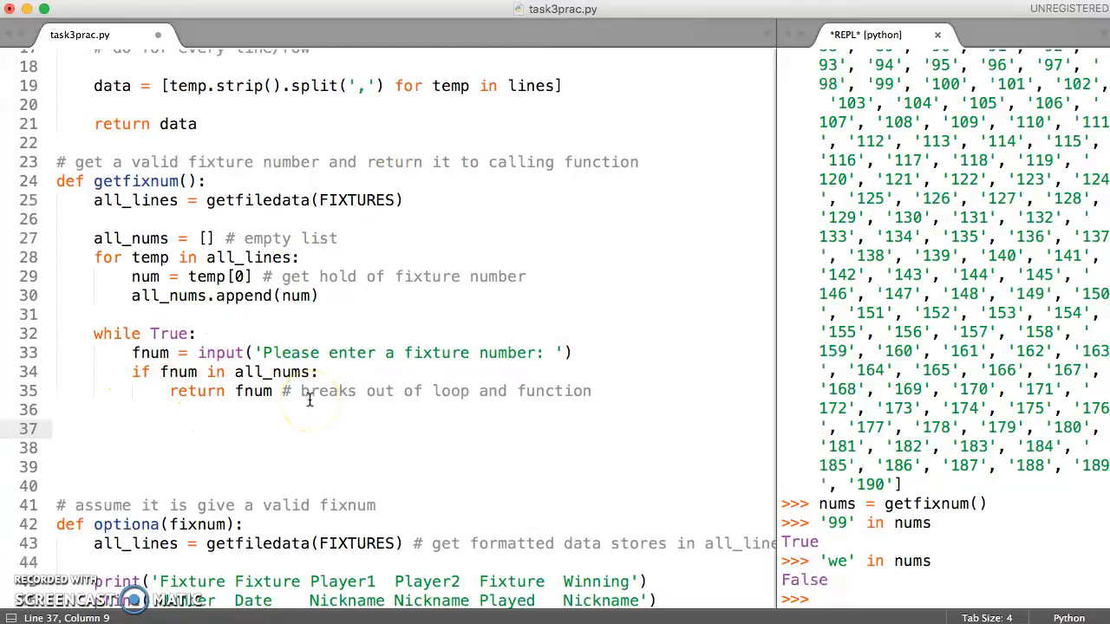
Print 'Sorry, not a valid fixture number' when the entry is rejected.
text(print)
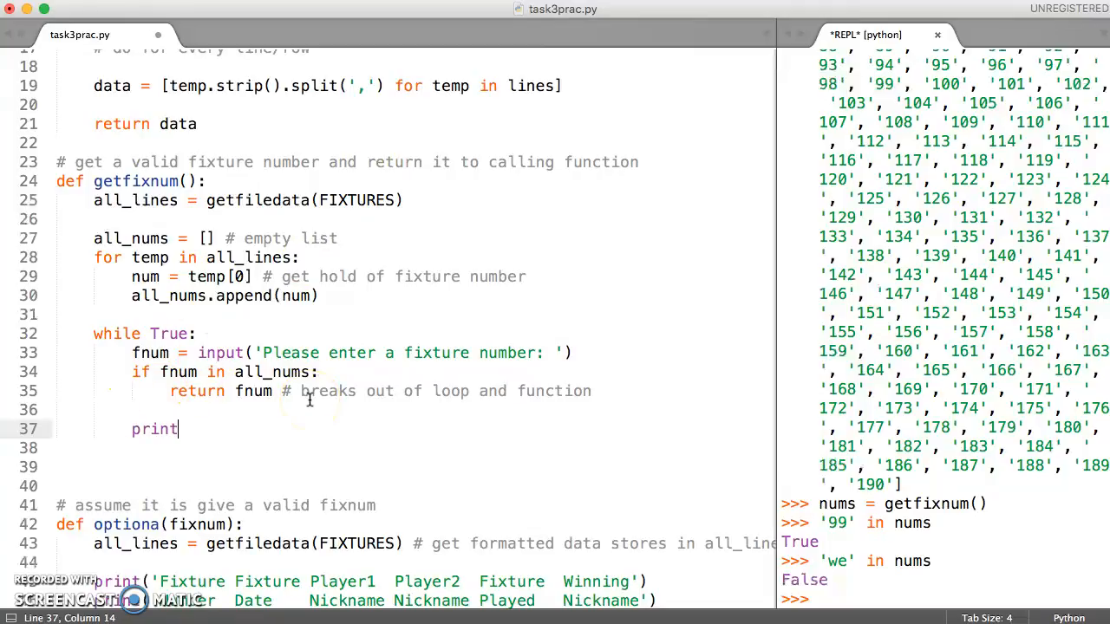
text(()
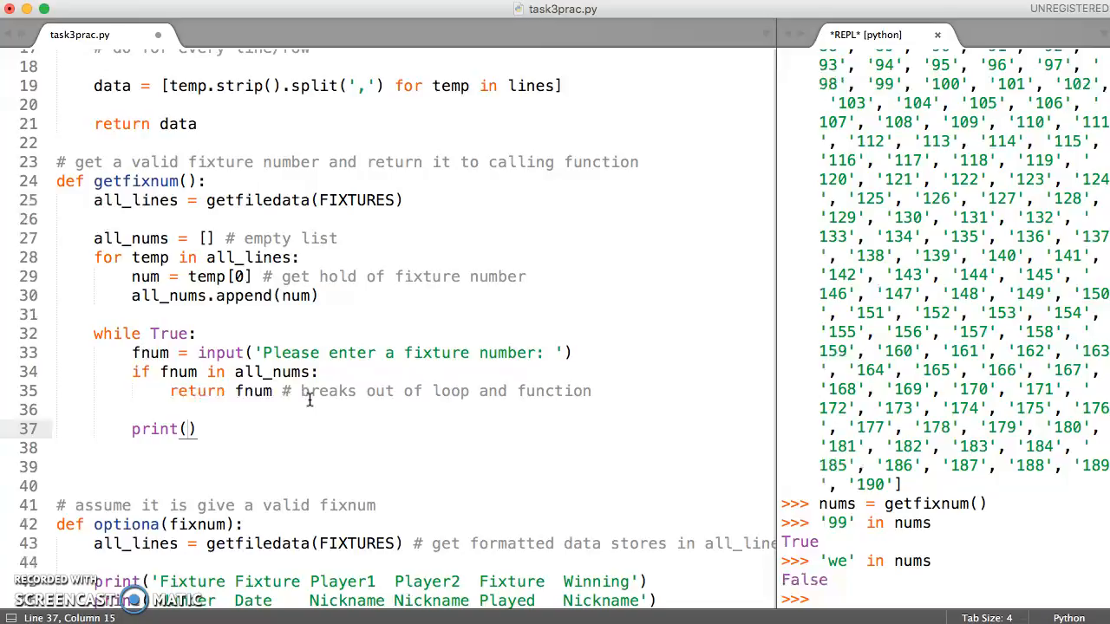
text(Sorry, n')
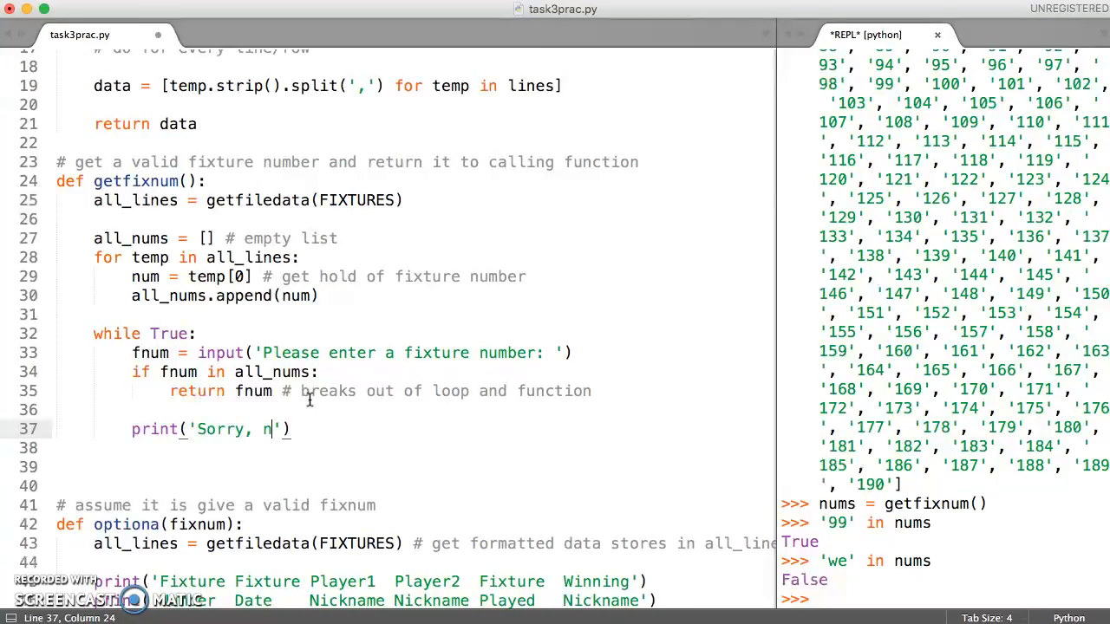
text(ot a vlaid)
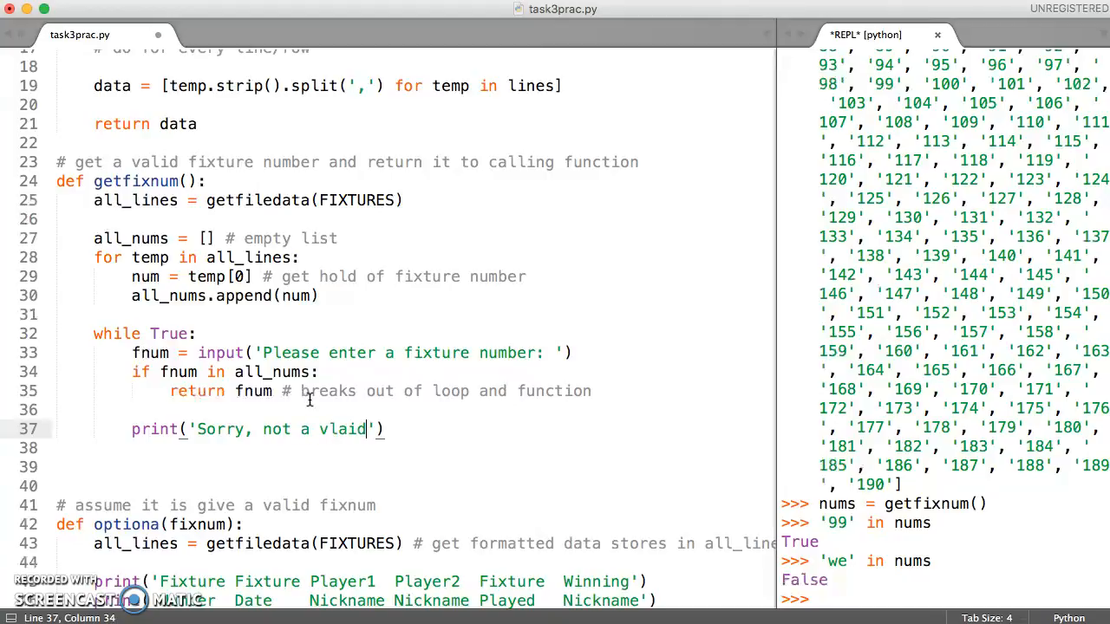
text(valid)
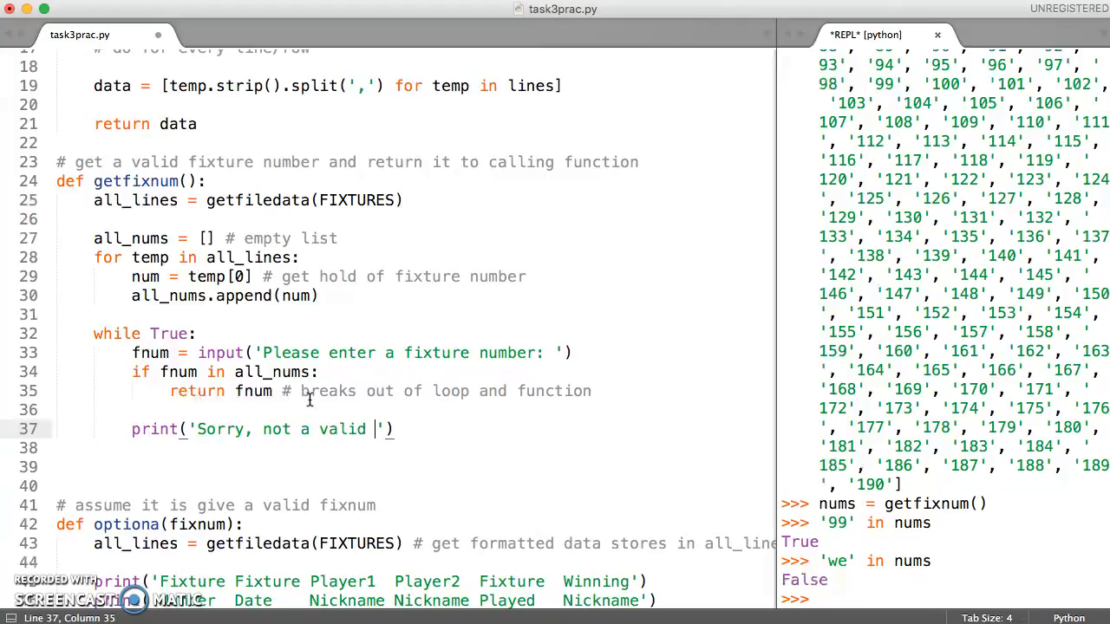
text(n)
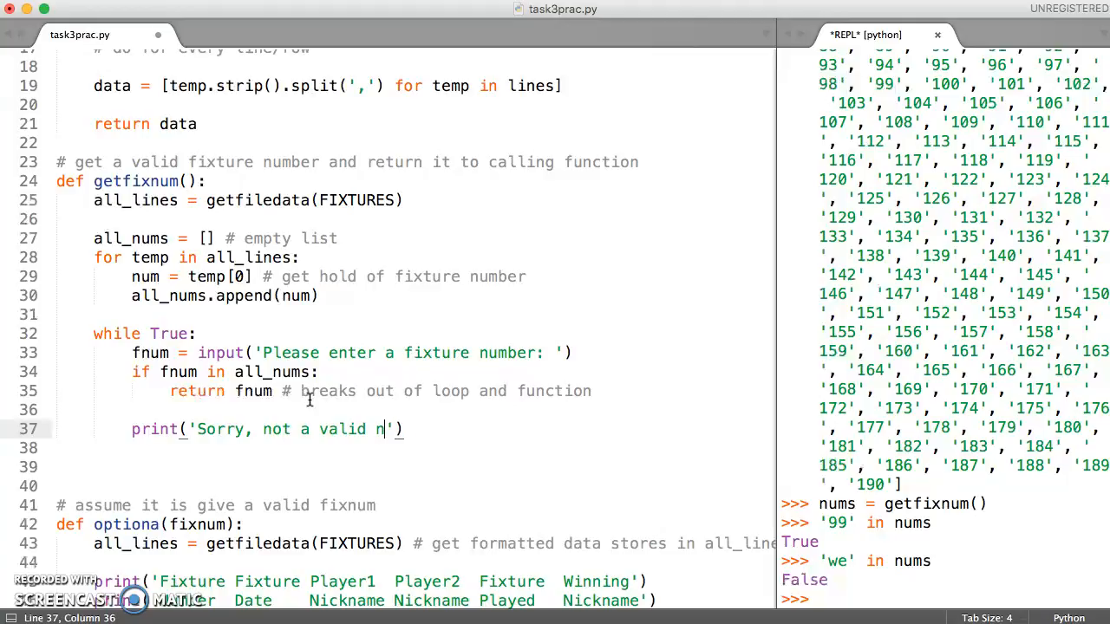
text(ixt)
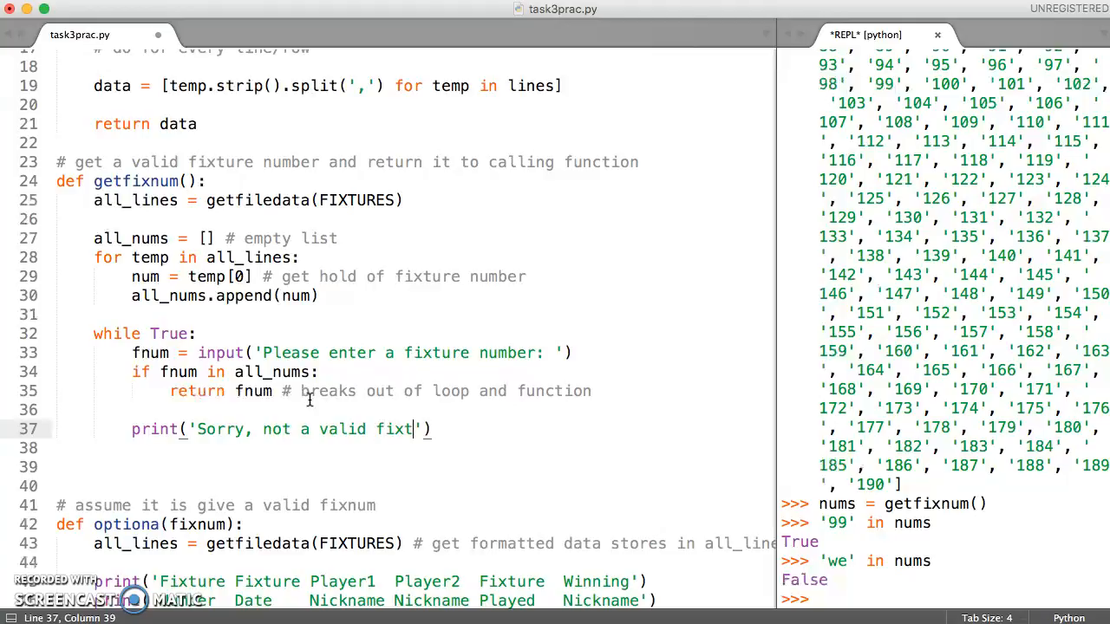
text(ure numbe)
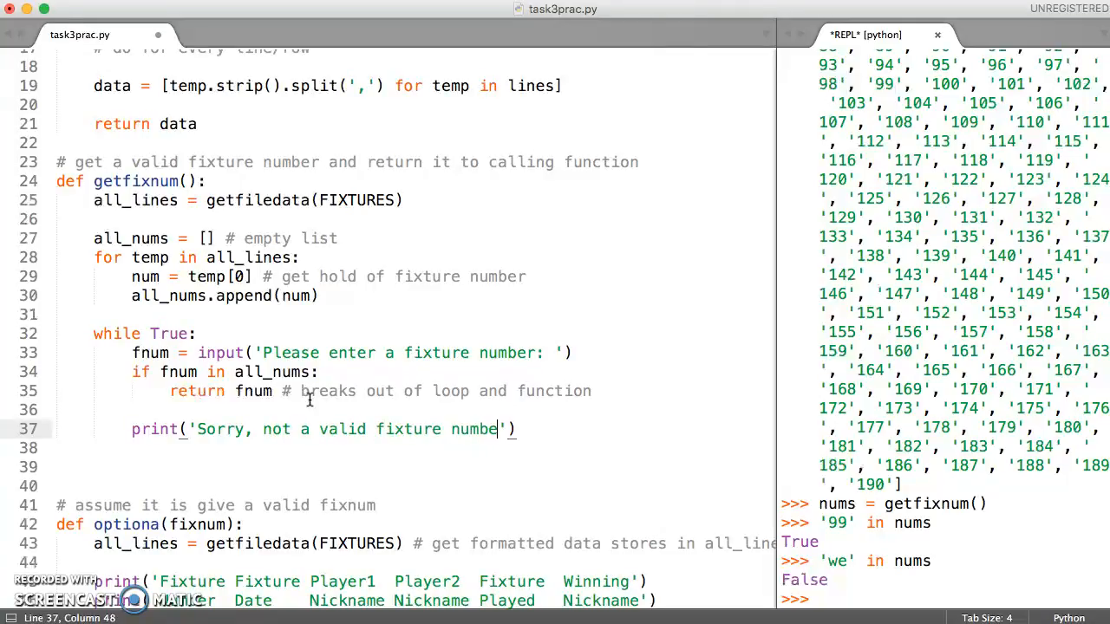
text(r)
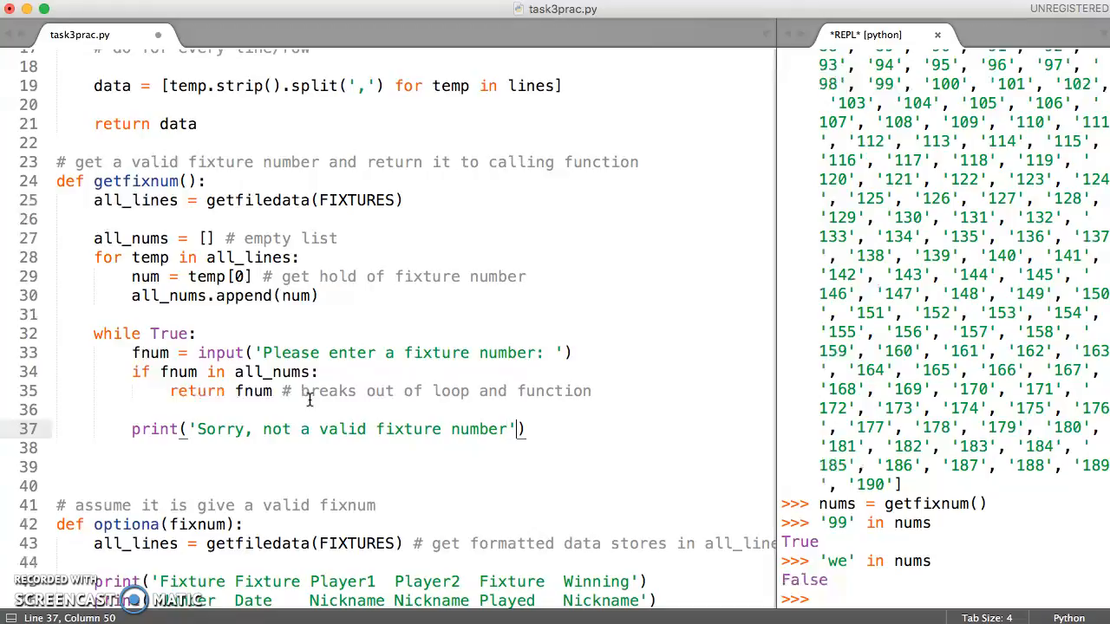
Add a second print whose message reads 'Number should be between'.
text(p)
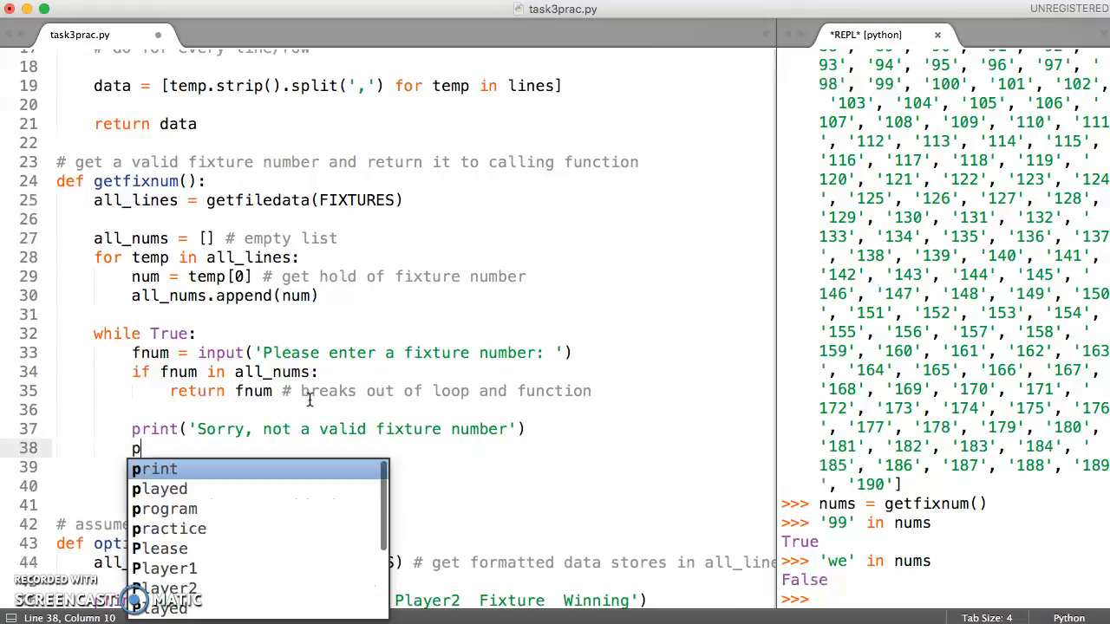
text(rint())
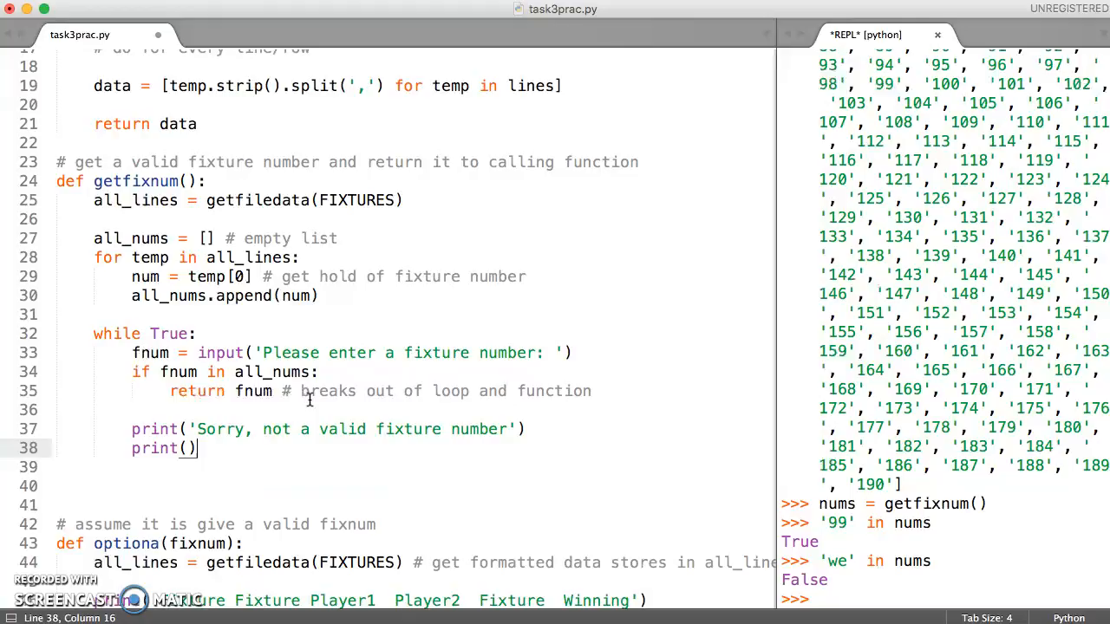
text('')
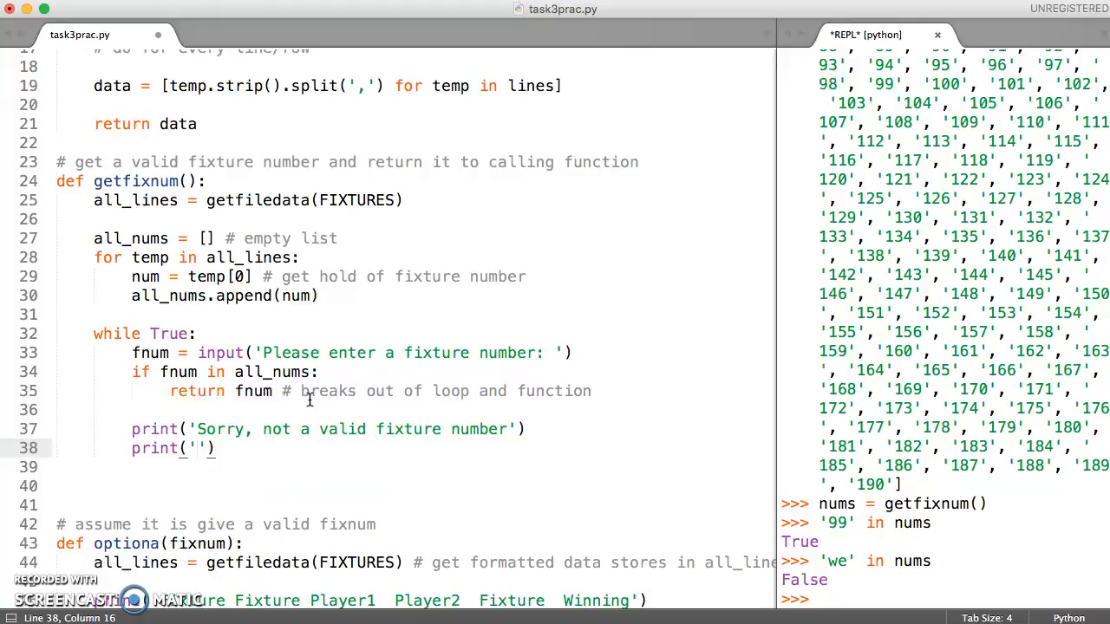
text(N)
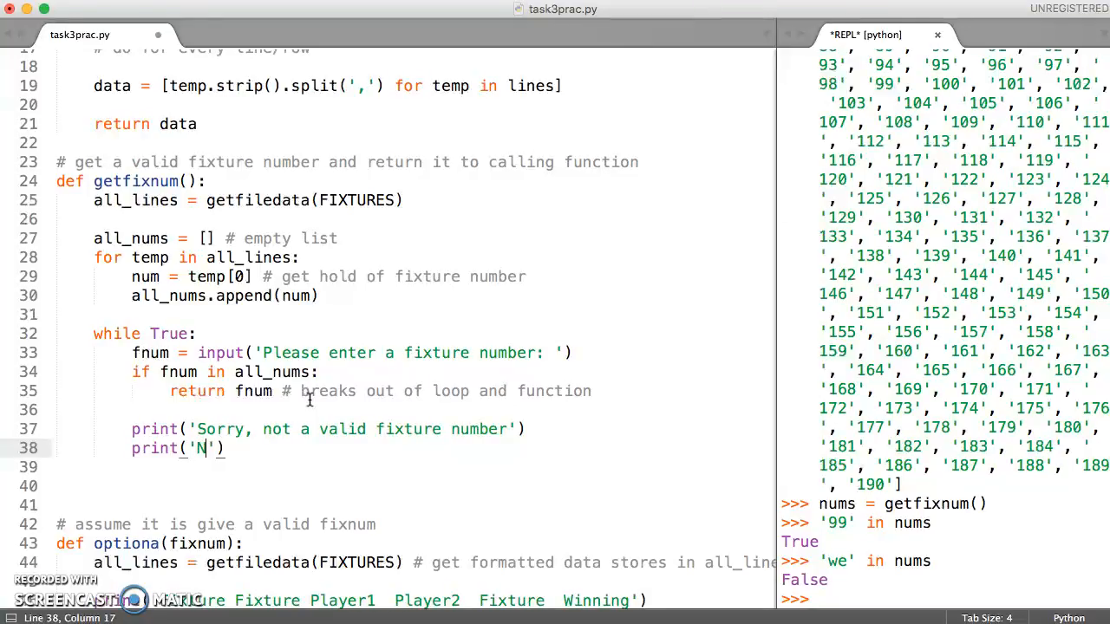
text(umber should be be)
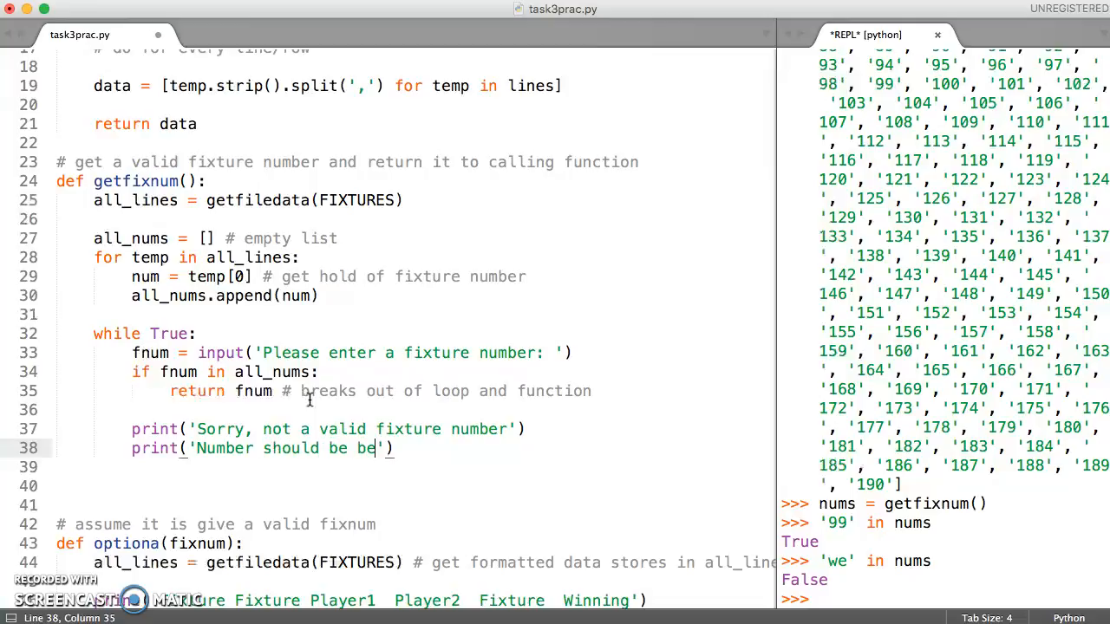
text(tween)
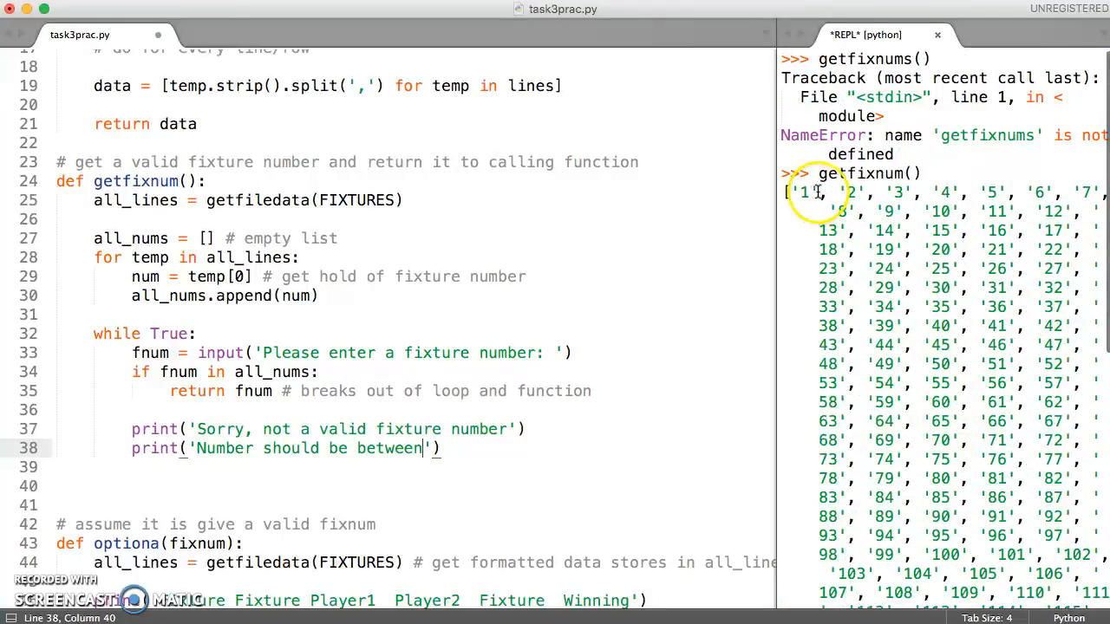
double_click(800, 191)
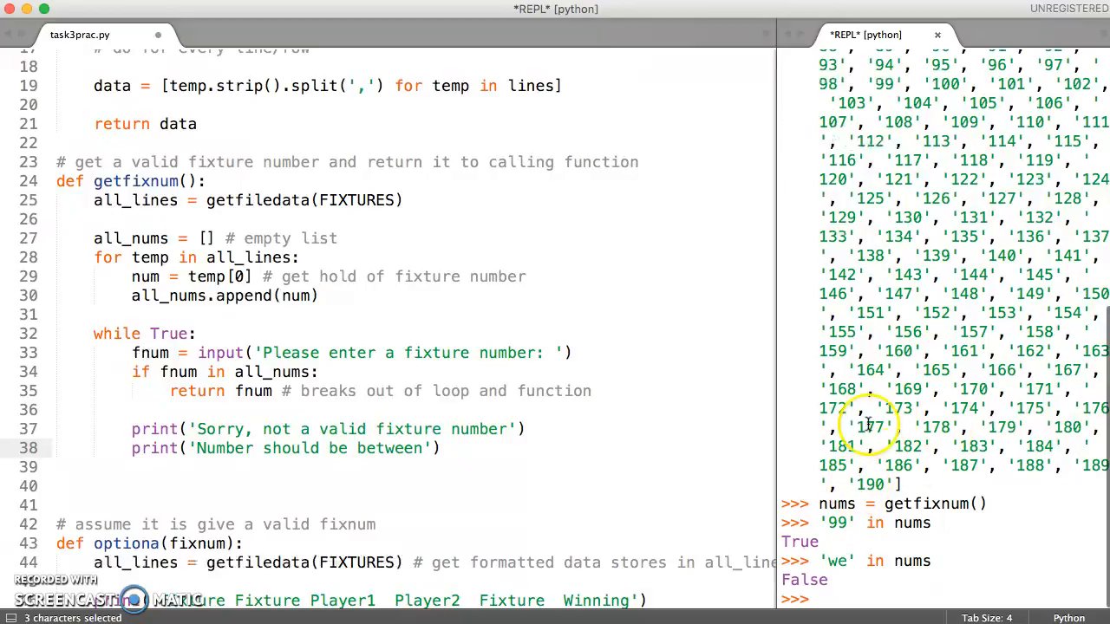
mouse_move(729, 403)
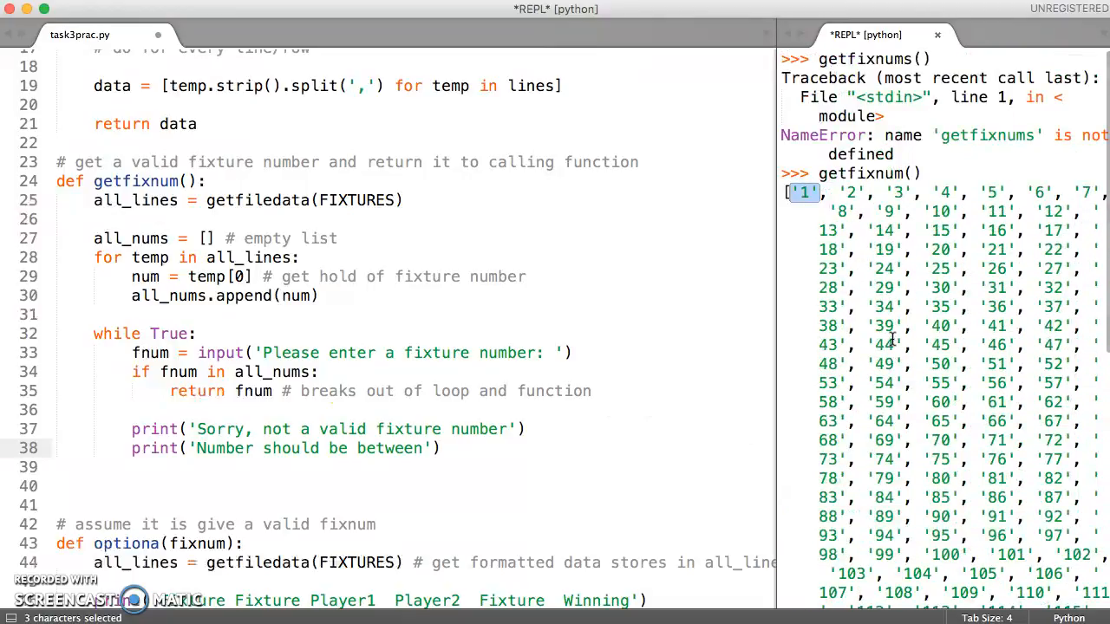
scroll(down, 3)
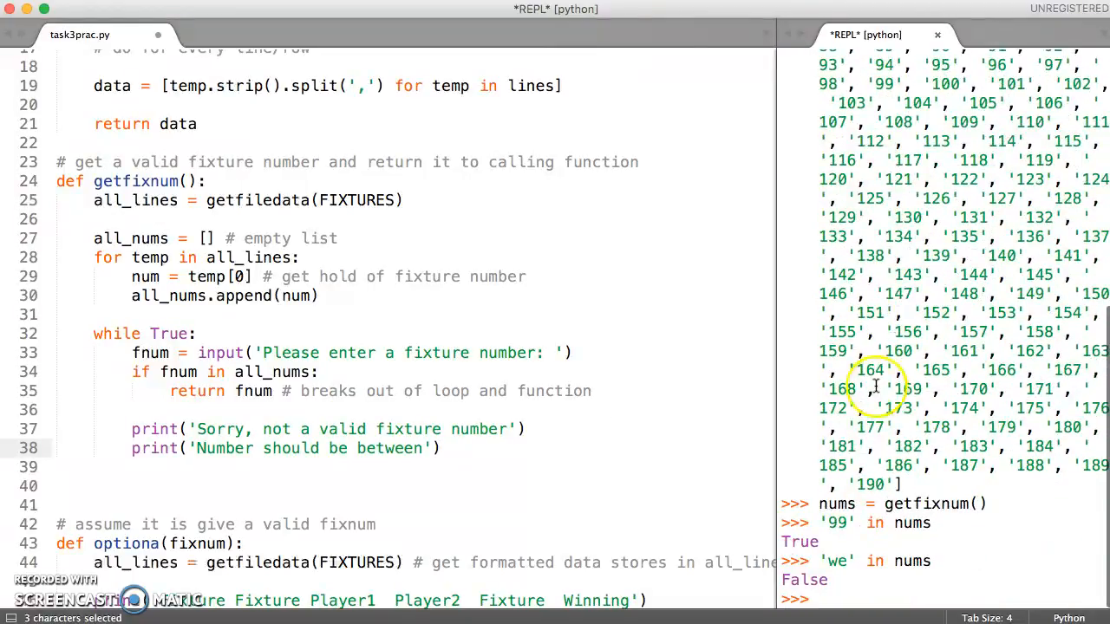
mouse_move(709, 465)
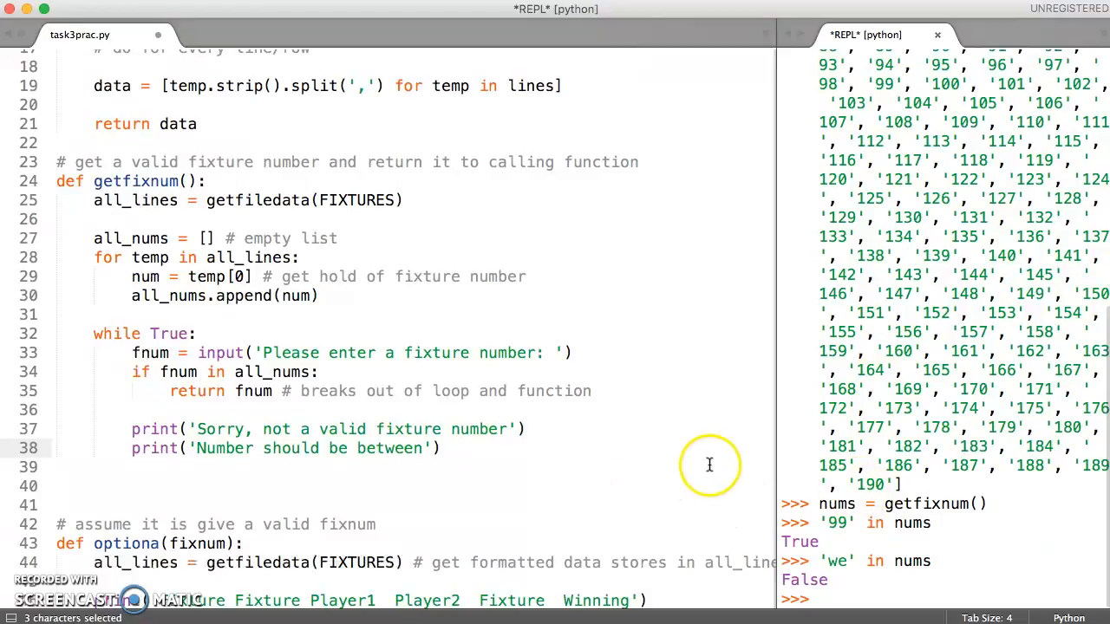
mouse_move(431, 449)
text(, )
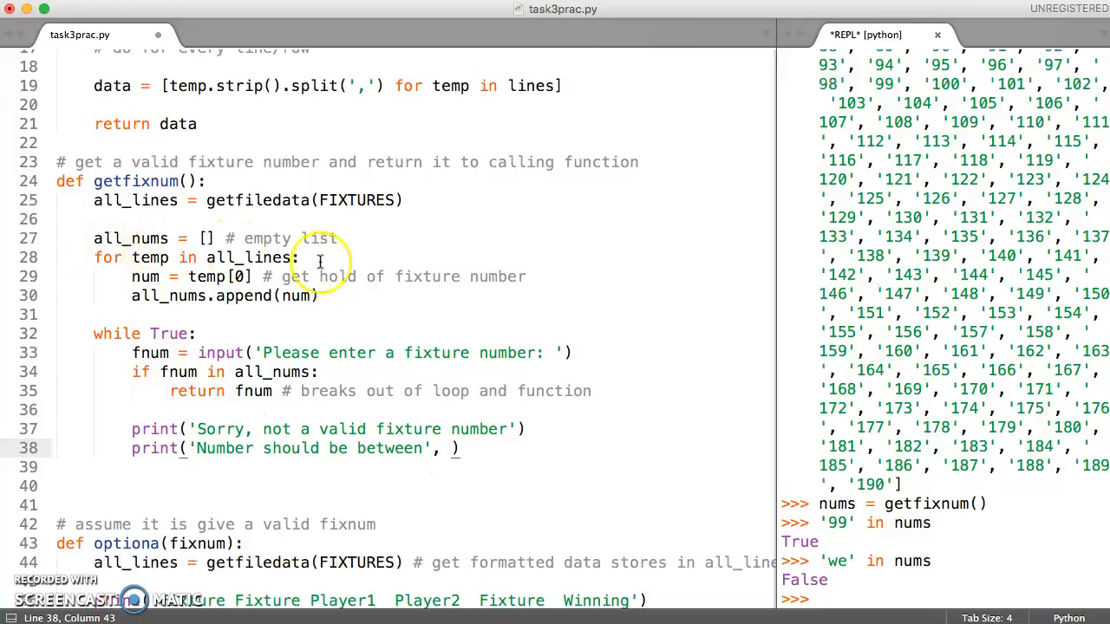
Append all_nums[0], 'and', all_nums[-1] to the range message so it shows first and last valid numbers.
text(all_nums[)
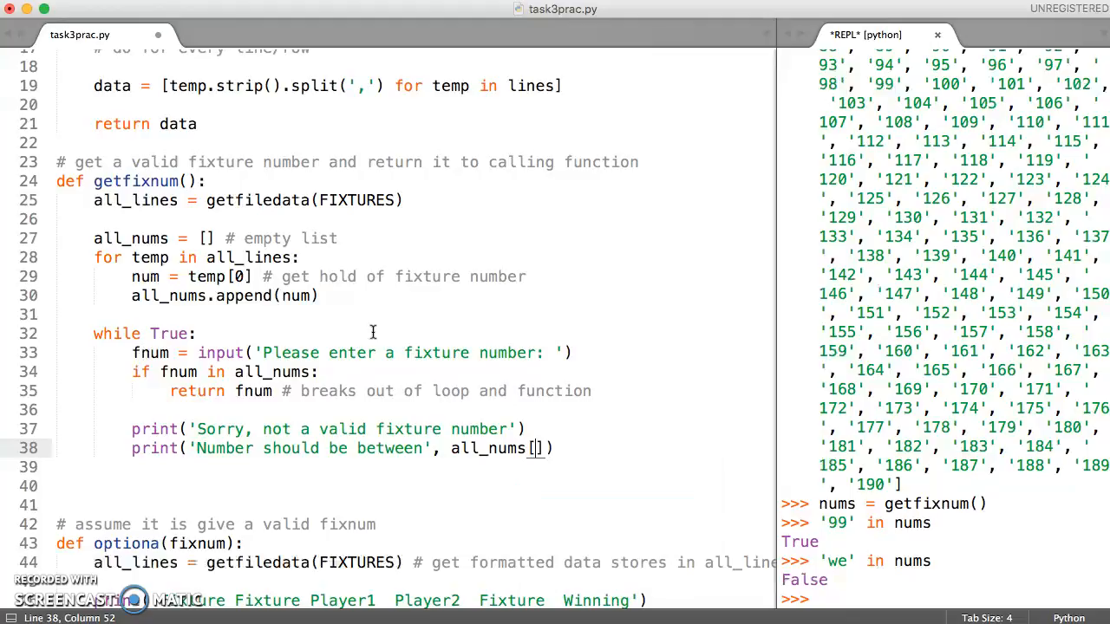
text(0)
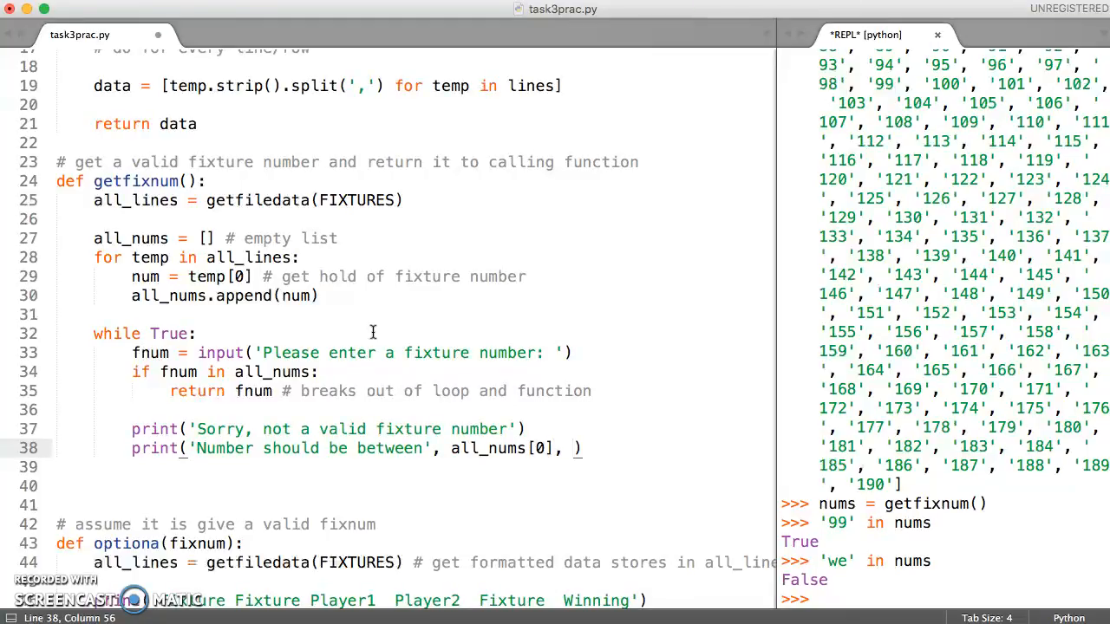
text('and', all_nums)
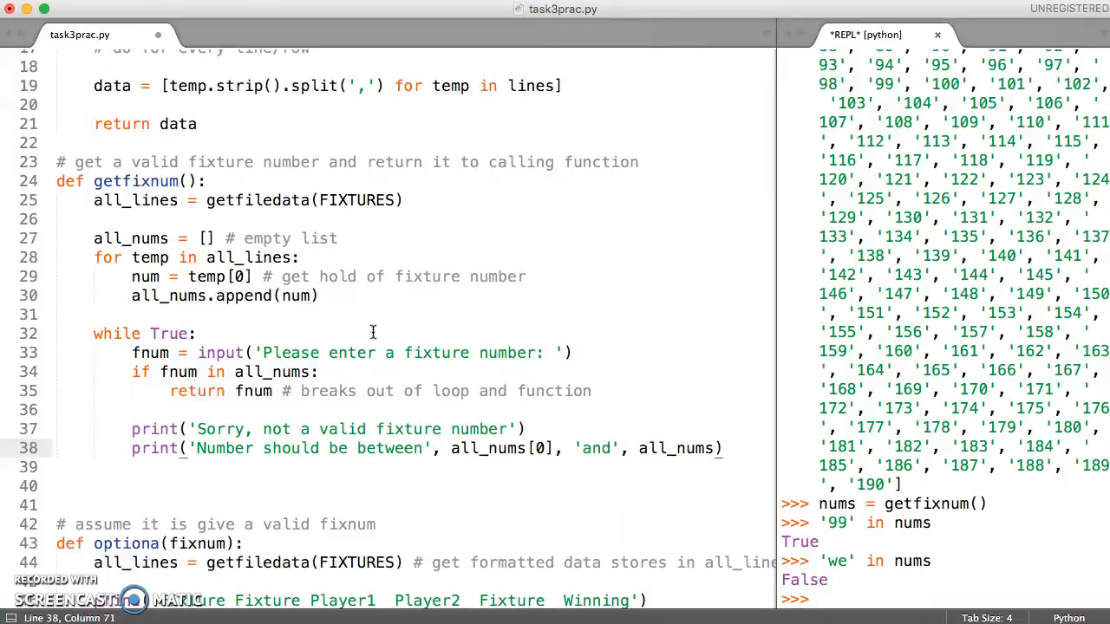
text(-1)
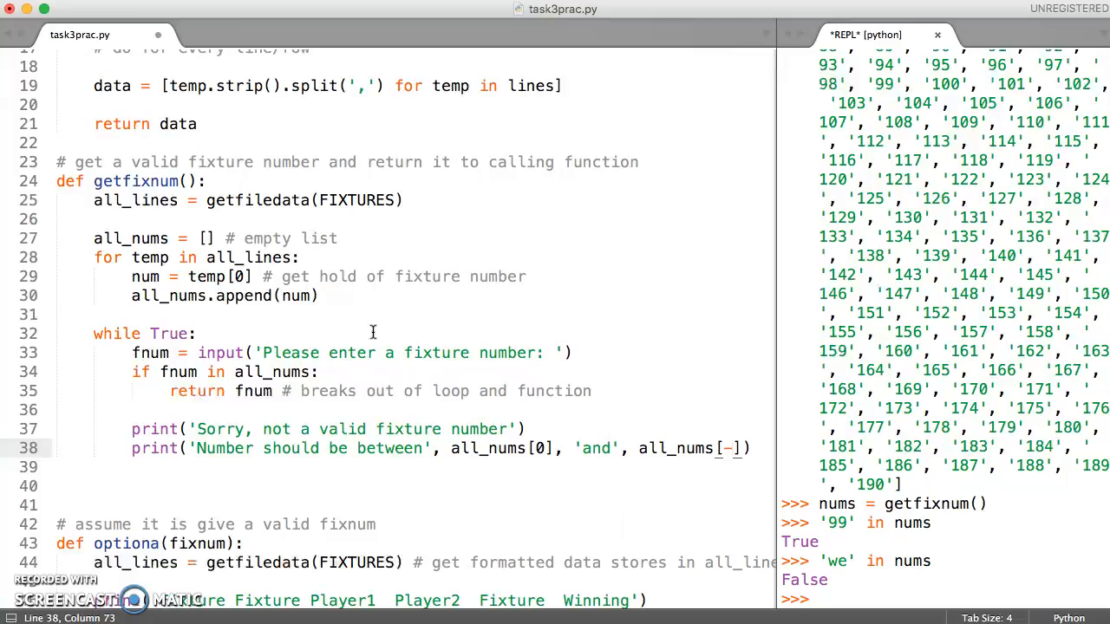
text(1)
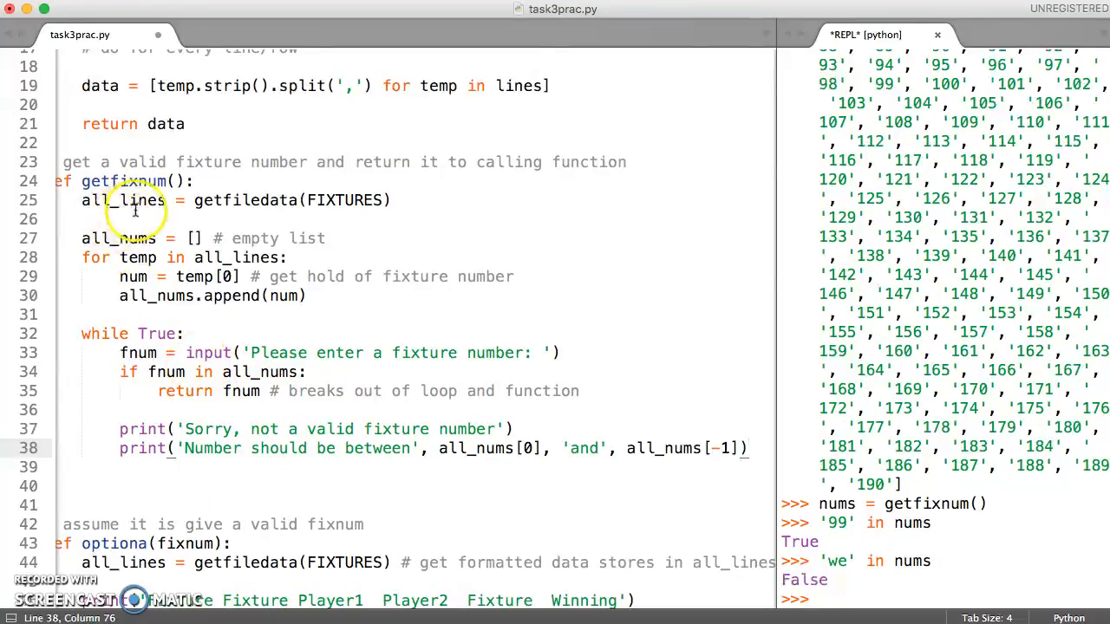
scroll(down, 3)
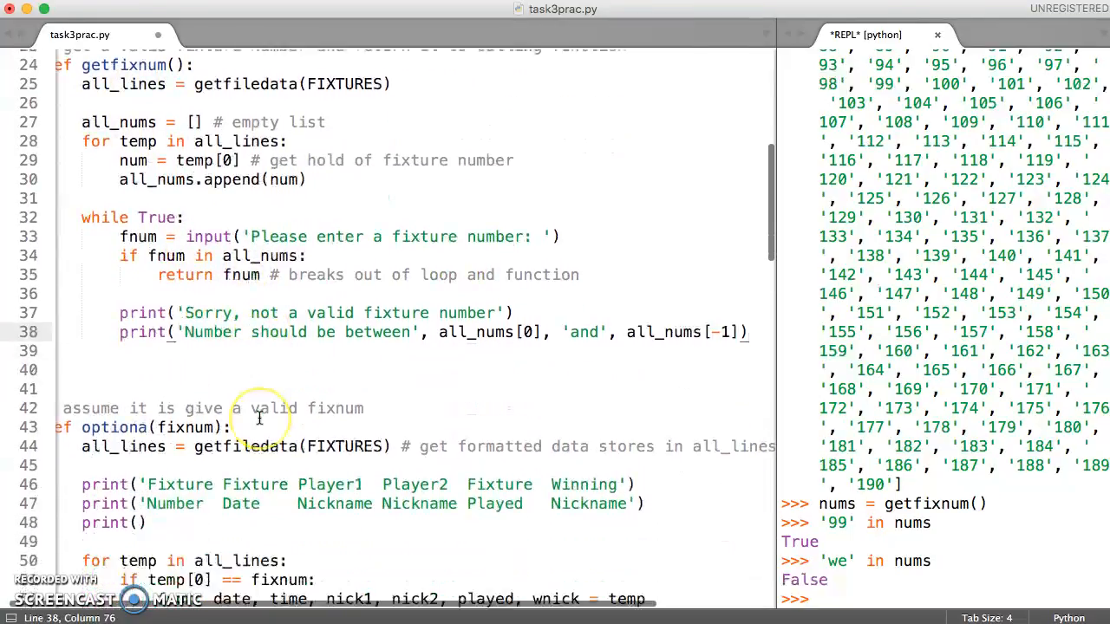
scroll(down, 3)
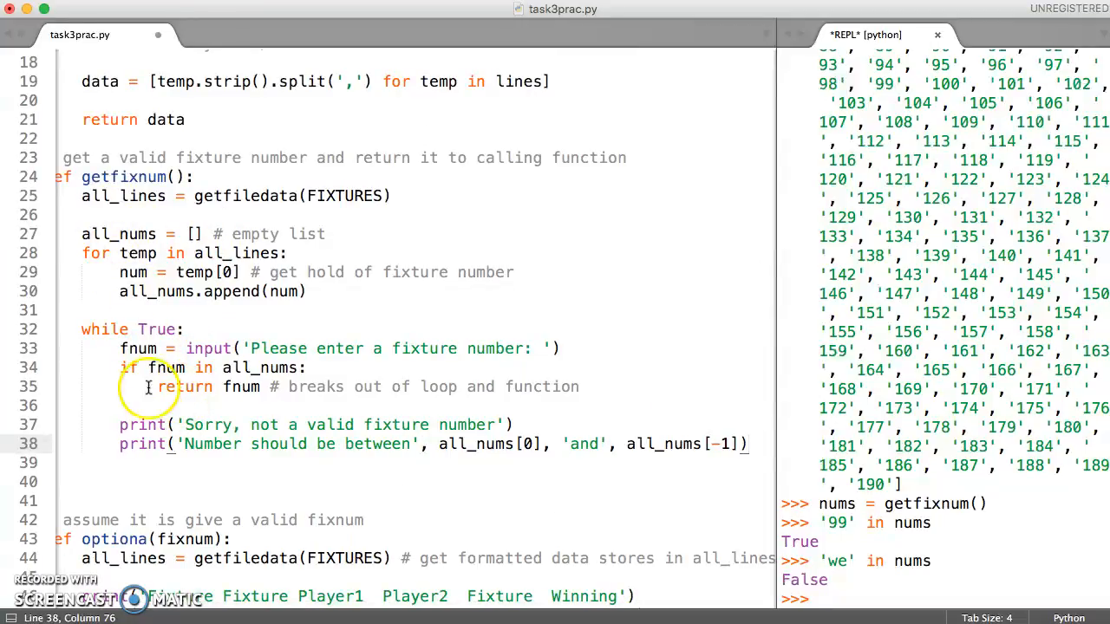
Scroll down through the finished getfixnum() to read it over.
scroll(down, 3)
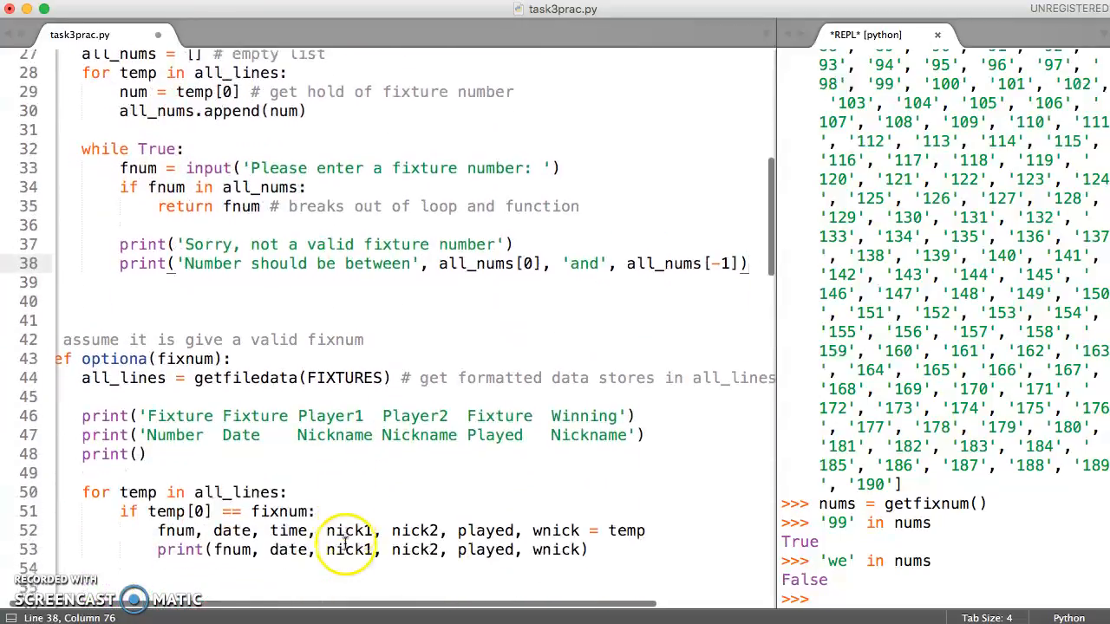
scroll(down, 3)
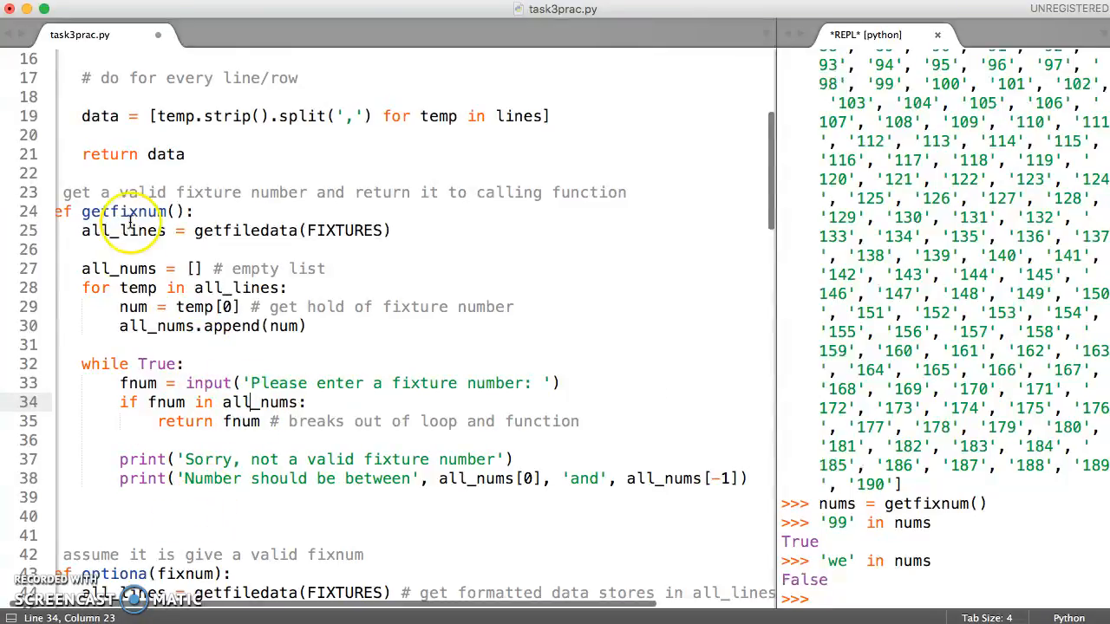
mouse_move(195, 306)
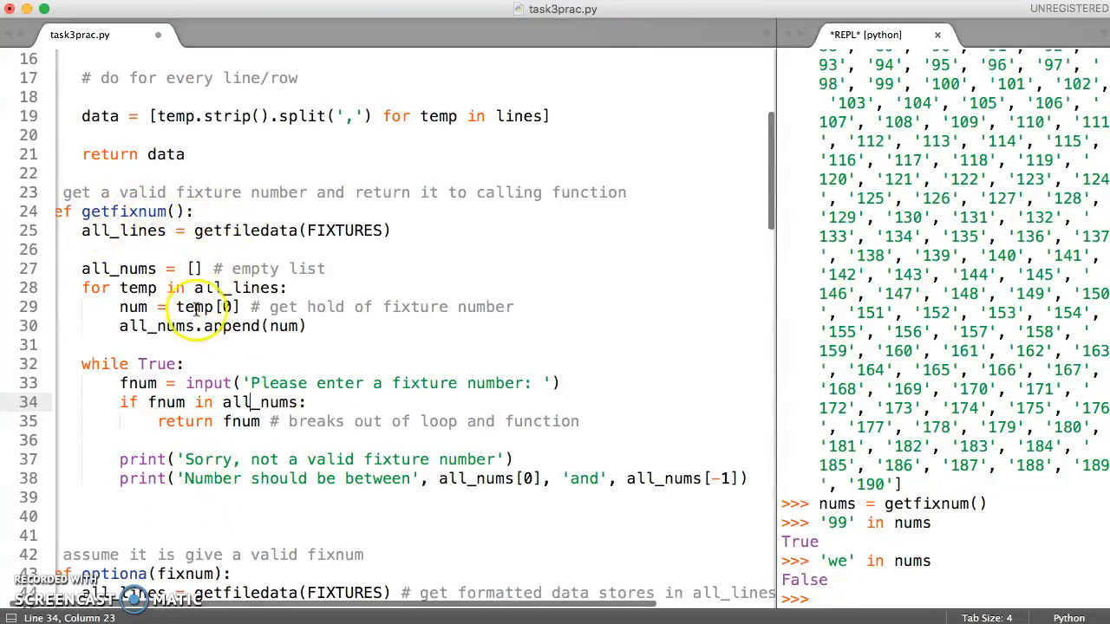
mouse_move(148, 554)
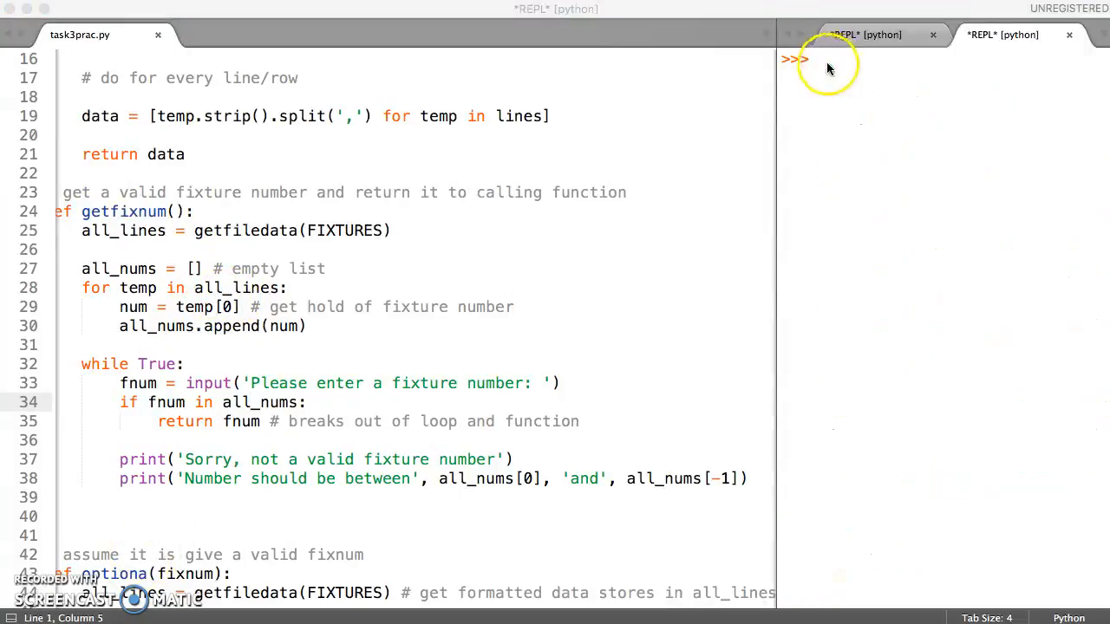
Call getfixnum() in the REPL and enter 34, getting '34' returned.
text(get)
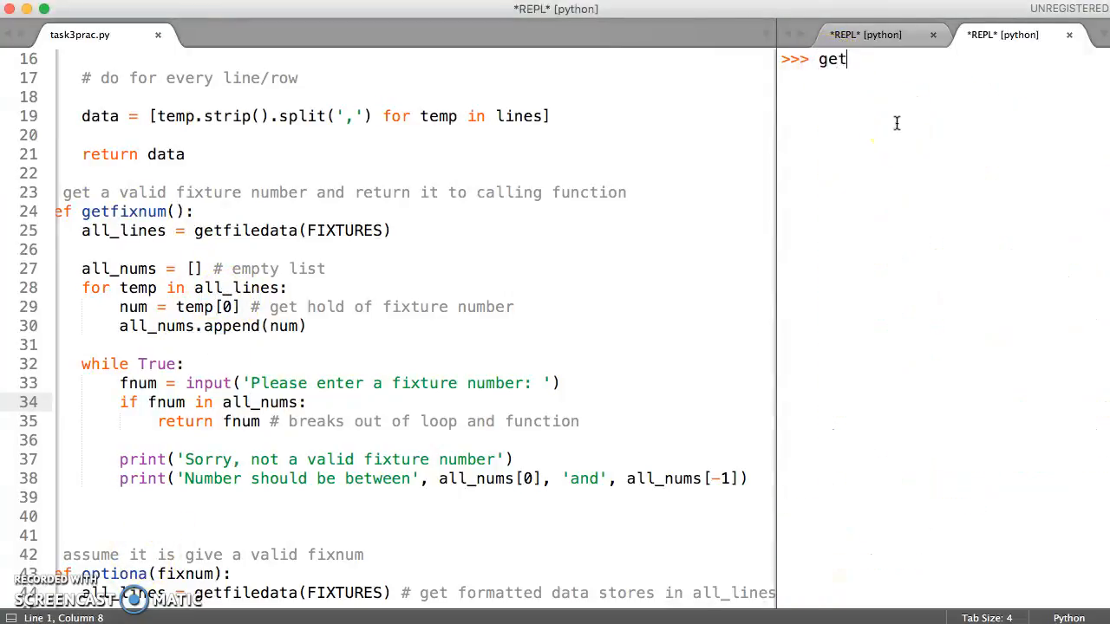
text(fixnu)
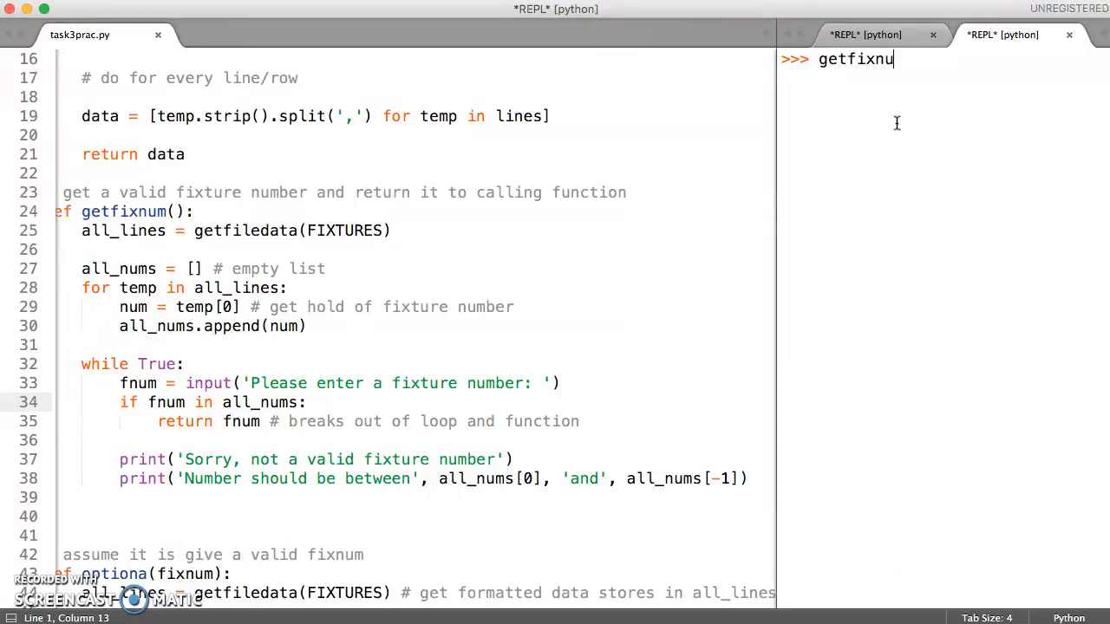
key(enter)
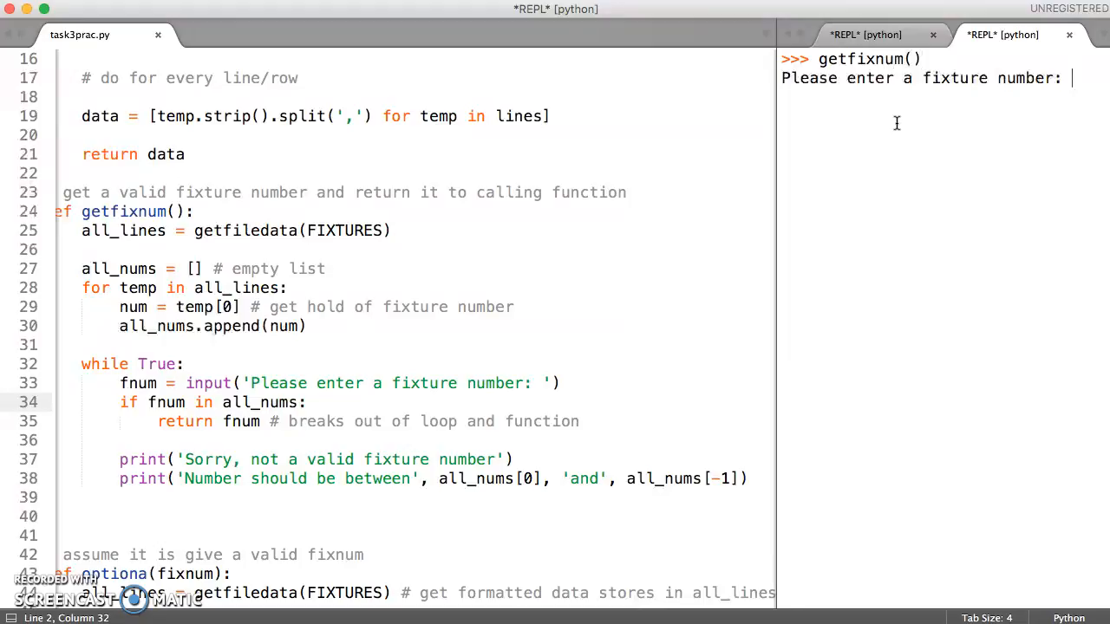
text(3)
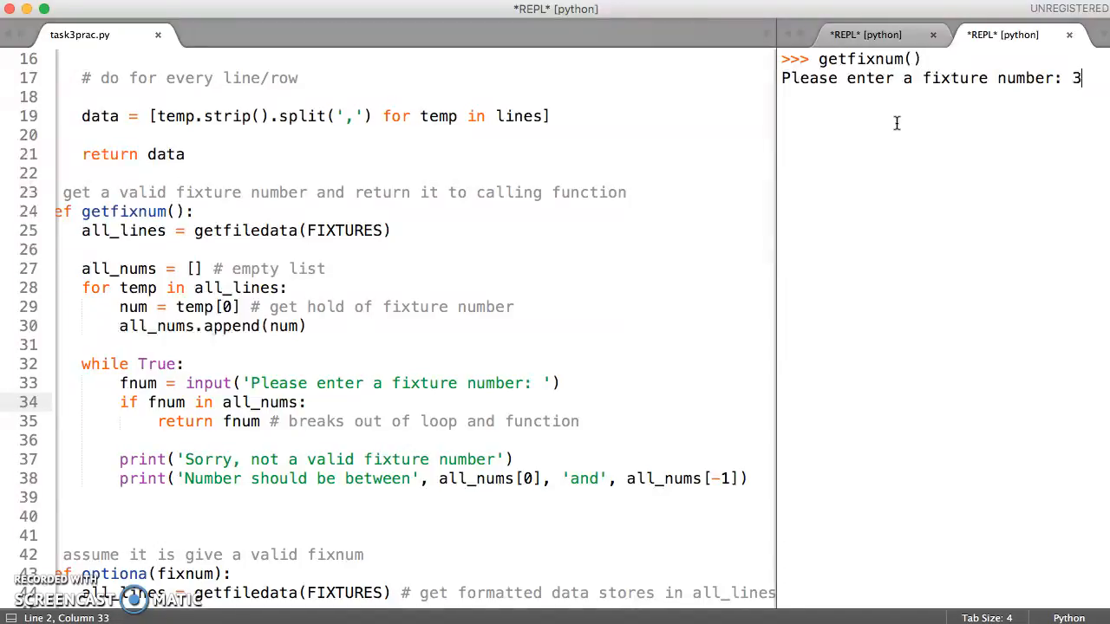
text(4)
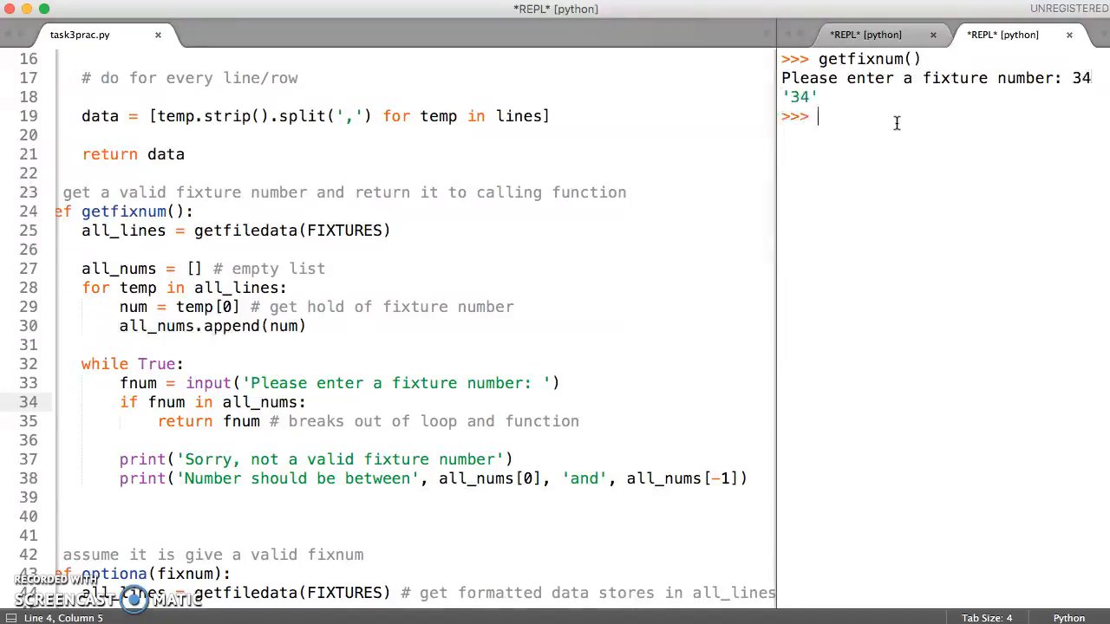
text(34)
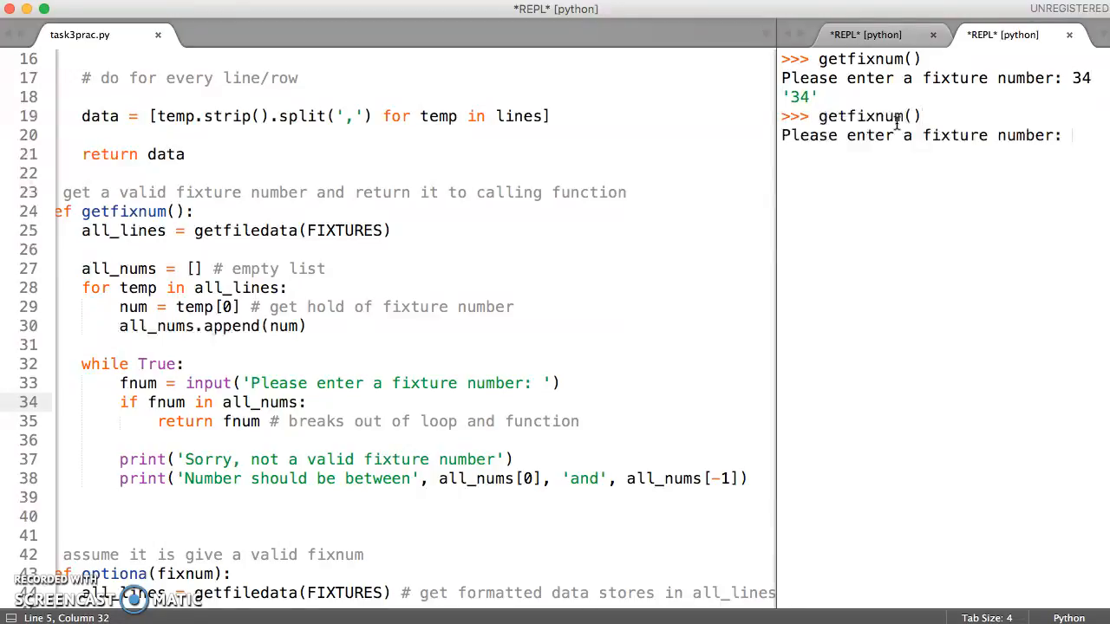
Run getfixnum again, have g, f and q rejected with the range message, then enter 56 to get '56'.
text(getfixnum)
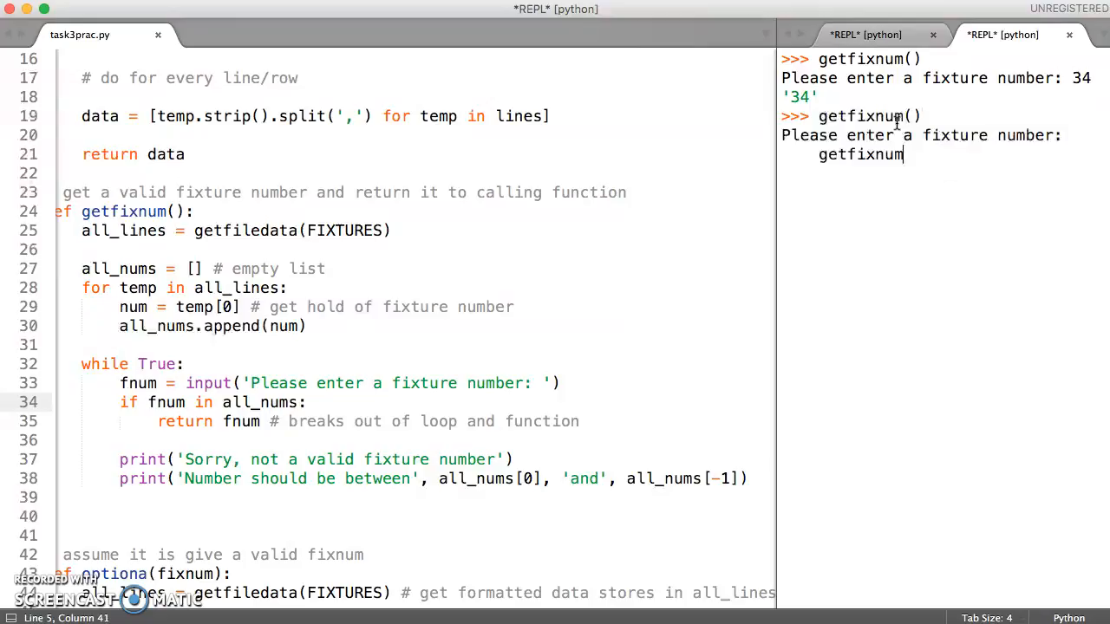
key(BackSpace)
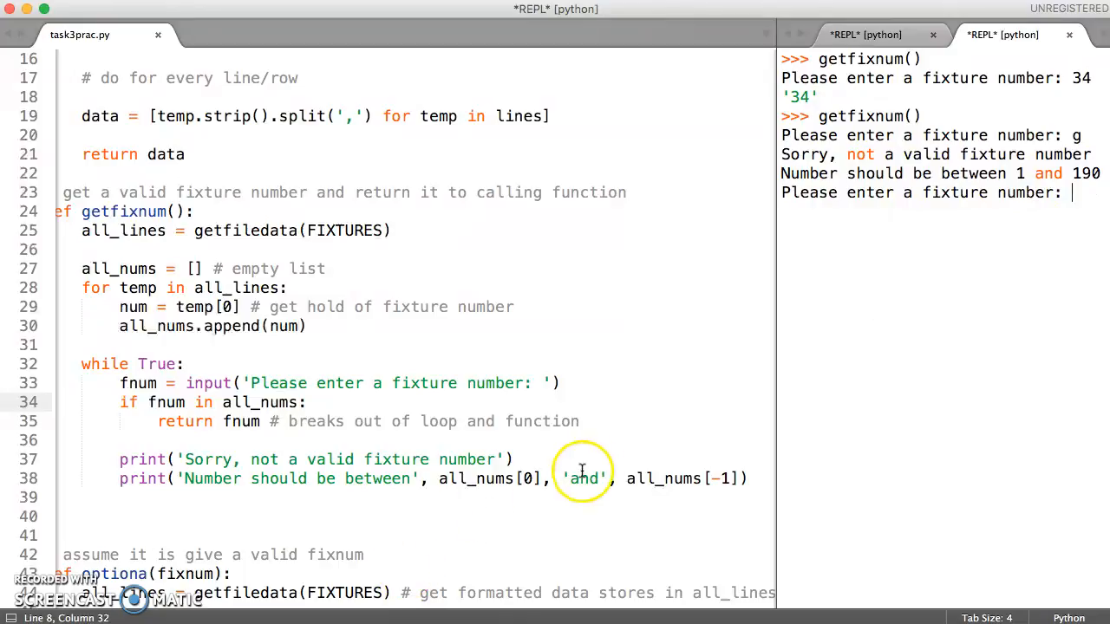
mouse_move(511, 478)
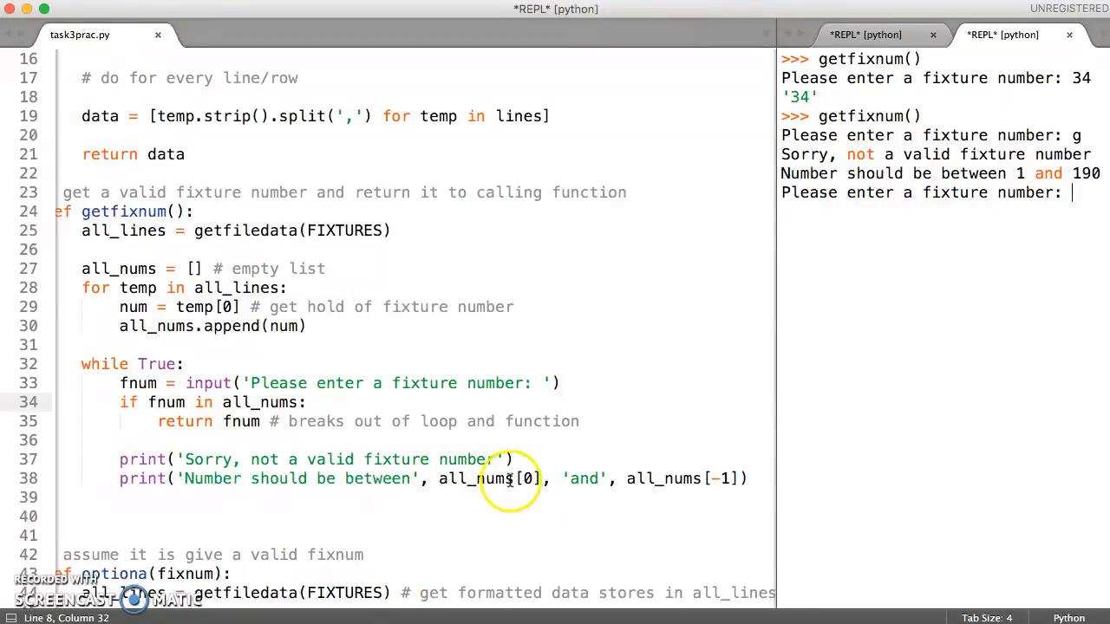
mouse_move(724, 474)
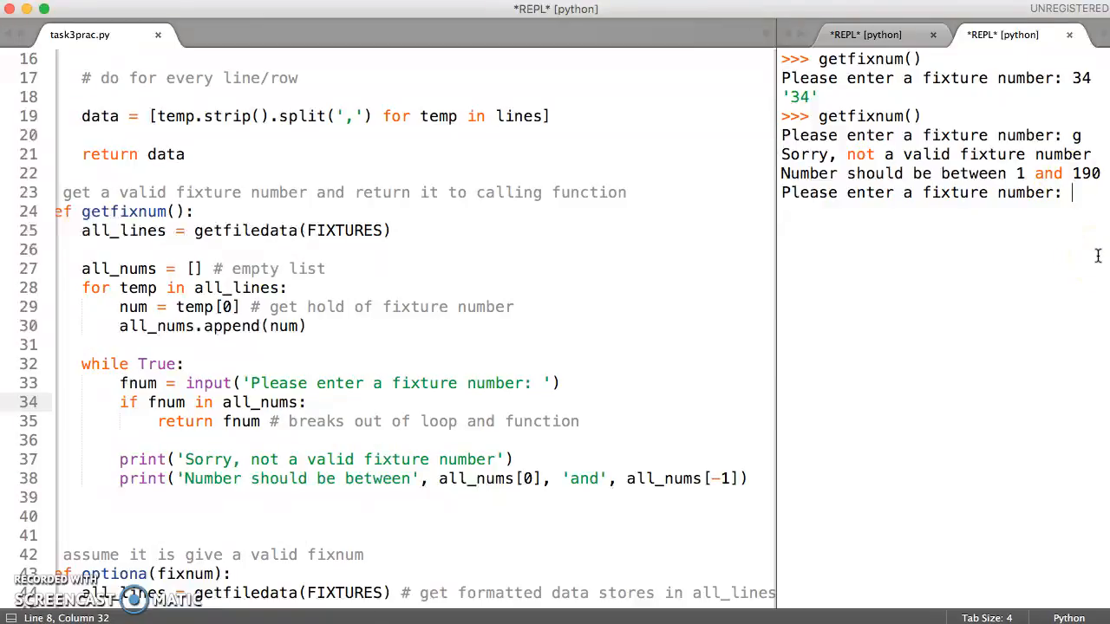
text(for x in xrange(1,10):)
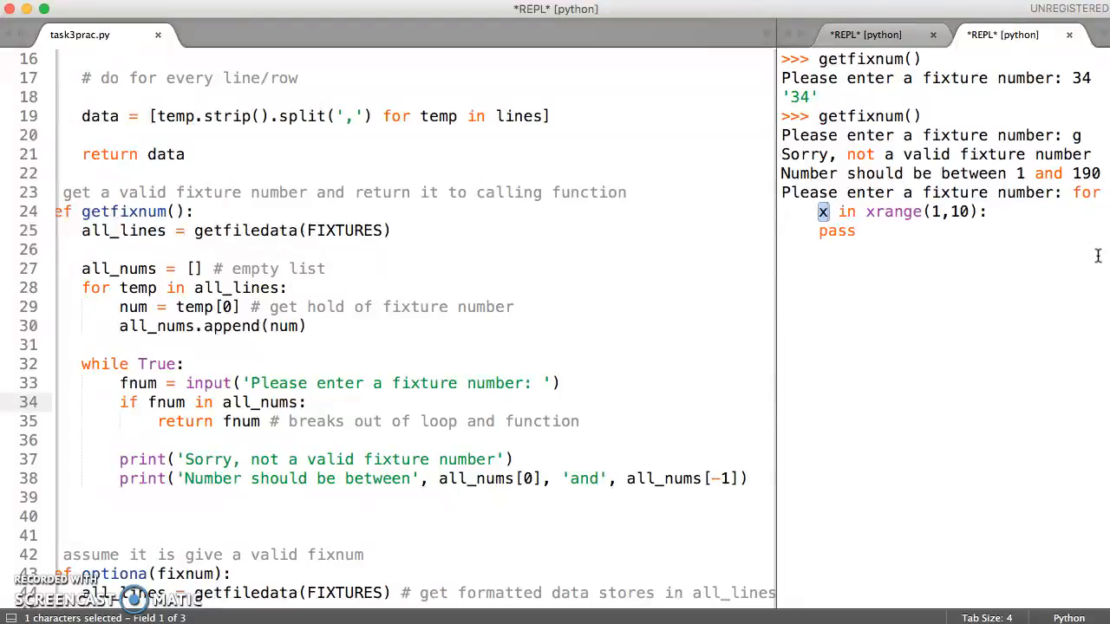
key(backspace)
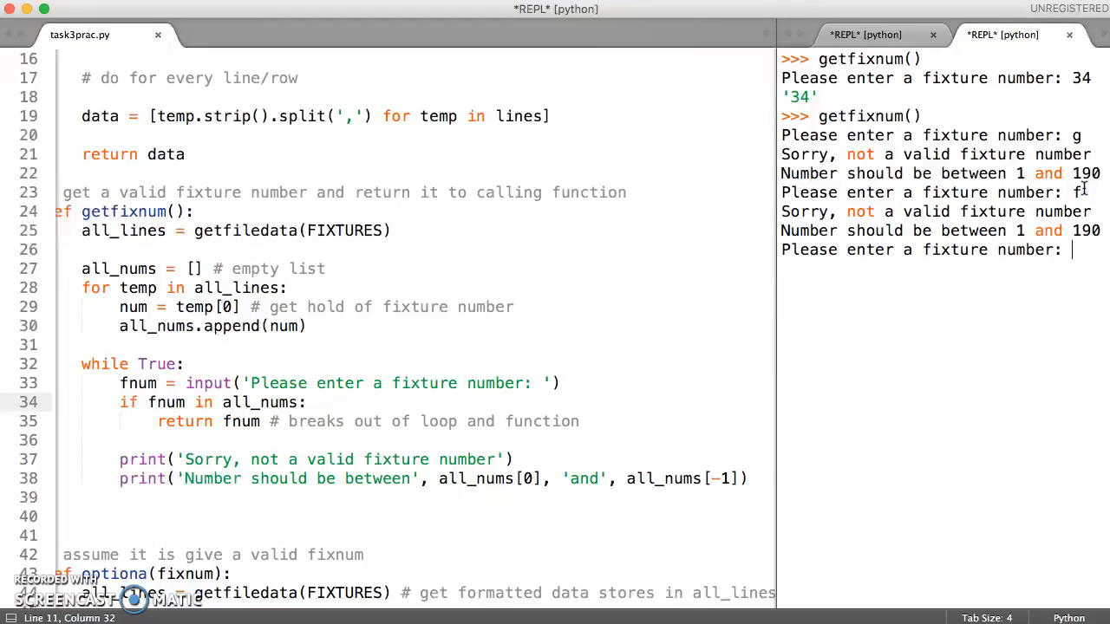
text(q)
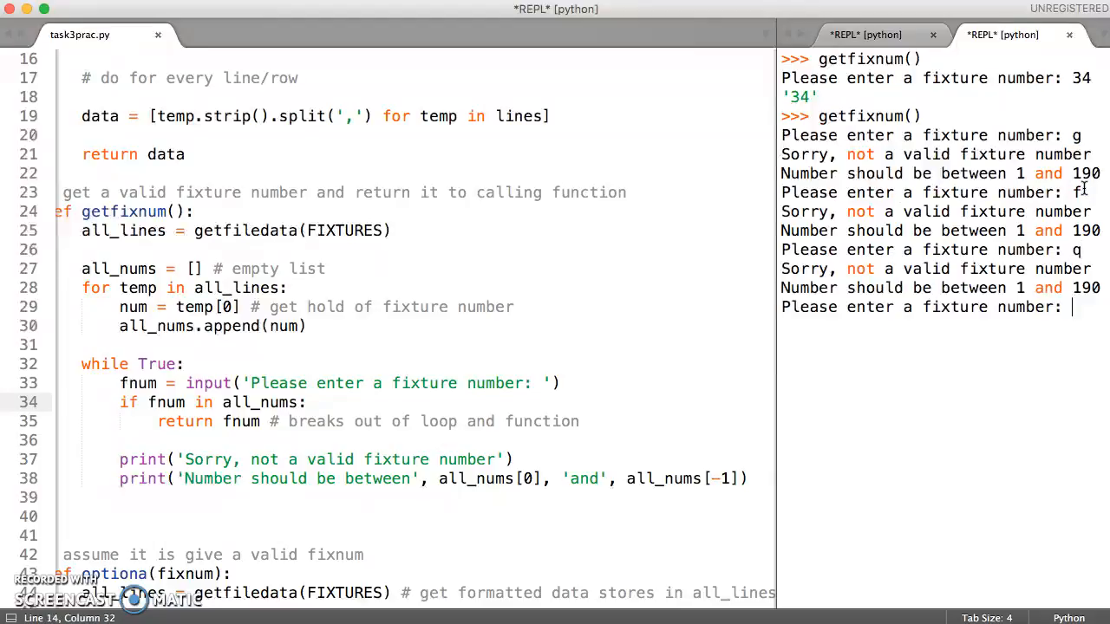
text(q)
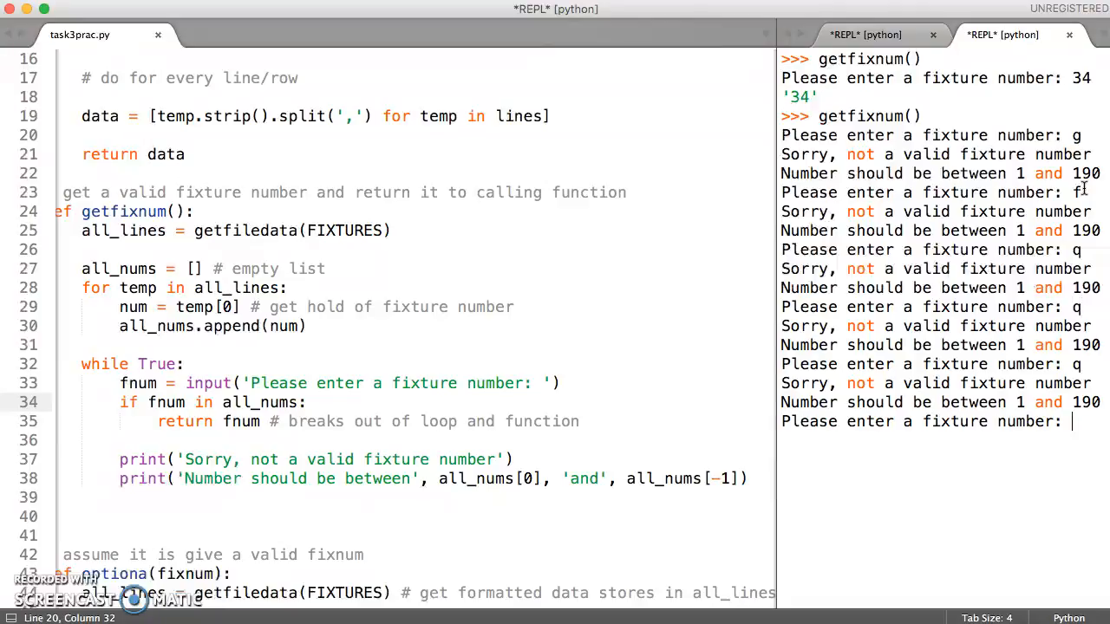
text(56)
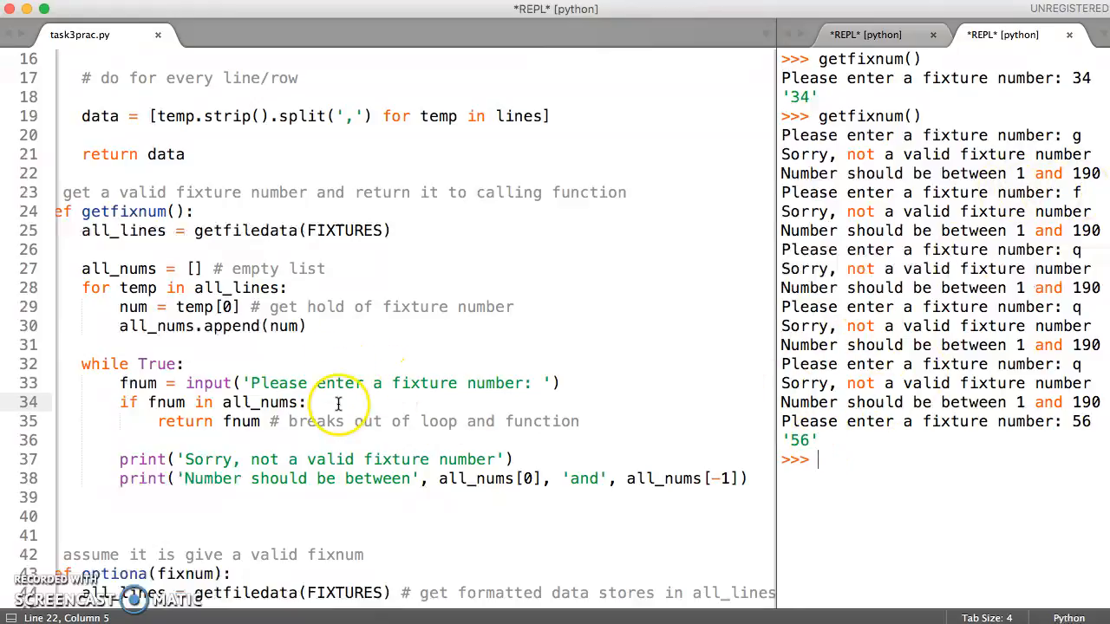
Return to task3prac.py and scroll down to the menu() function's option a branch.
click(182, 364)
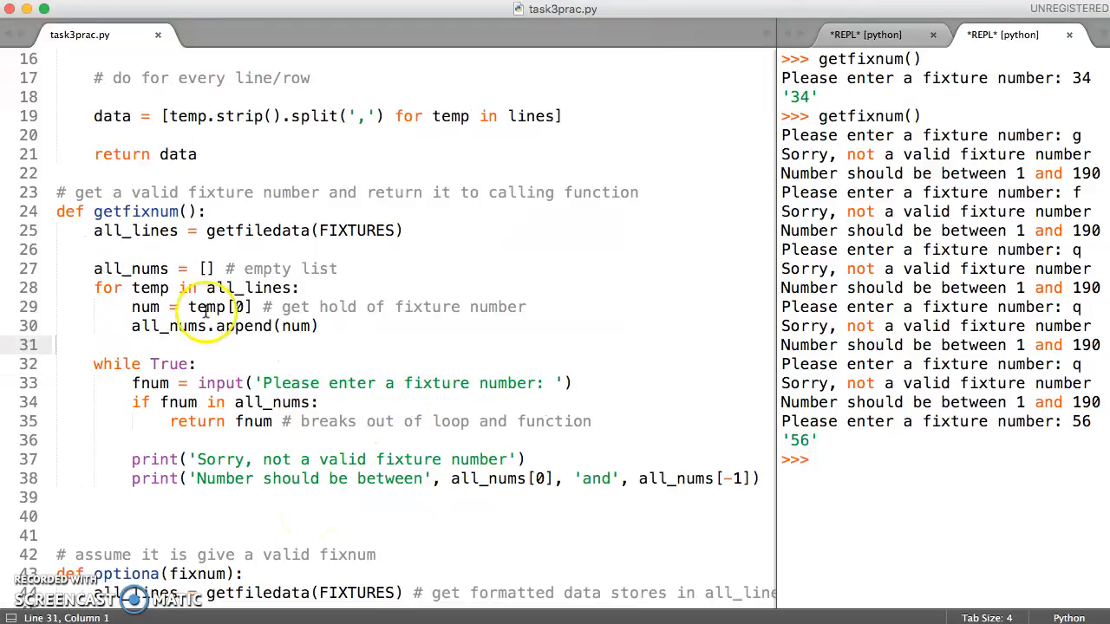
mouse_move(401, 449)
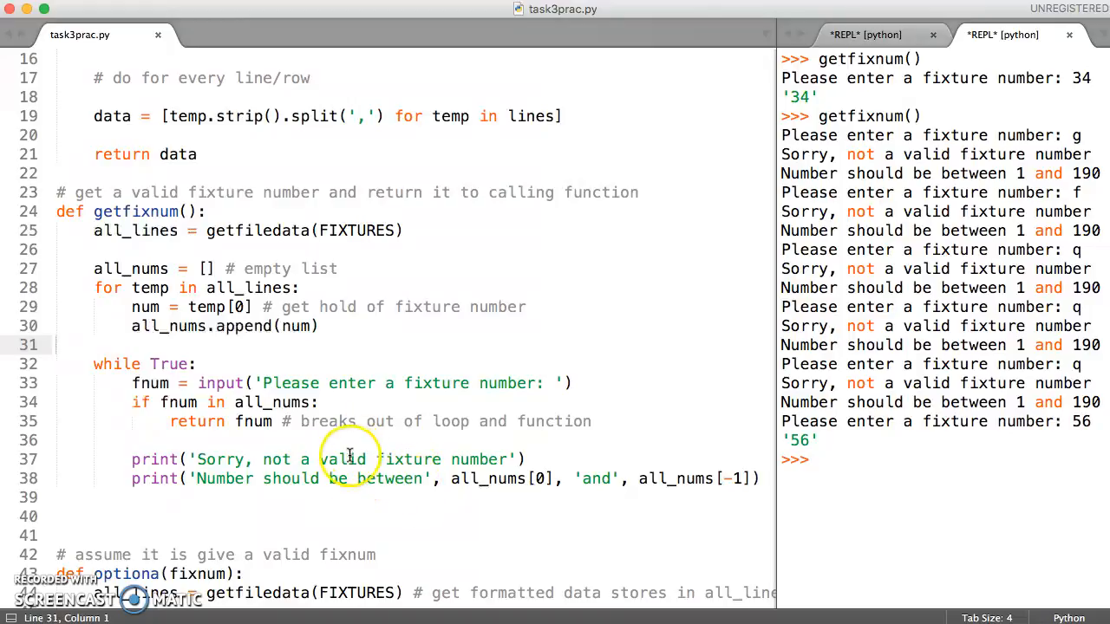
mouse_move(252, 430)
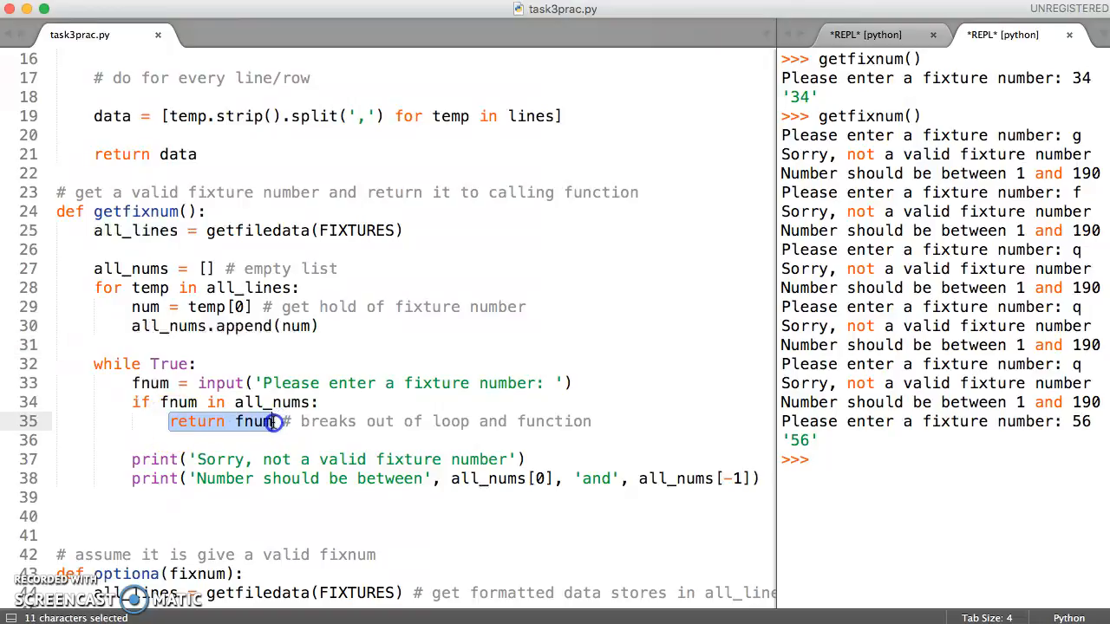
mouse_move(373, 484)
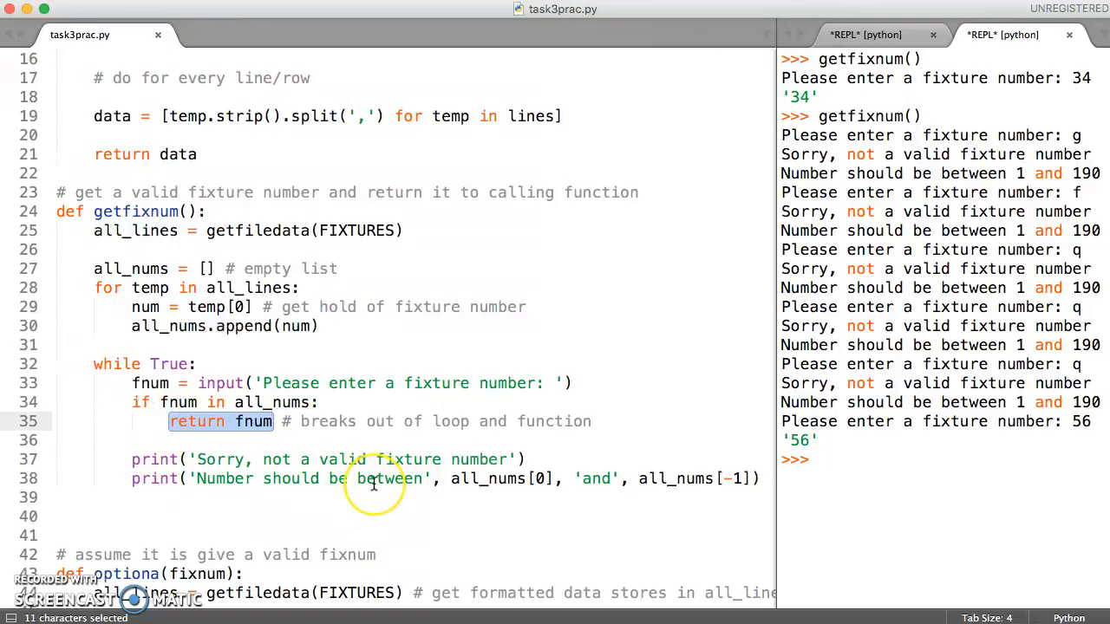
scroll(down, 3)
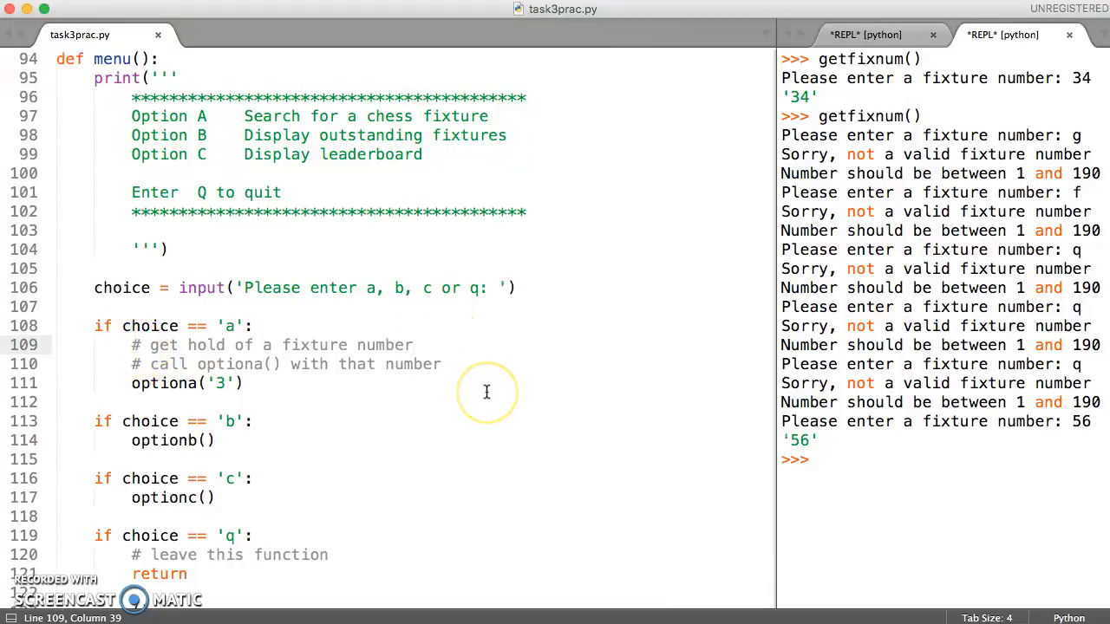
In option a, assign fnum = getfixnum() and call optiona(fnum) instead of optiona('3').
text(getfixnum)
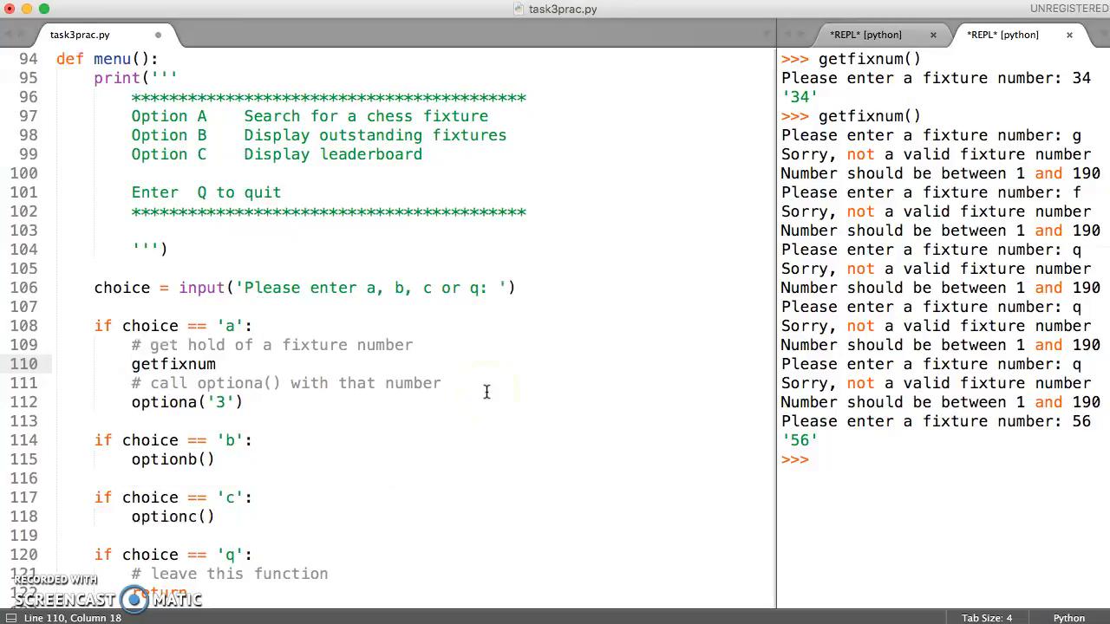
text(())
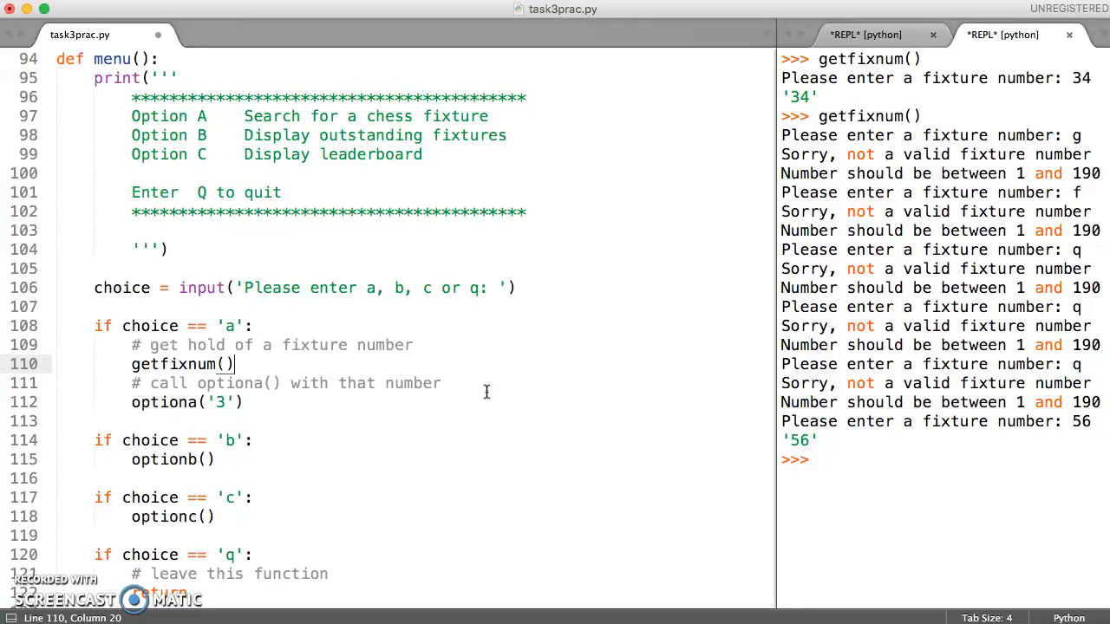
click(158, 363)
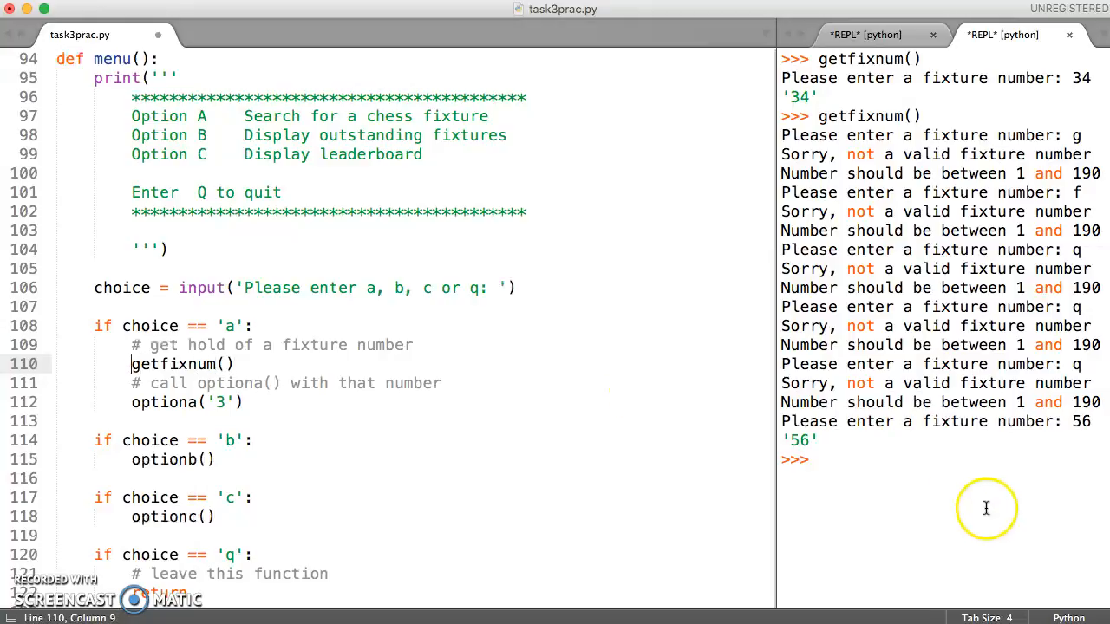
mouse_move(842, 455)
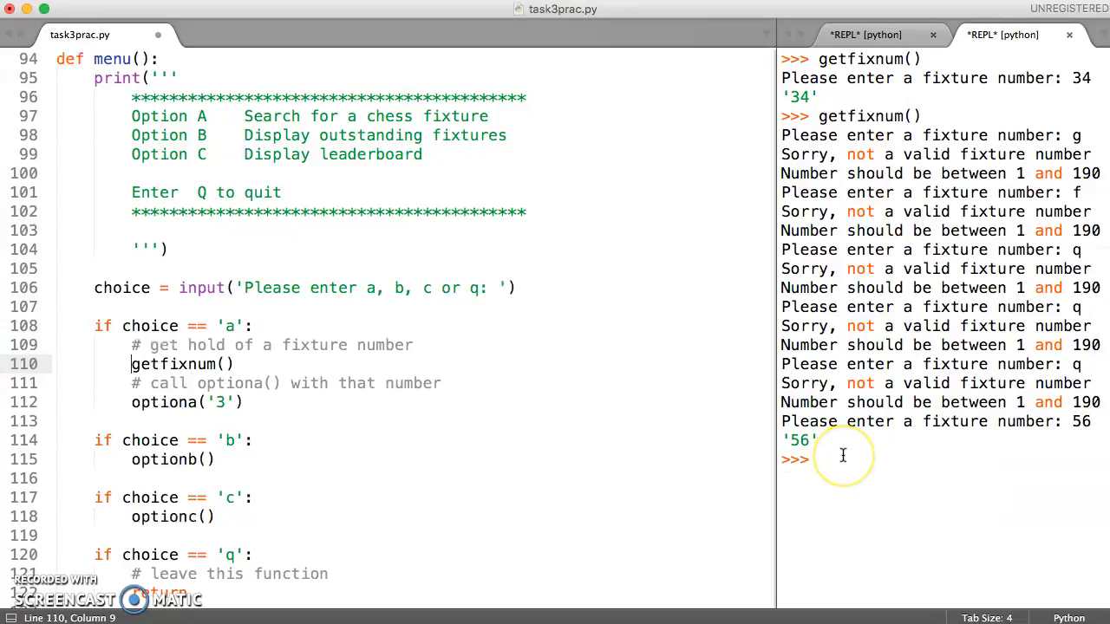
text(fnum =)
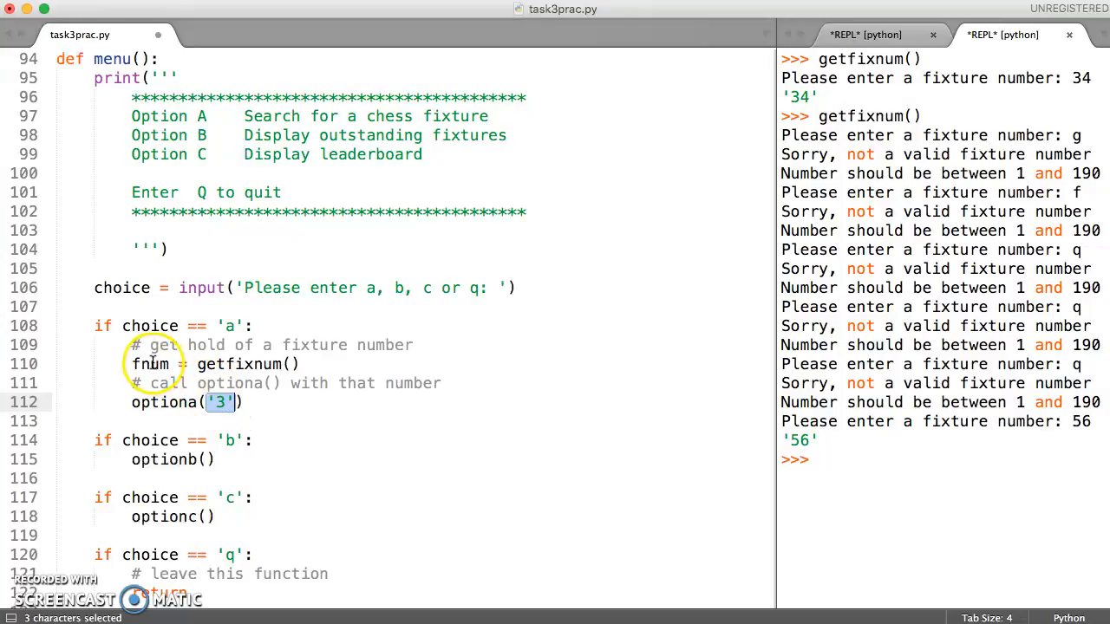
text(fnum)
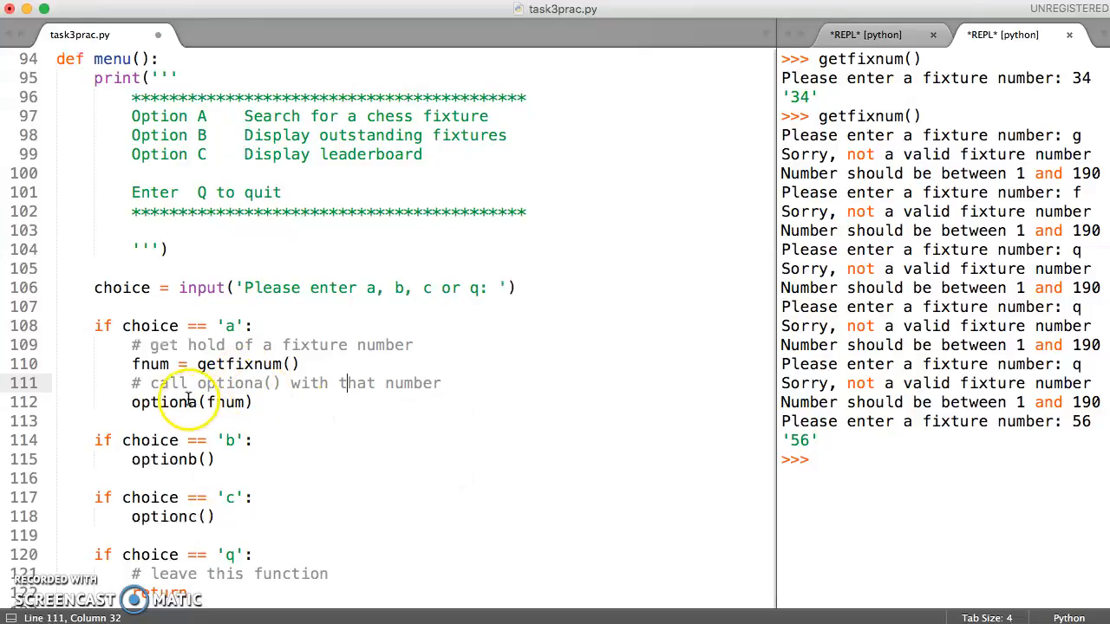
mouse_move(316, 440)
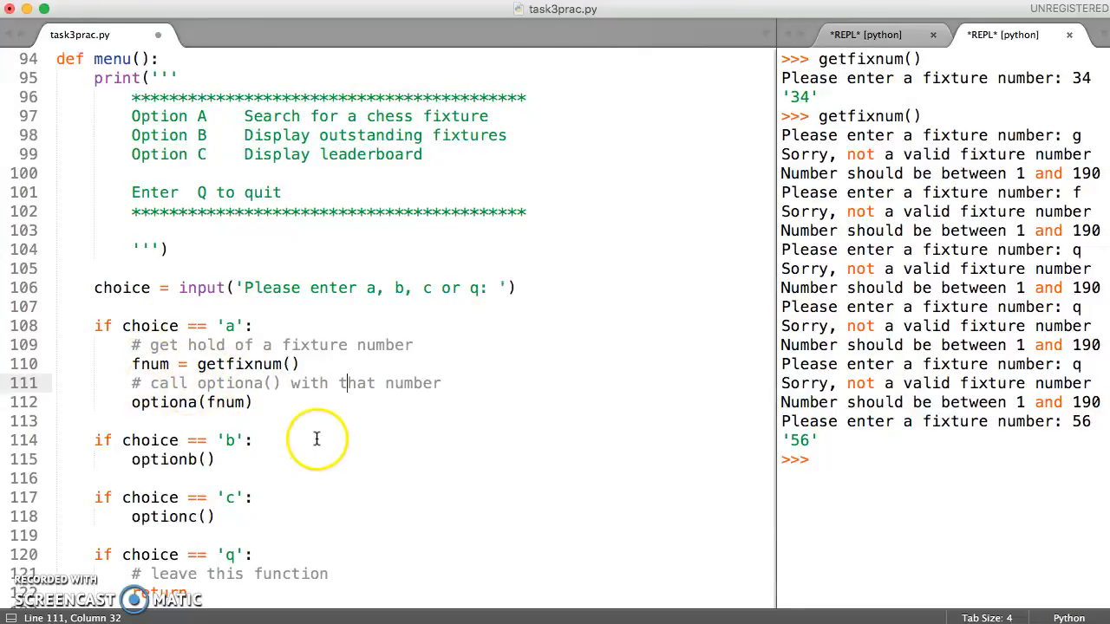
scroll(down, 3)
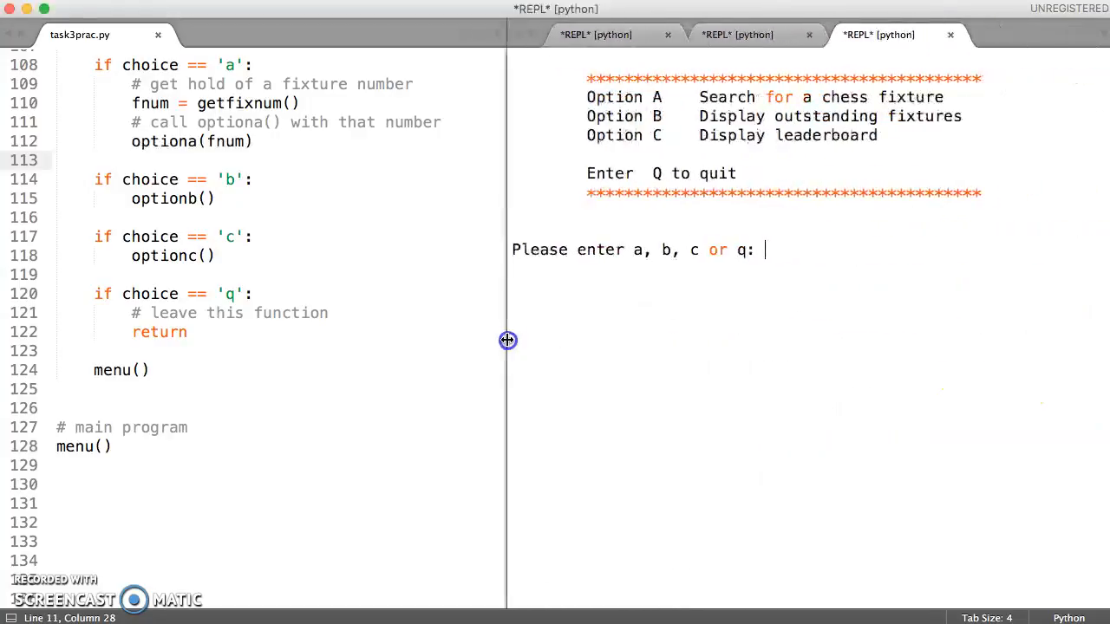
Run the menu, choose a, have g and t rejected, show fixture 23's details, then quit with q.
text(a)
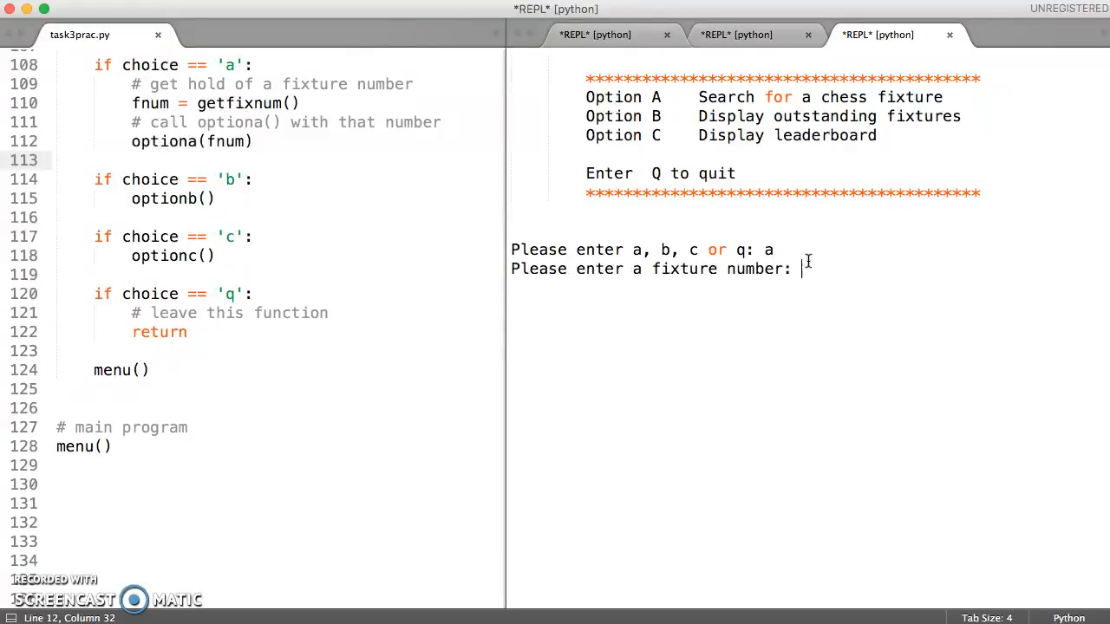
text(g)
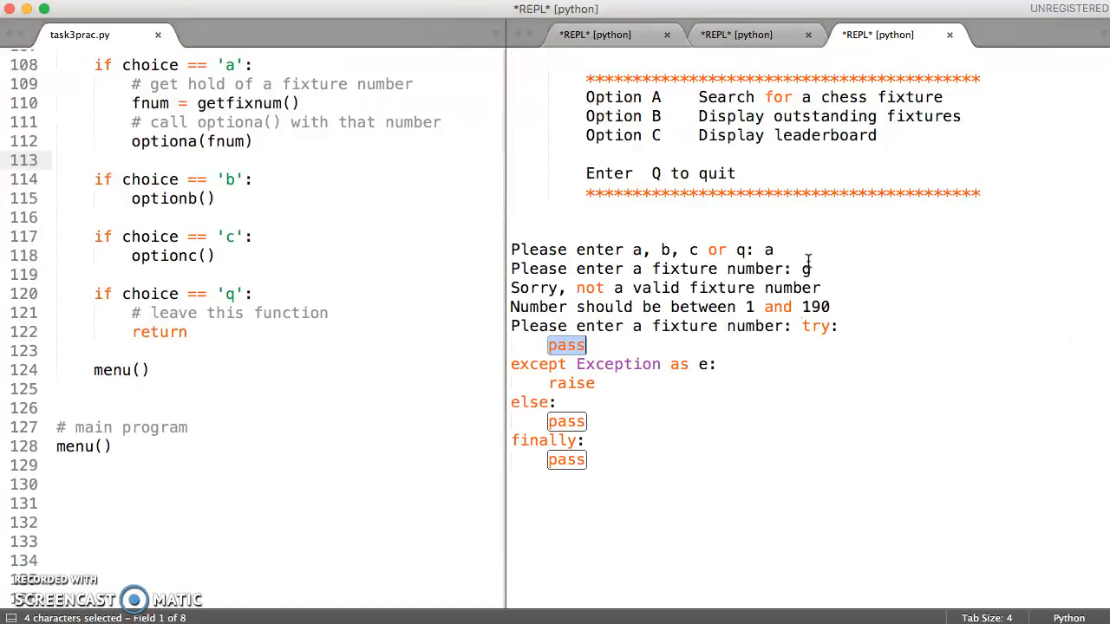
drag(566, 345, 566, 460)
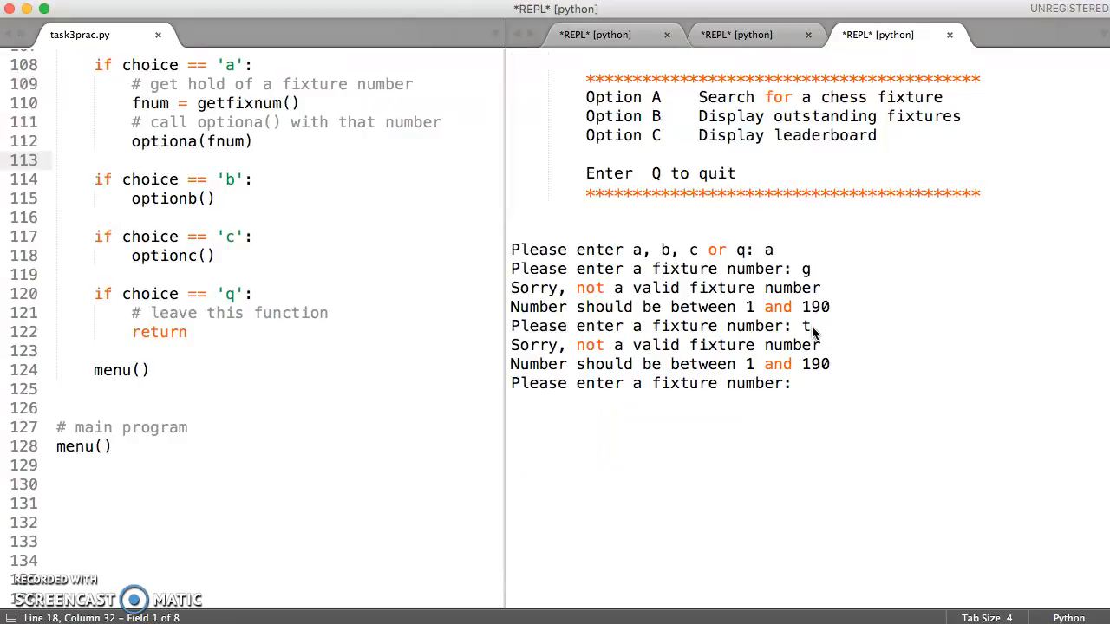
text(23)
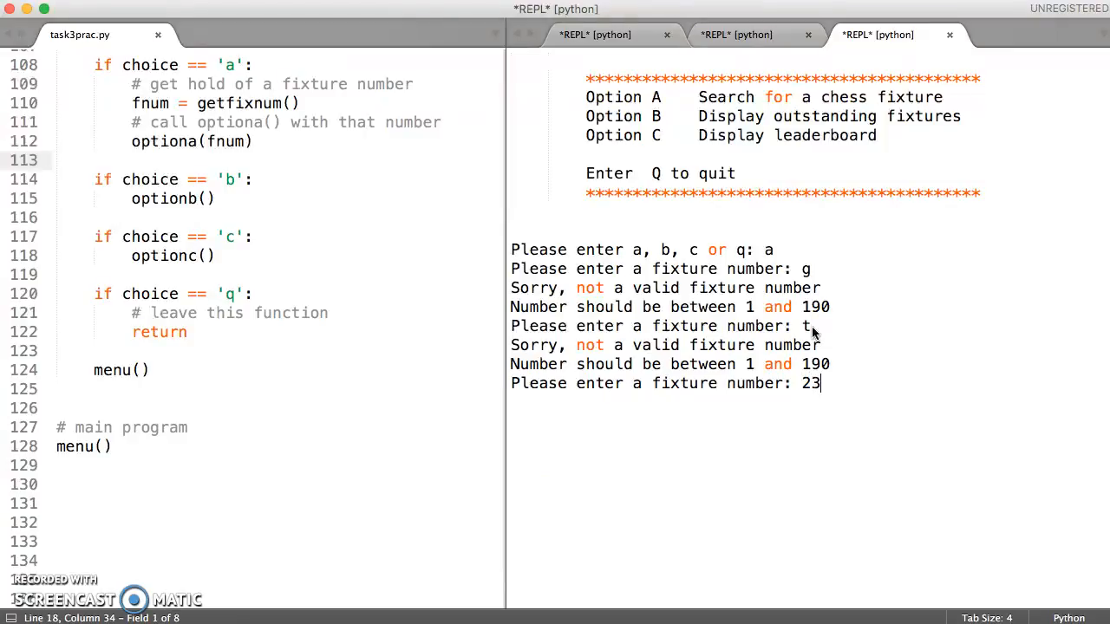
key(enter)
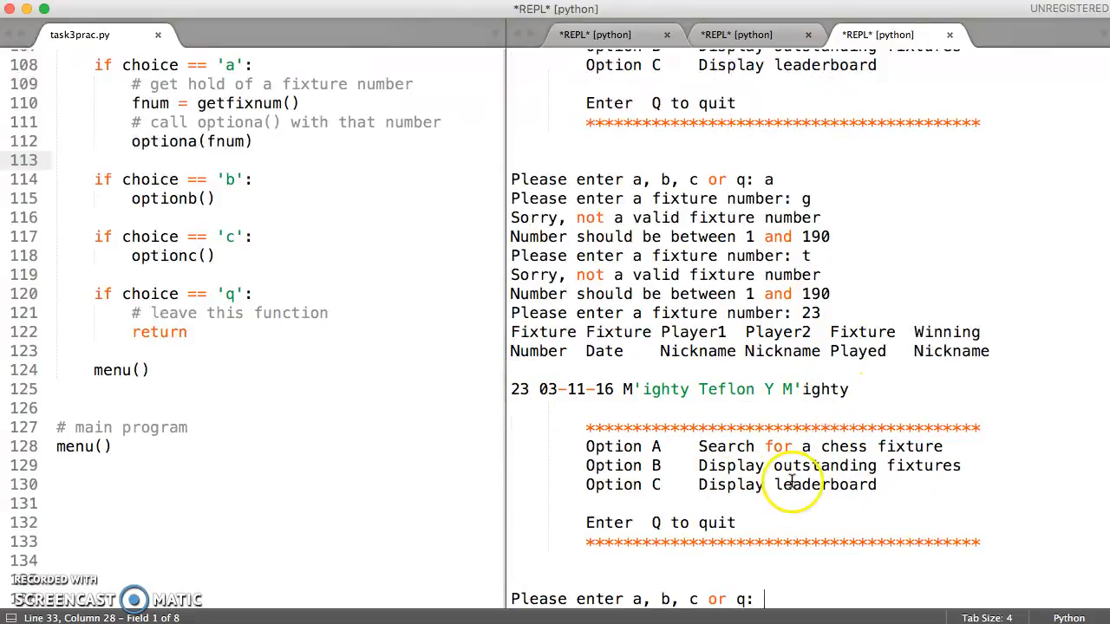
text(q)
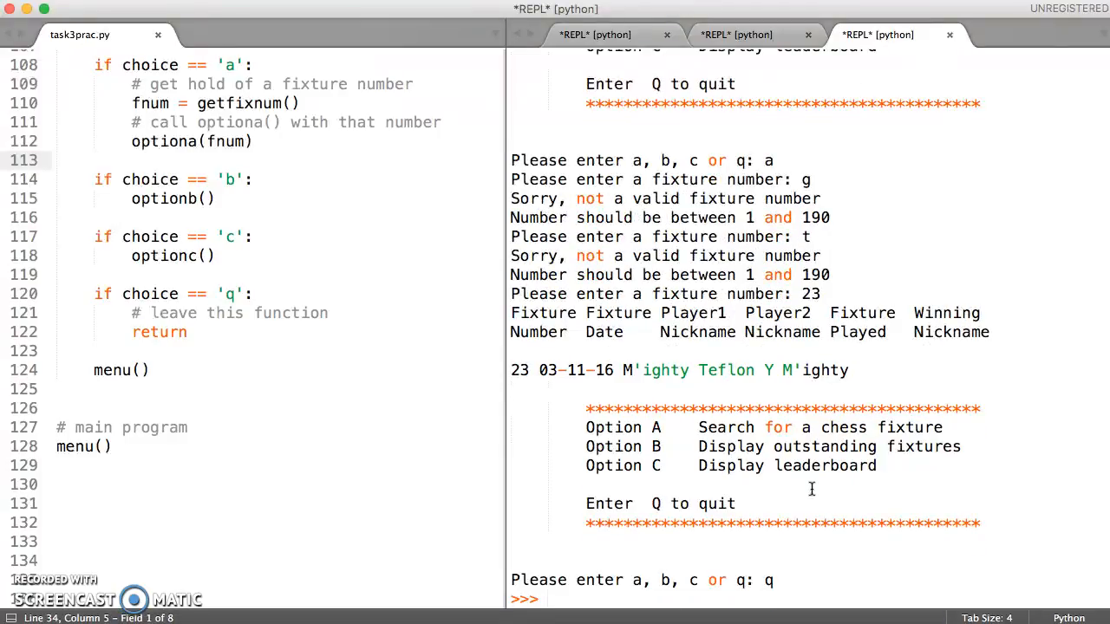
mouse_move(684, 425)
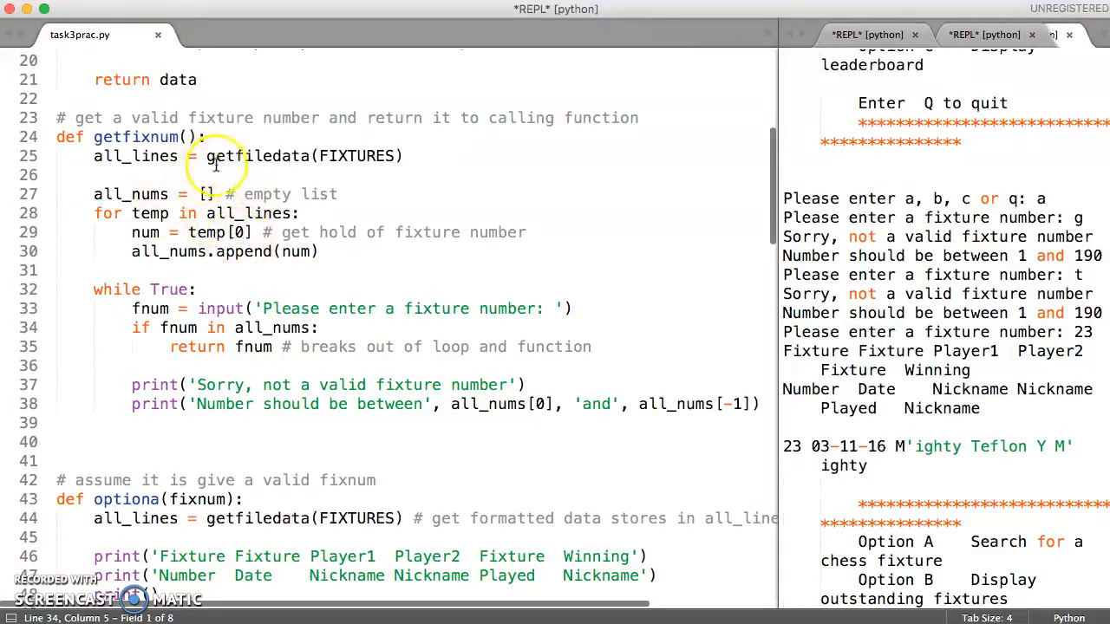
mouse_move(229, 252)
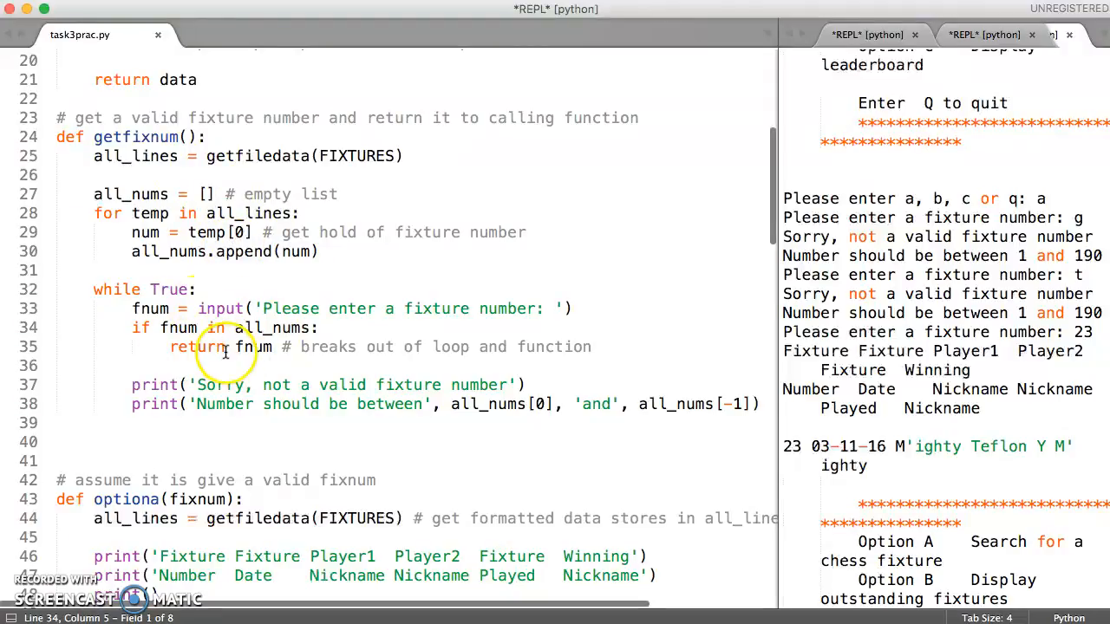
mouse_move(221, 385)
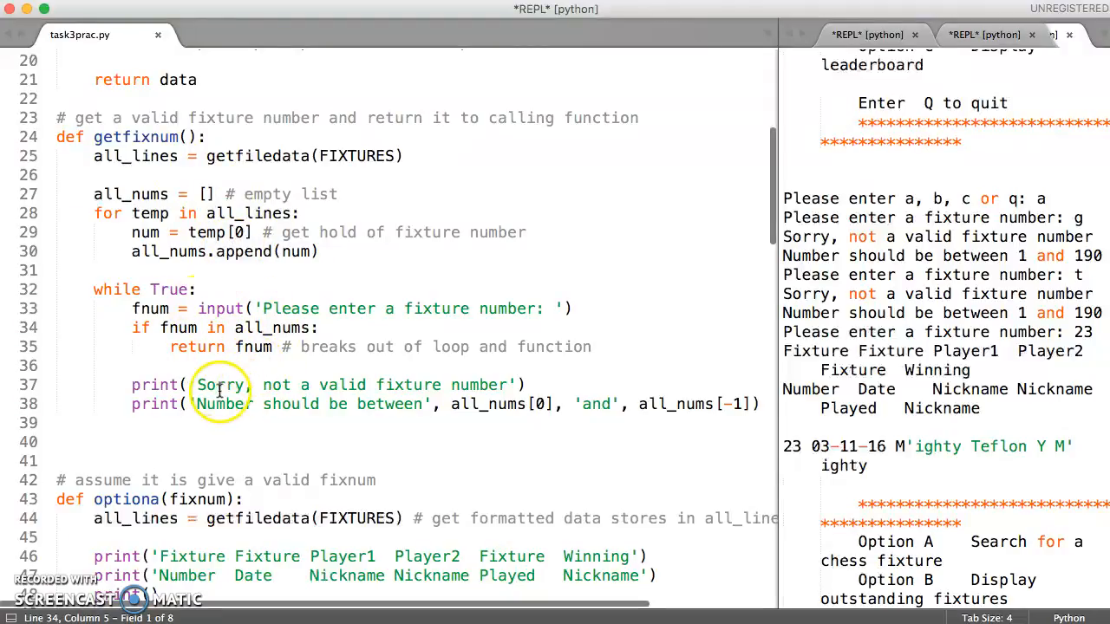
mouse_move(248, 354)
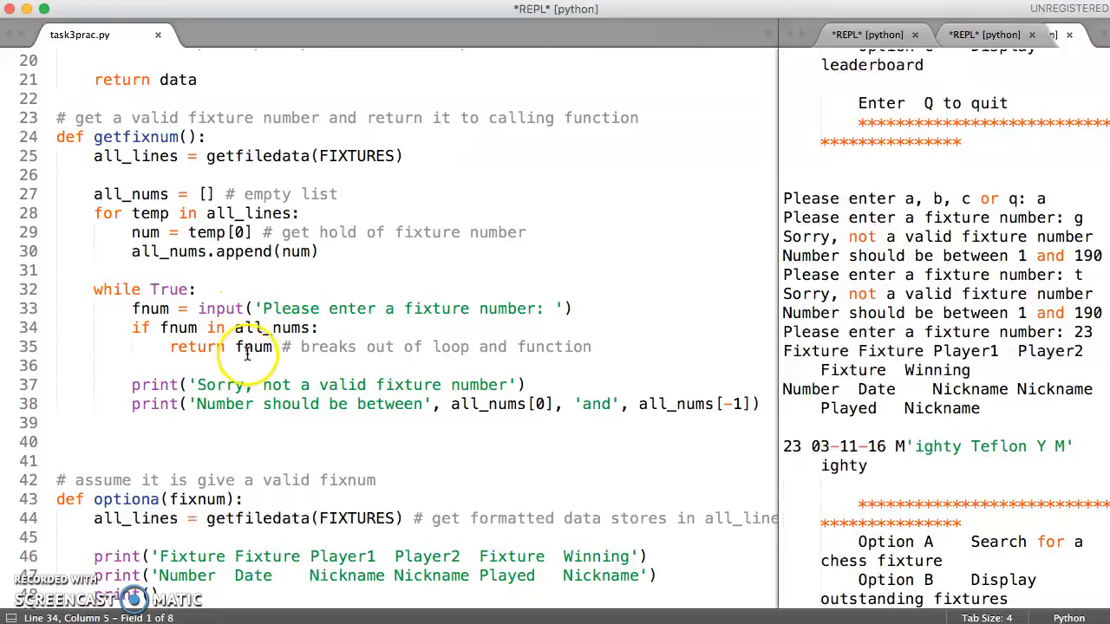